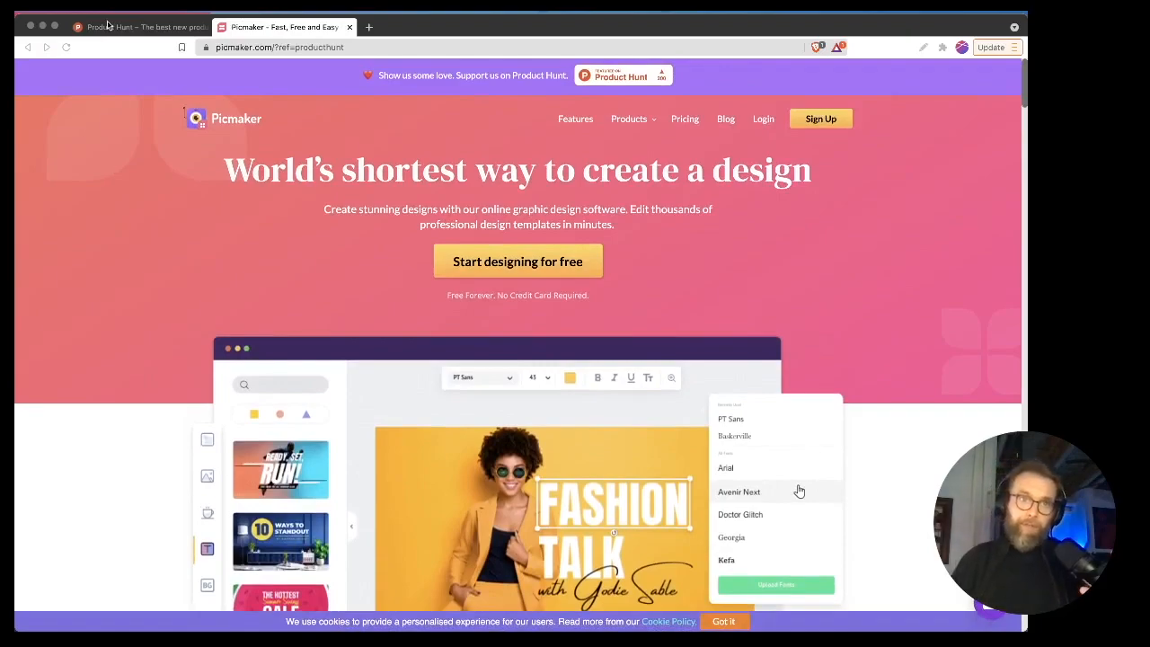
- Browse the Picmaker homepage, start designing for free and sign up with a Google account
{"action": "left_click", "coordinate": [134, 27]}
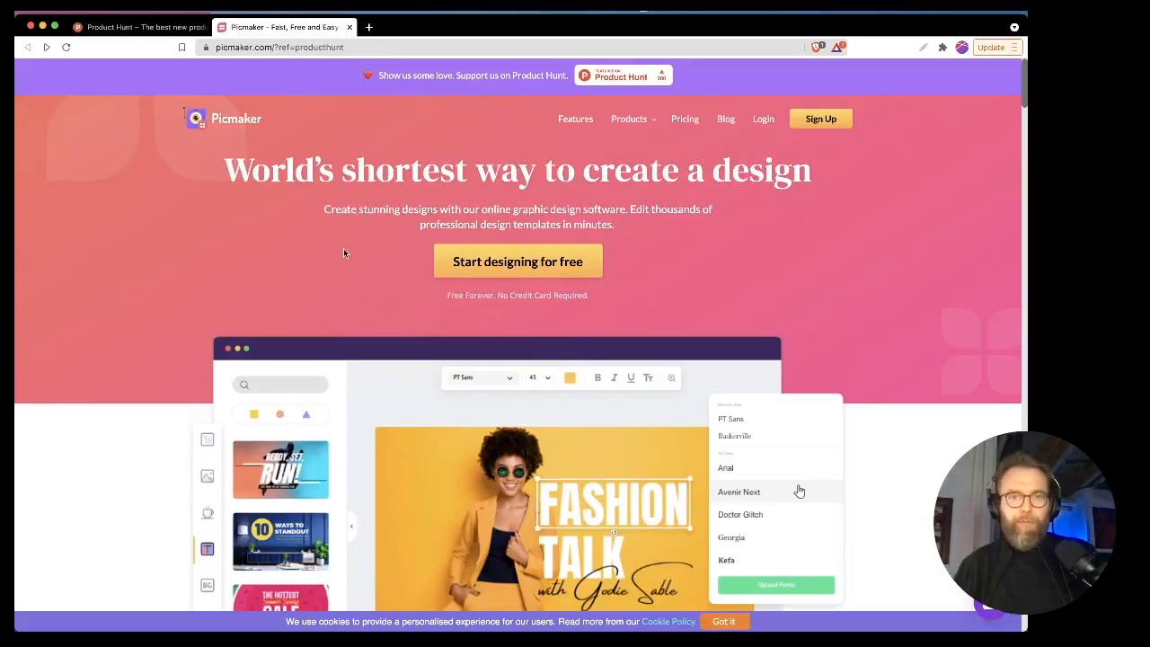
{"action": "mouse_move", "coordinate": [144, 359]}
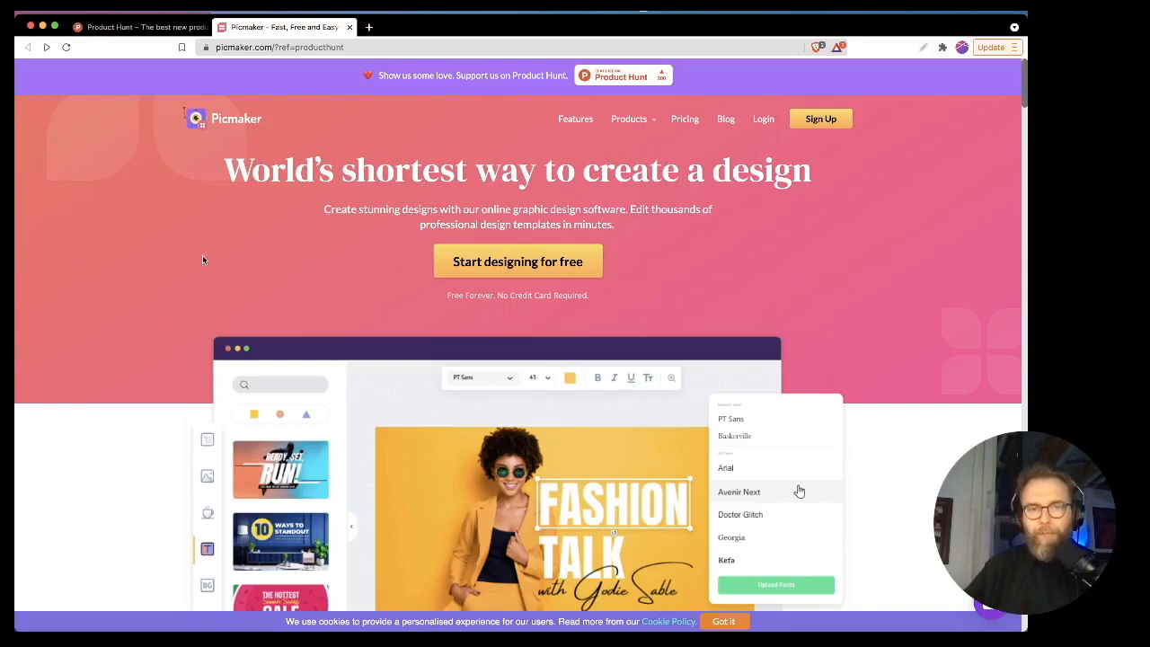
{"action": "scroll", "scroll_direction": "down", "scroll_amount": 3}
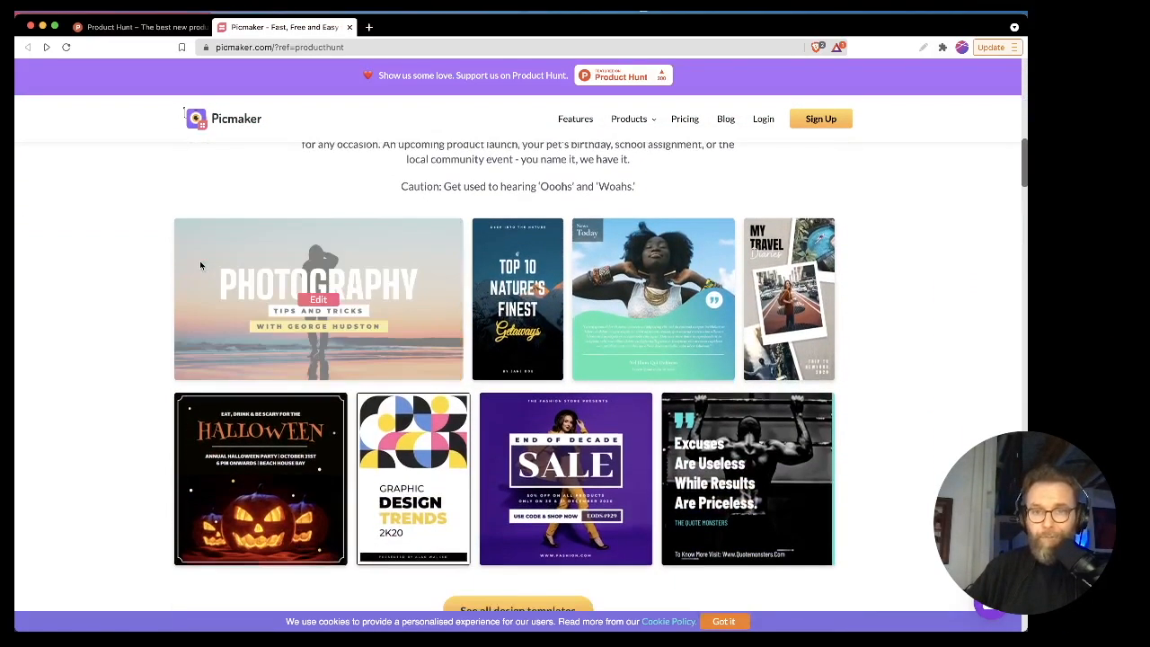
{"action": "scroll", "scroll_direction": "down", "scroll_amount": 3}
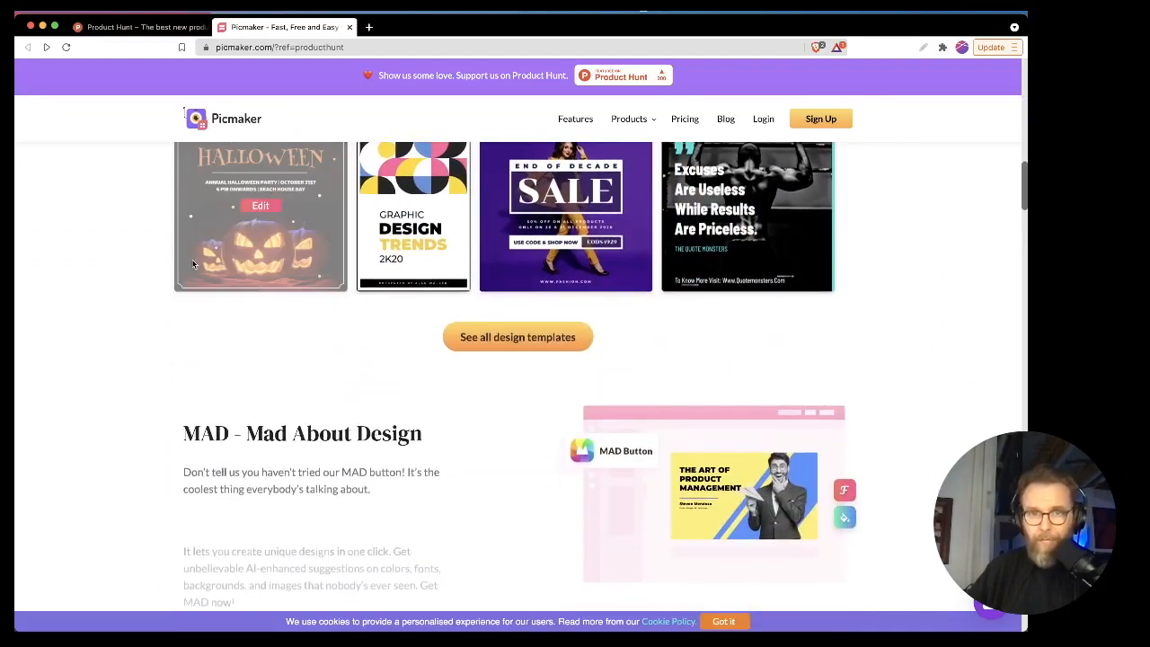
{"action": "scroll", "scroll_direction": "down", "scroll_amount": 3}
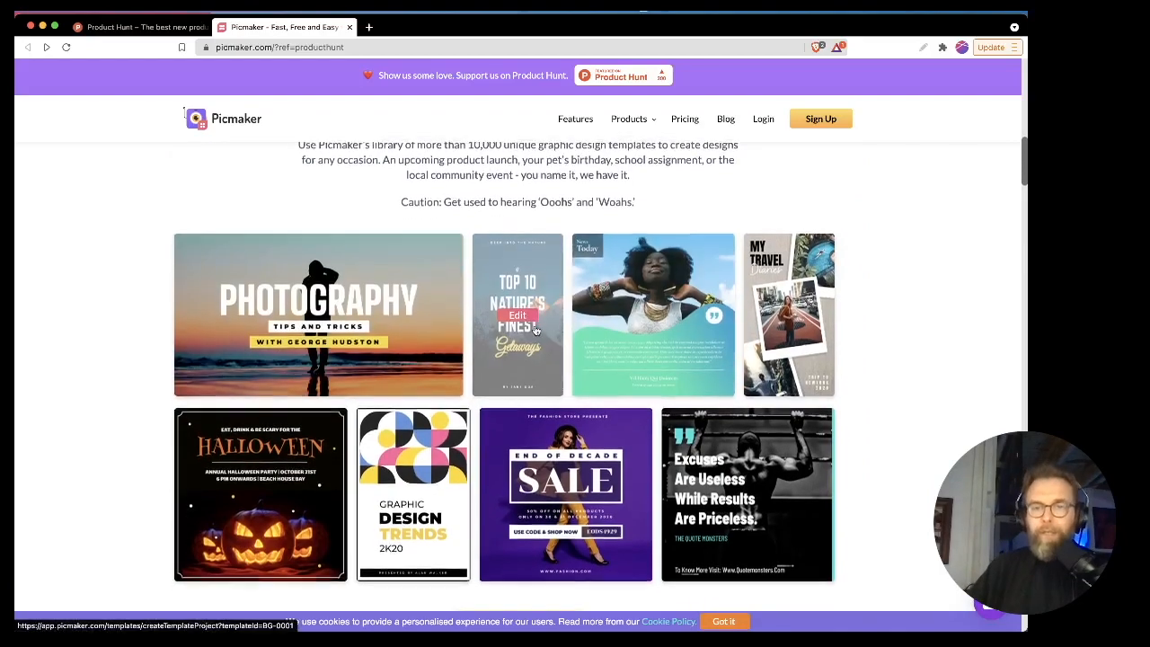
{"action": "scroll", "scroll_direction": "down", "scroll_amount": 3}
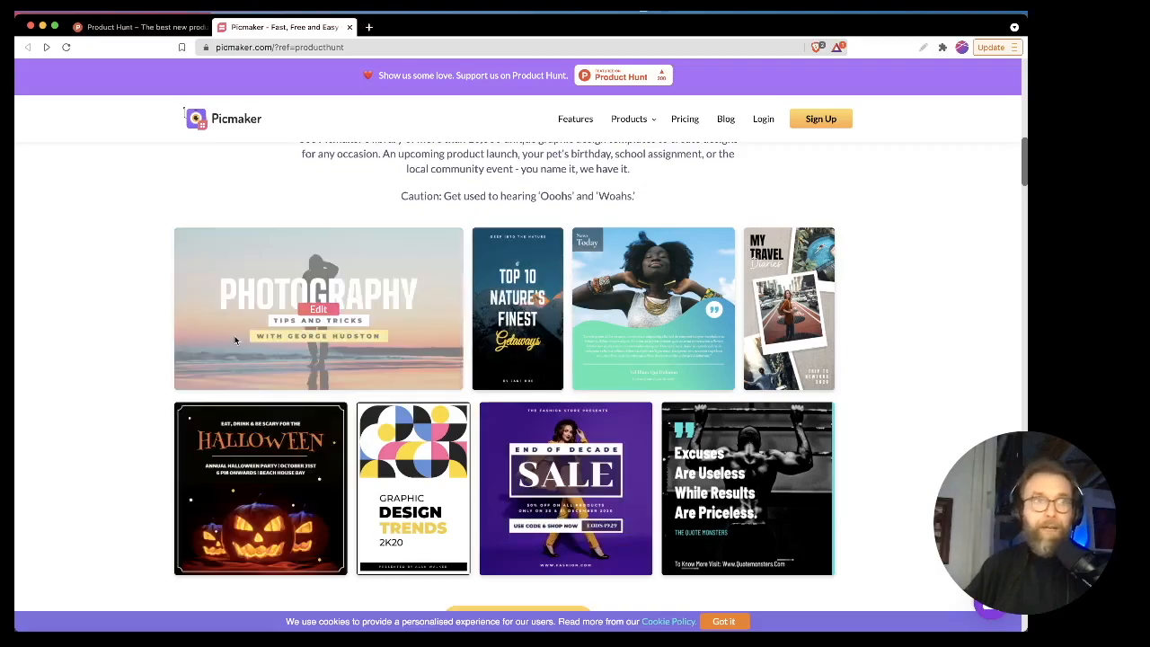
{"action": "mouse_move", "coordinate": [332, 456]}
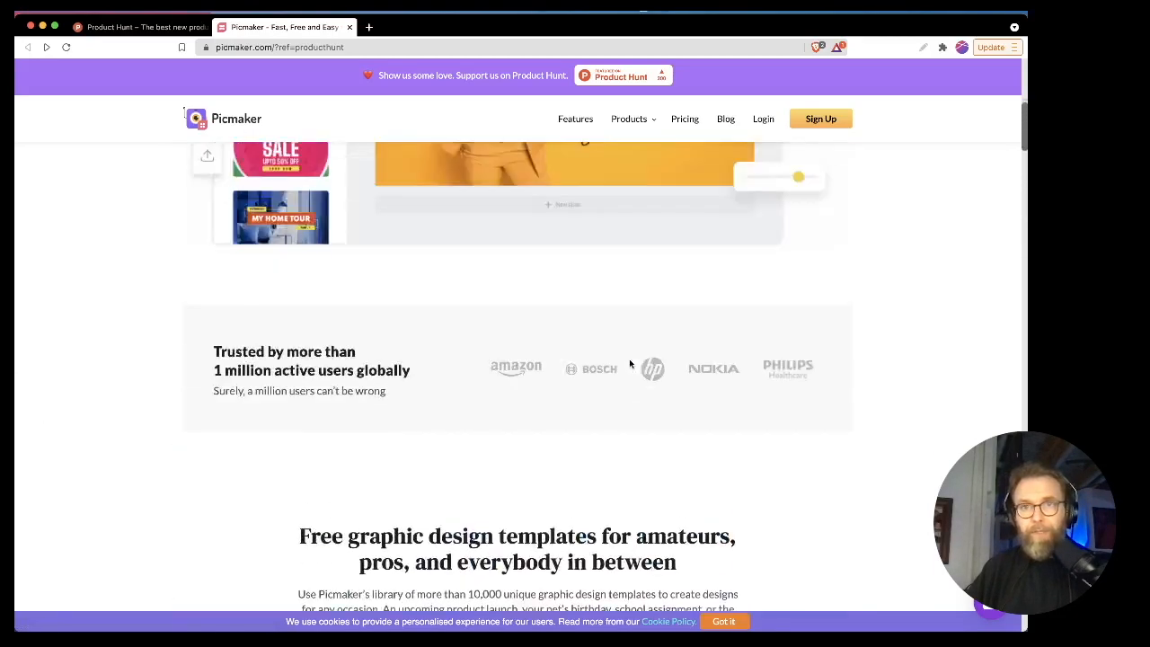
{"action": "scroll", "scroll_direction": "up", "scroll_amount": 3}
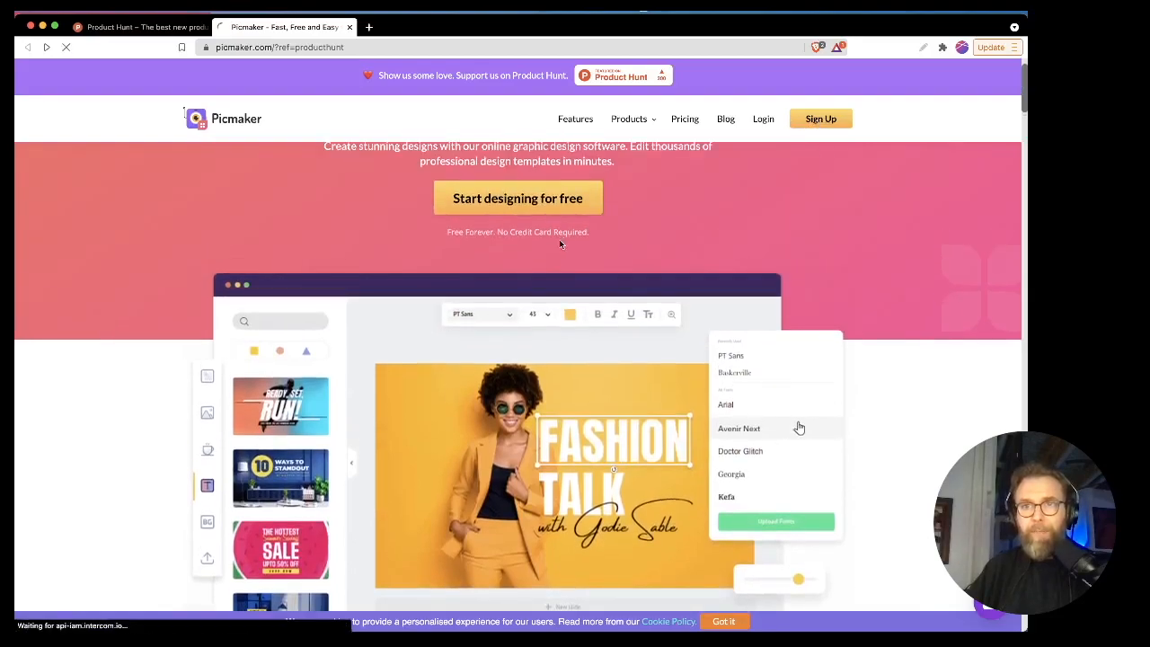
{"action": "left_click", "coordinate": [518, 198]}
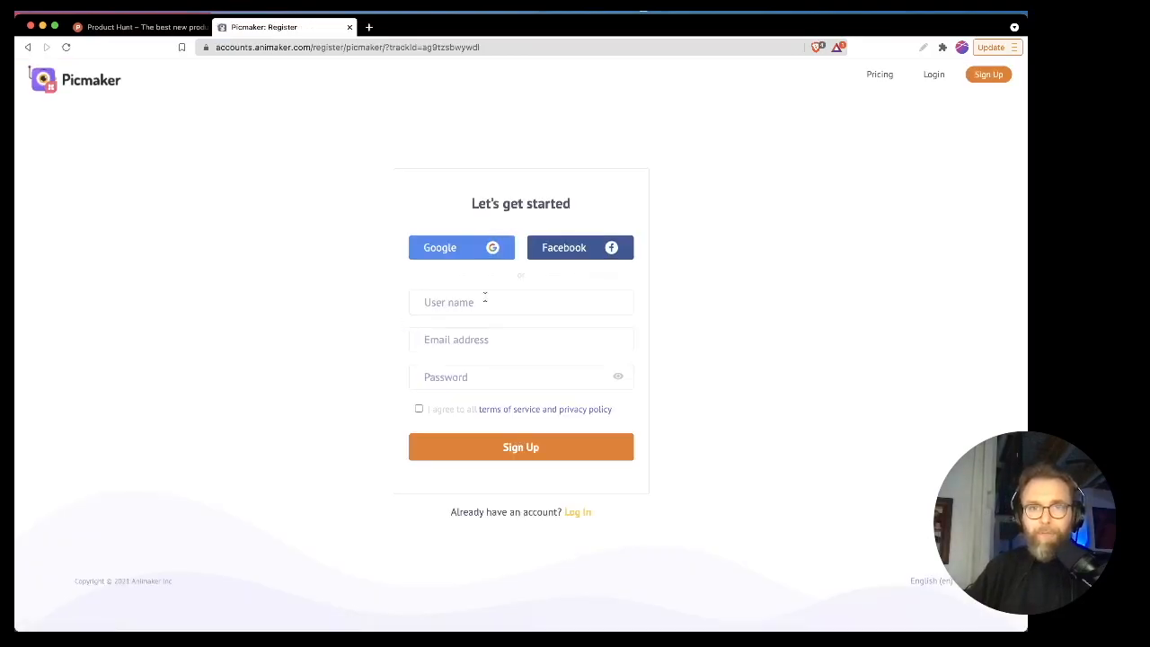
{"action": "left_click", "coordinate": [521, 445]}
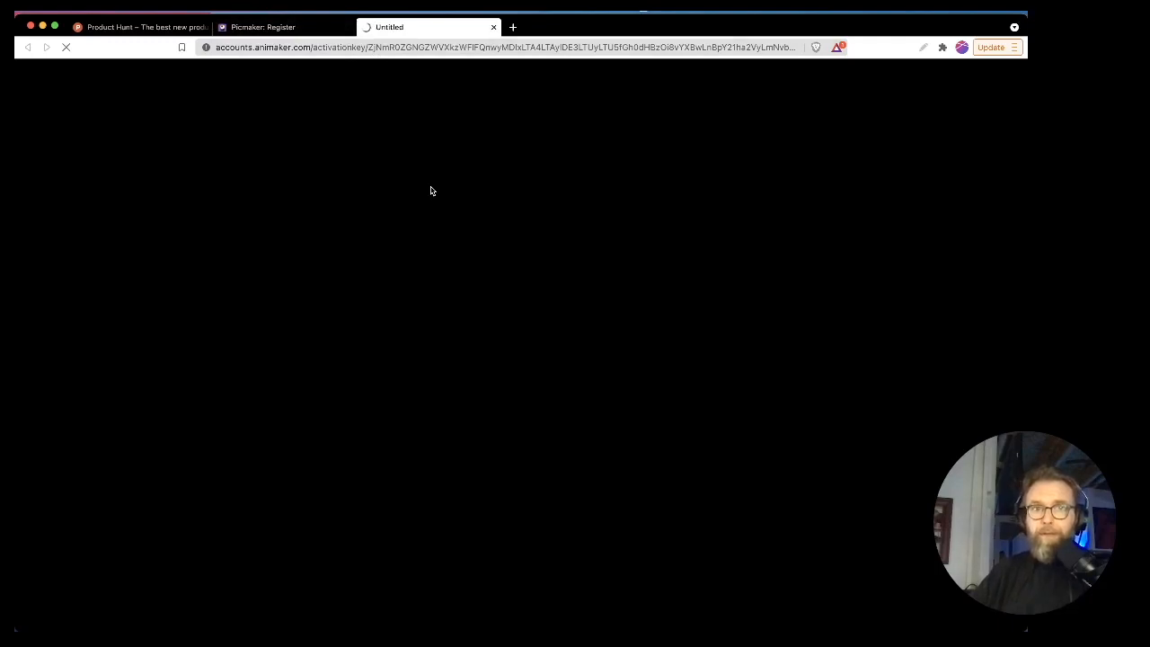
{"action": "mouse_move", "coordinate": [503, 223]}
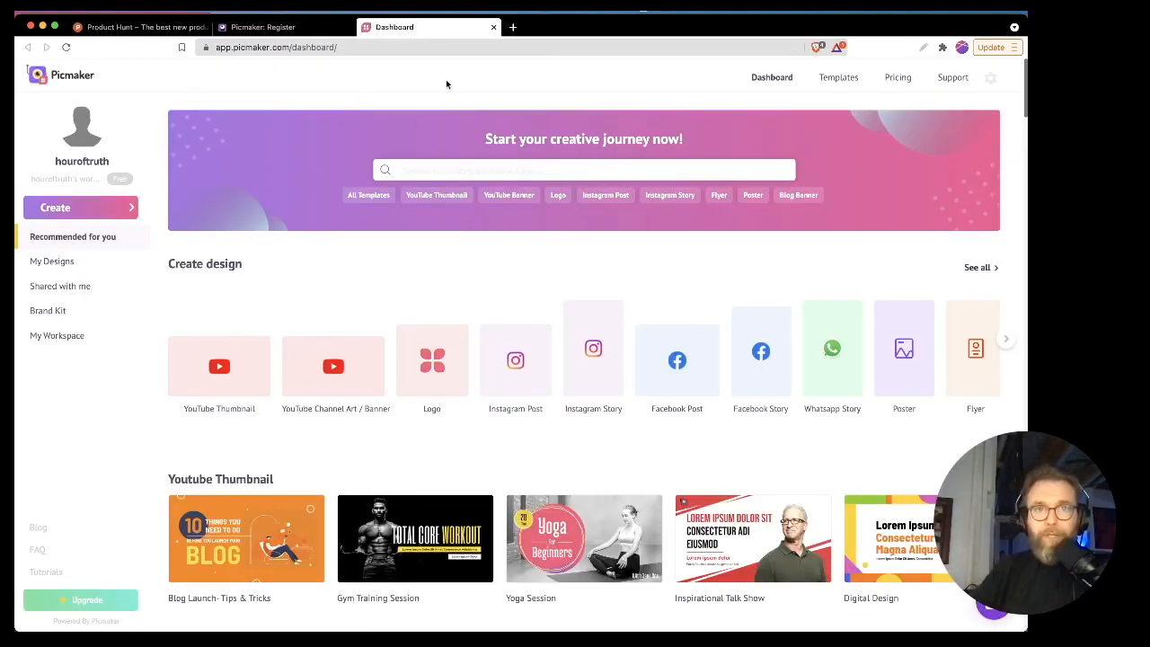
{"action": "mouse_move", "coordinate": [349, 100]}
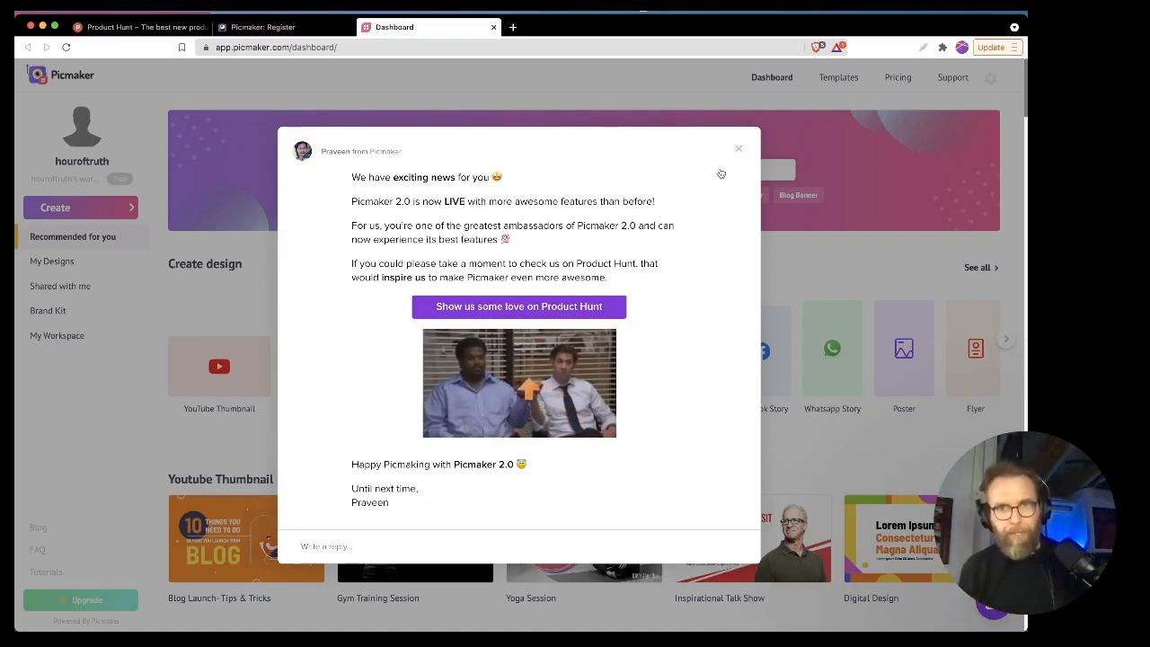
- Dismiss the welcome news and start a new blank wide design from the size carousel
{"action": "left_click", "coordinate": [738, 148]}
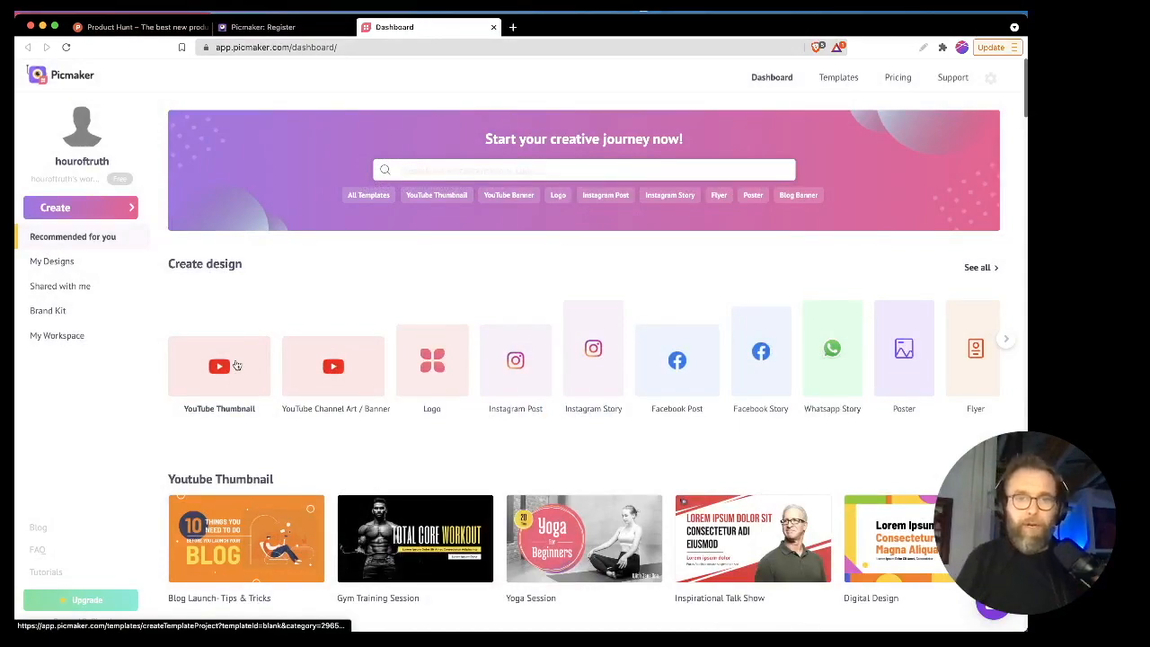
{"action": "mouse_move", "coordinate": [332, 368]}
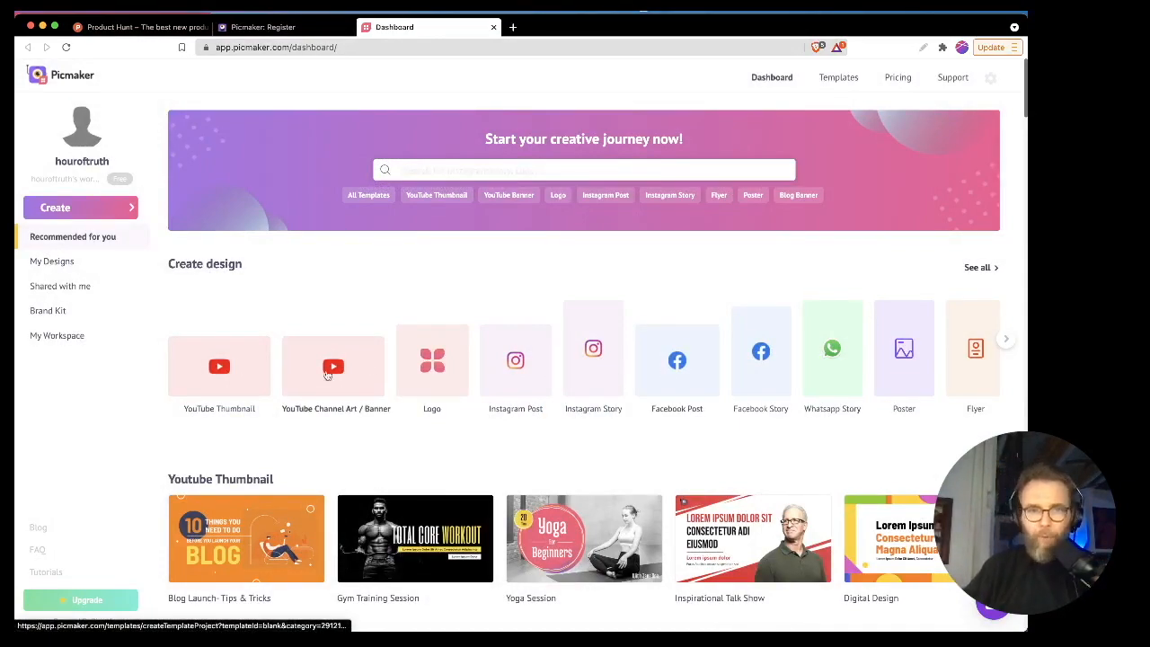
{"action": "mouse_move", "coordinate": [248, 392]}
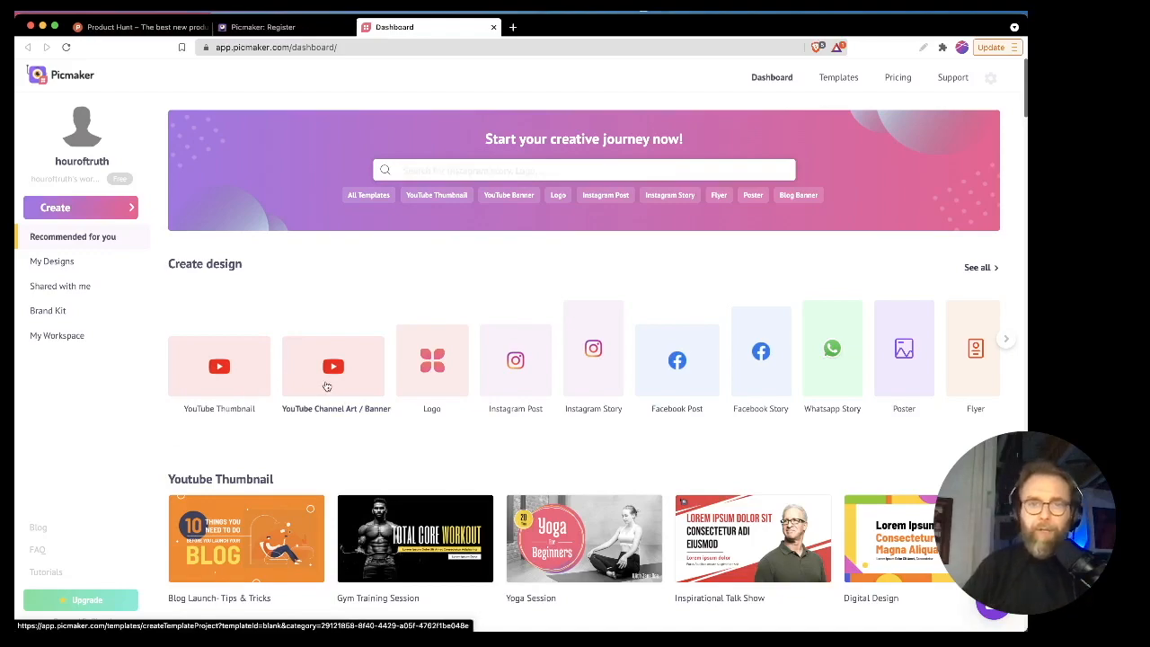
{"action": "left_click", "coordinate": [1006, 338]}
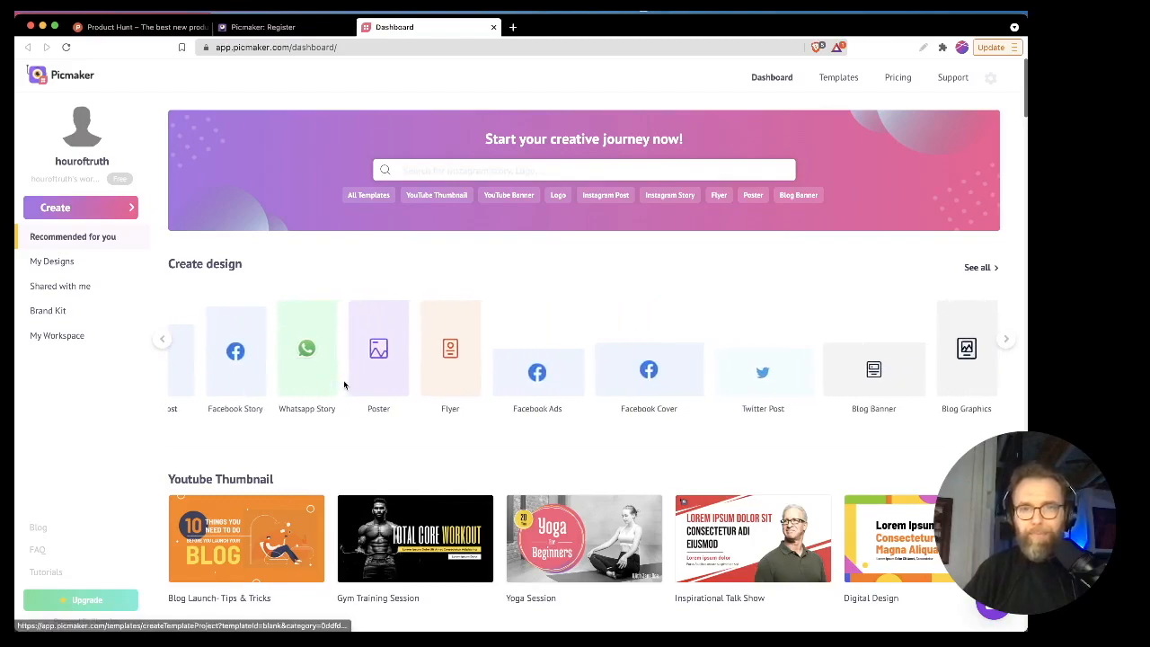
{"action": "left_click", "coordinate": [1006, 338]}
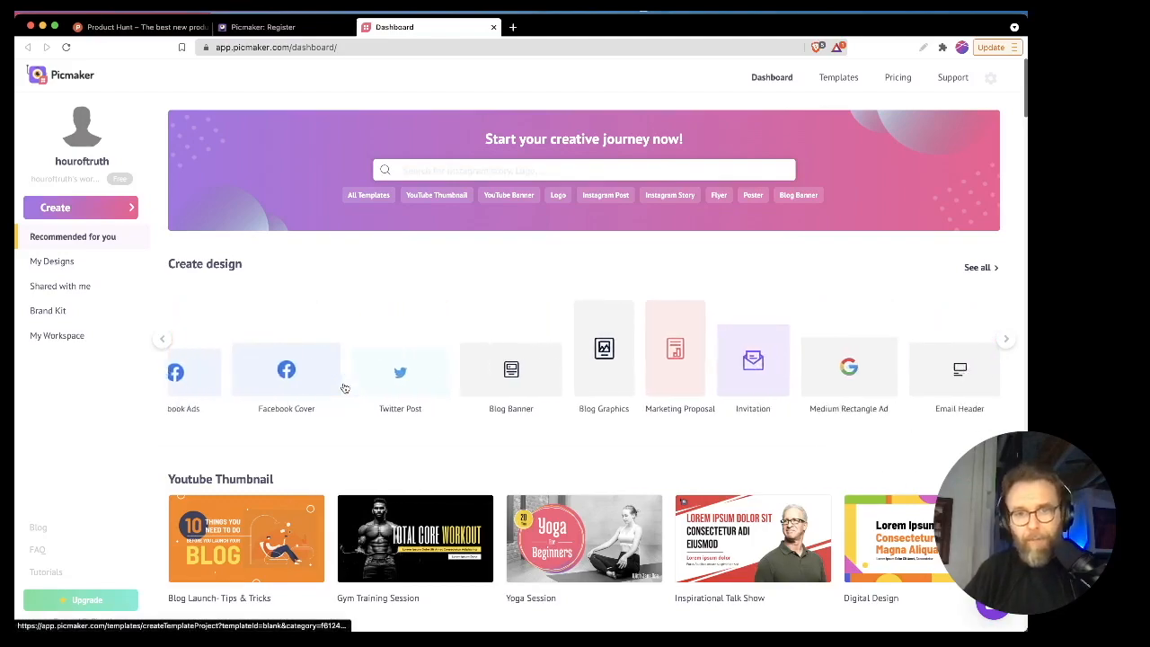
{"action": "left_click", "coordinate": [1006, 337]}
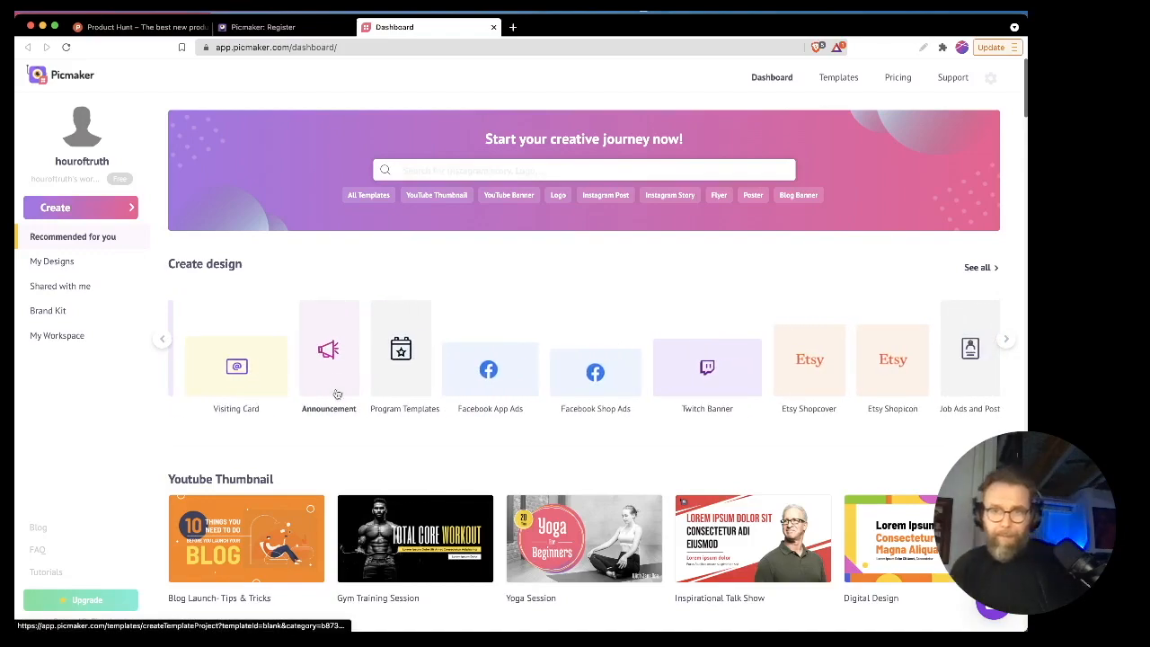
{"action": "left_click", "coordinate": [1004, 338]}
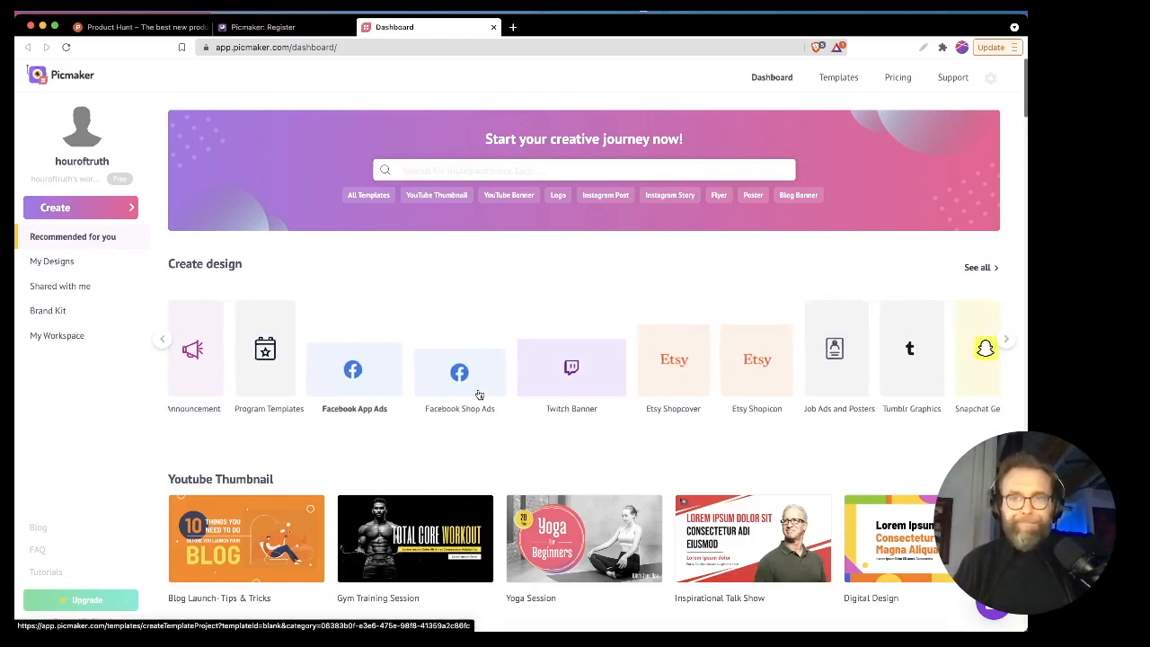
{"action": "left_click", "coordinate": [162, 338]}
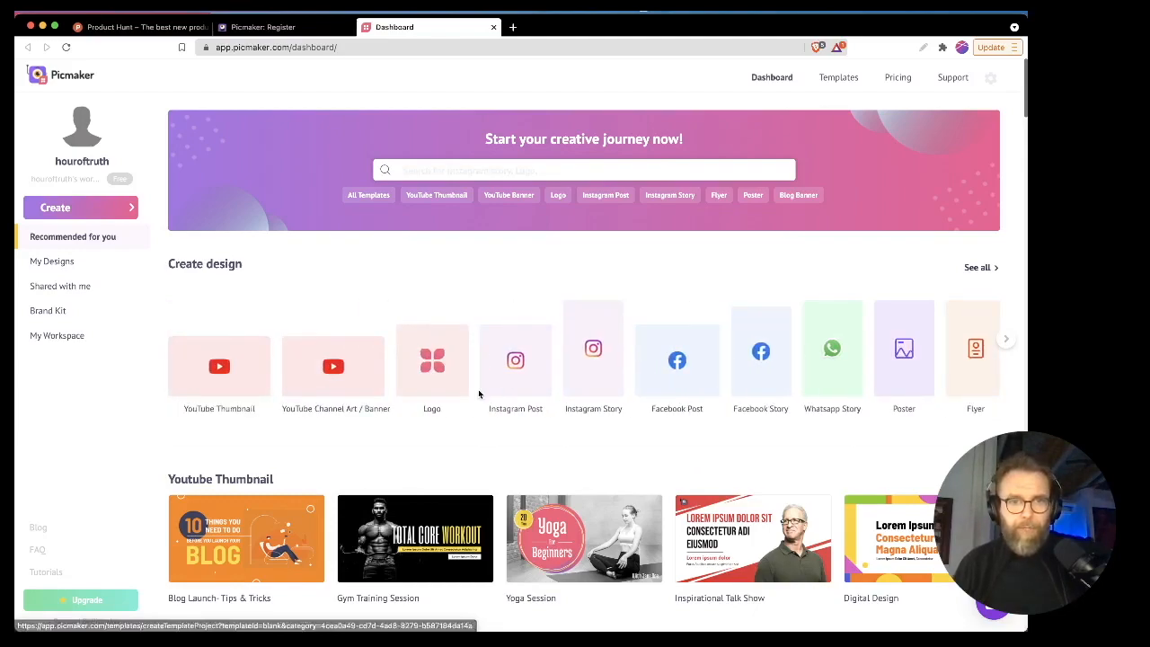
{"action": "left_click", "coordinate": [431, 359]}
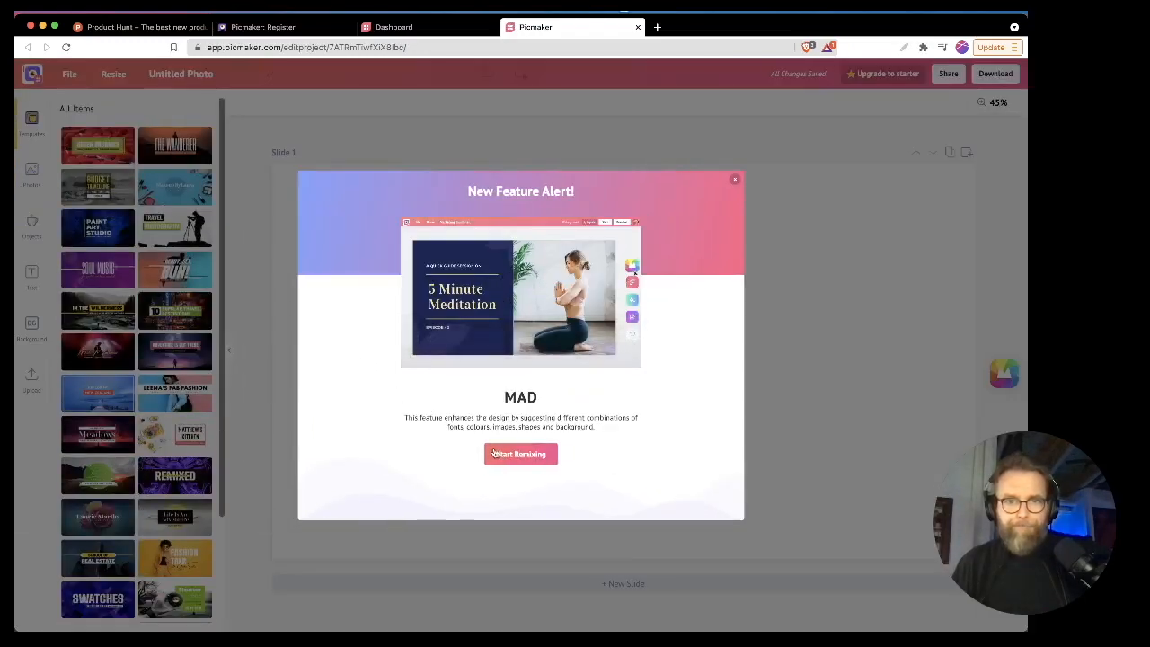
- Dismiss the new-feature announcement and apply the Remixed neon template to slide 1
{"action": "left_click", "coordinate": [521, 452]}
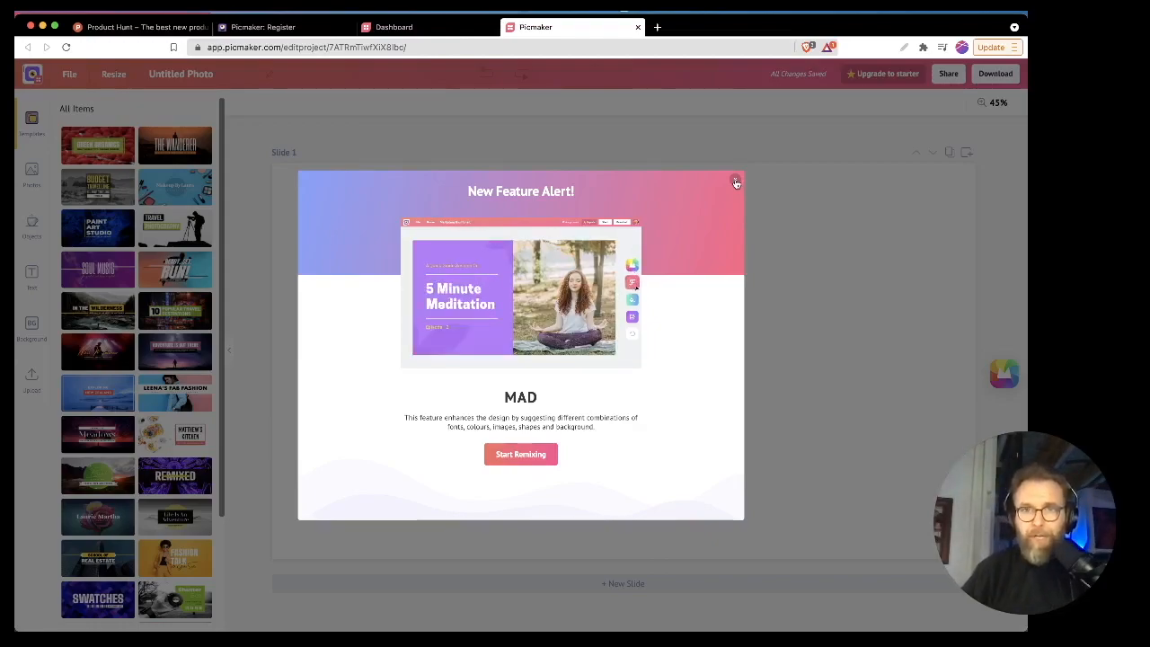
{"action": "left_click", "coordinate": [736, 183]}
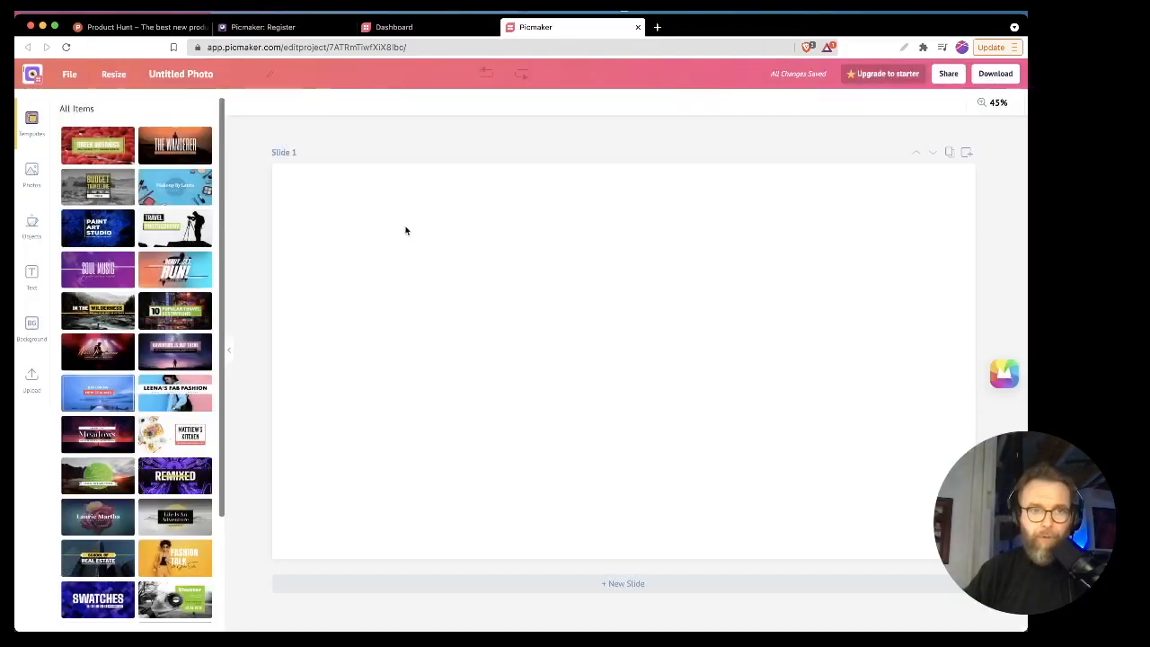
{"action": "left_click", "coordinate": [176, 475]}
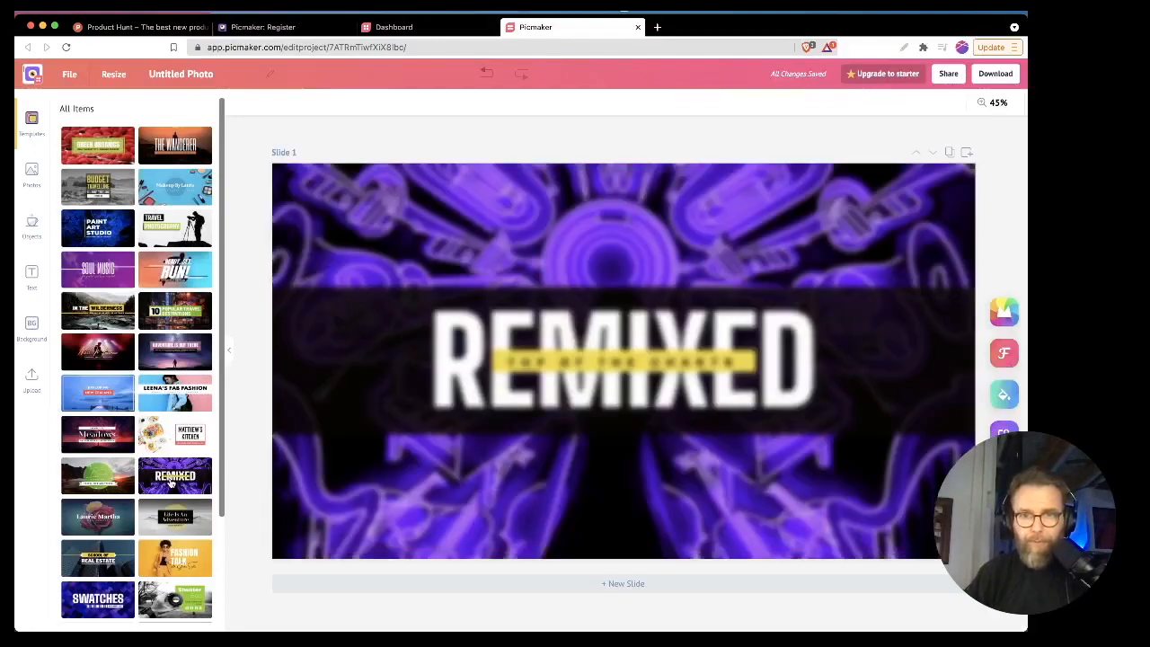
{"action": "left_click", "coordinate": [174, 475]}
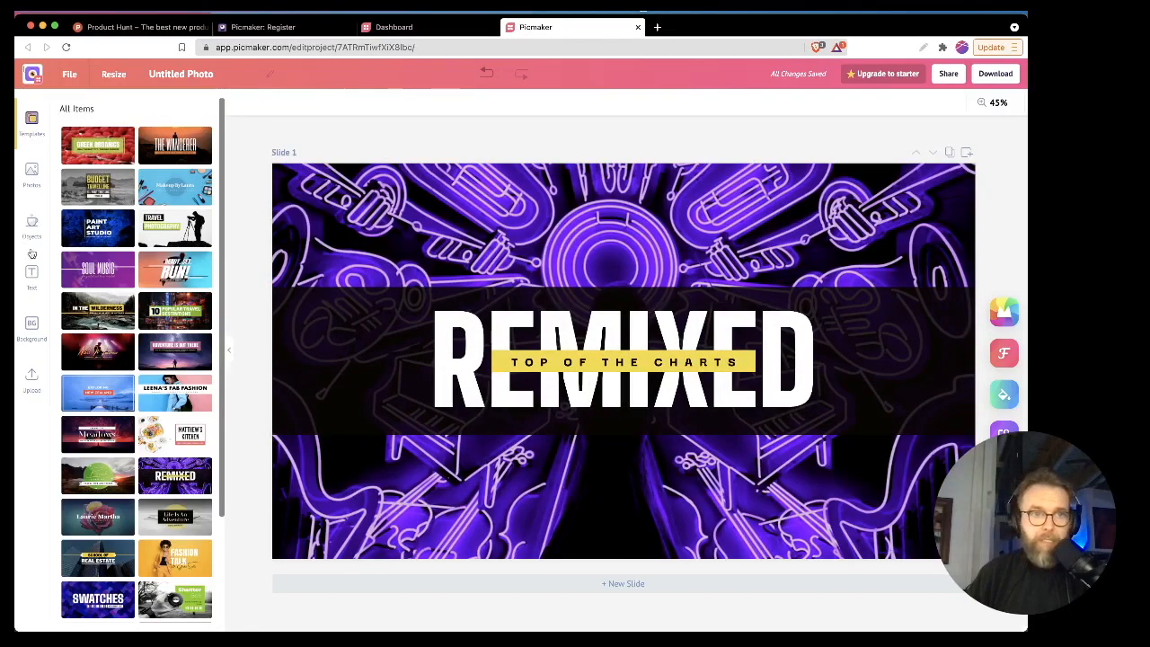
- Glance at the stock photo library, then switch slide 1 to the purple Soul Music template
{"action": "left_click", "coordinate": [32, 170]}
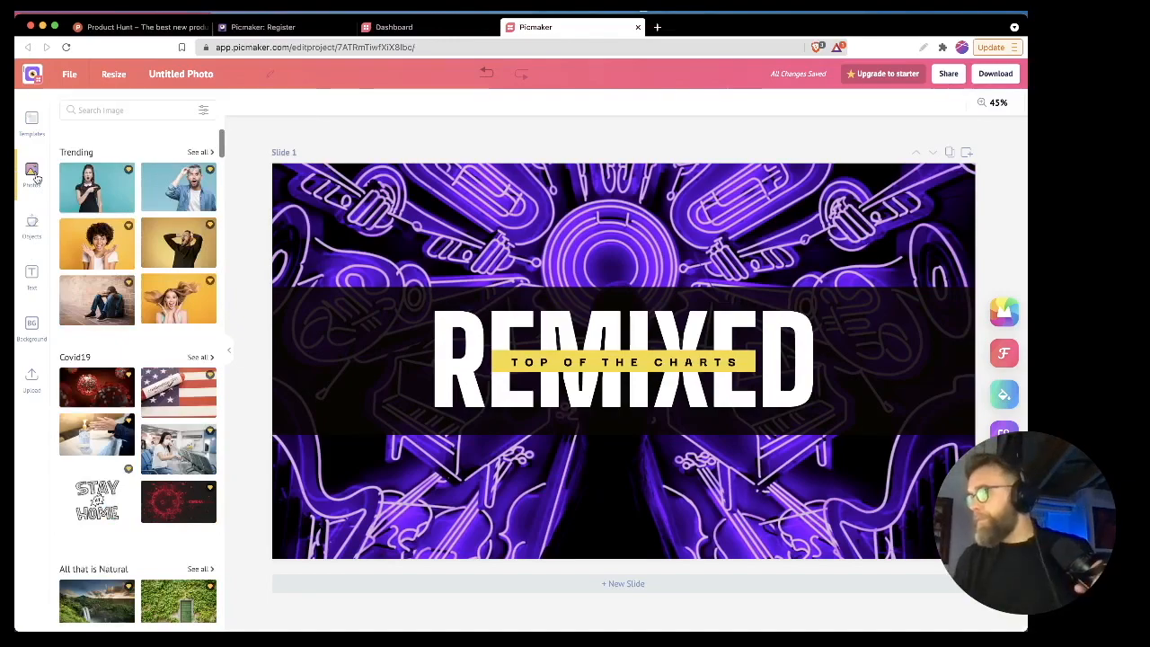
{"action": "left_click", "coordinate": [621, 359]}
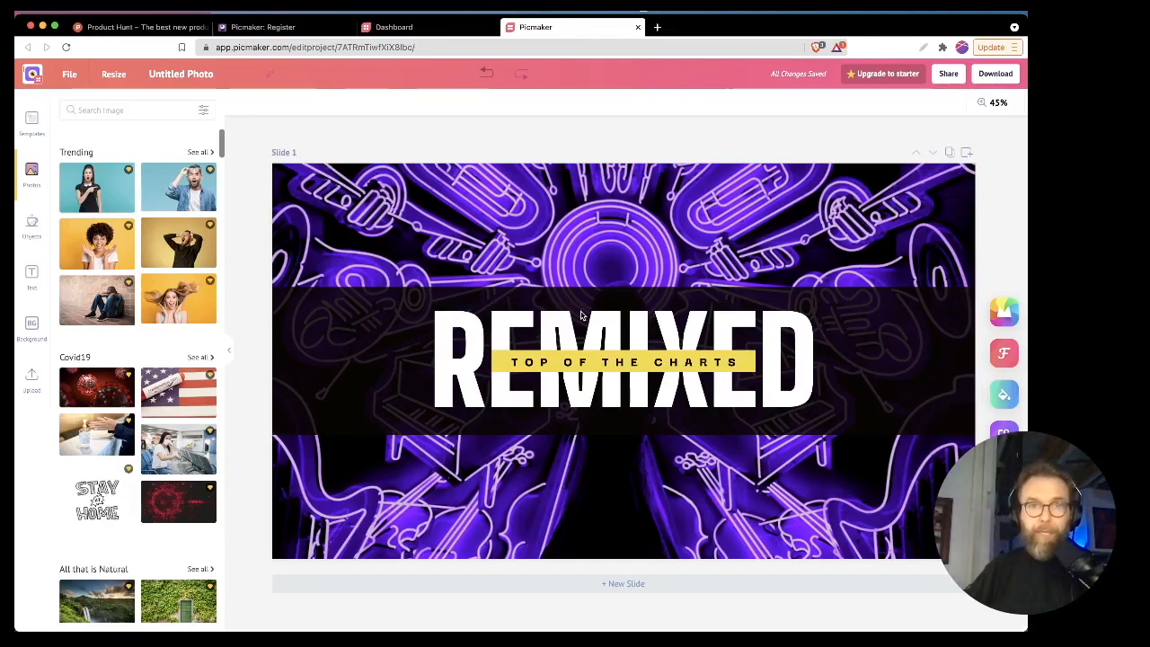
{"action": "mouse_move", "coordinate": [579, 327]}
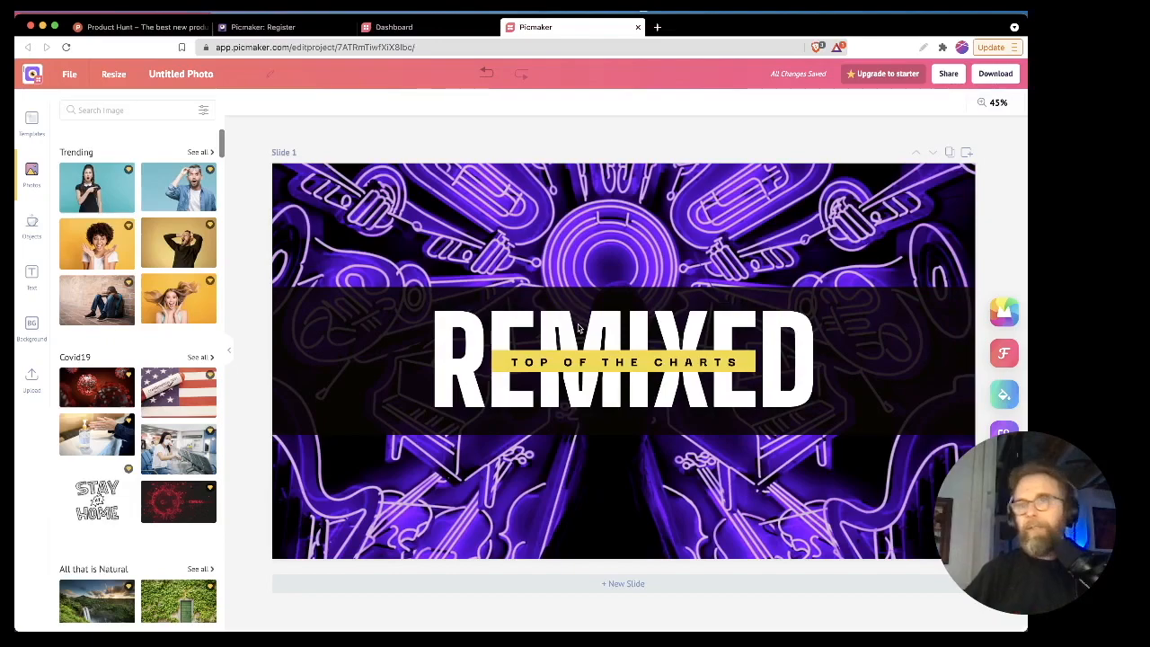
{"action": "mouse_move", "coordinate": [248, 205]}
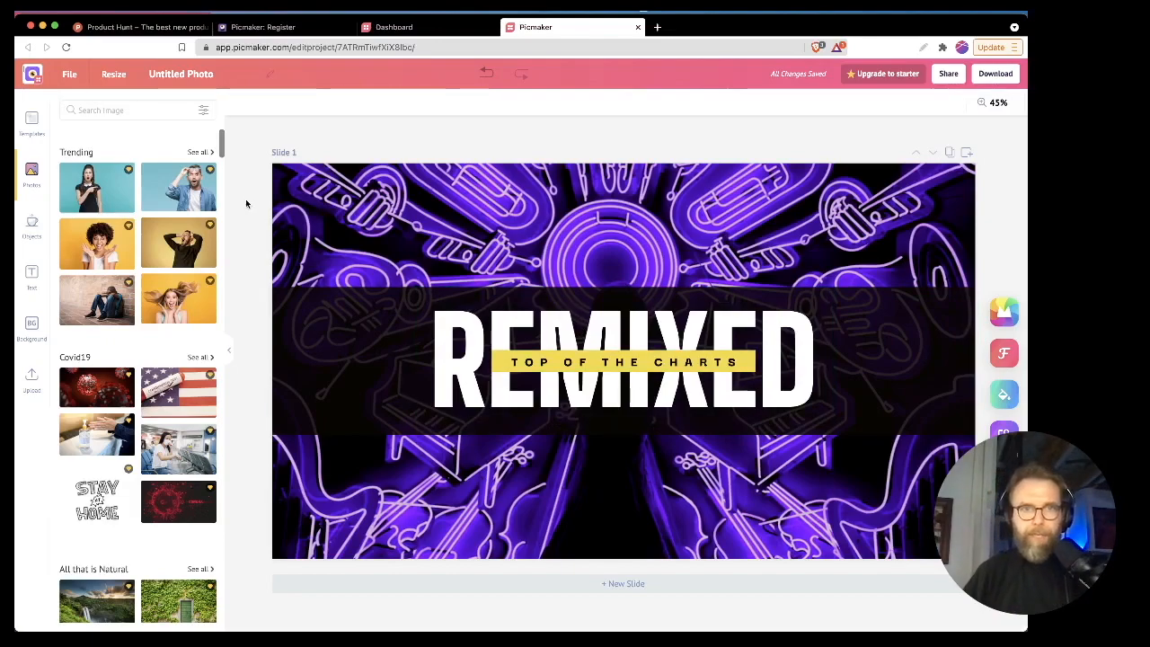
{"action": "mouse_move", "coordinate": [252, 209]}
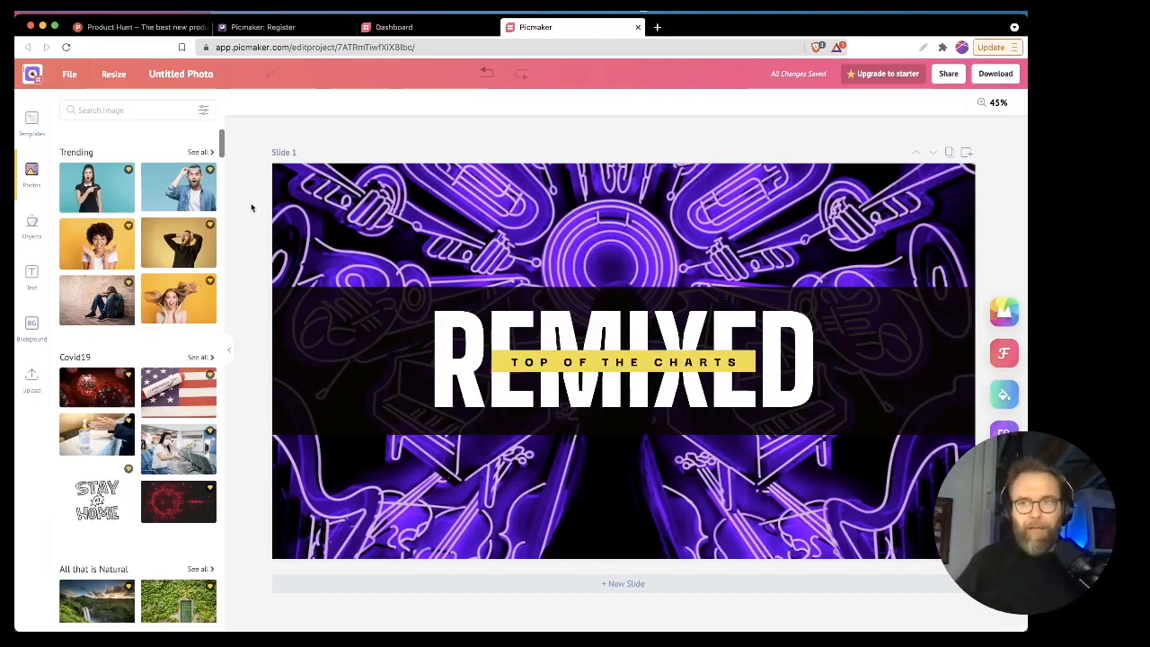
{"action": "left_click", "coordinate": [33, 122]}
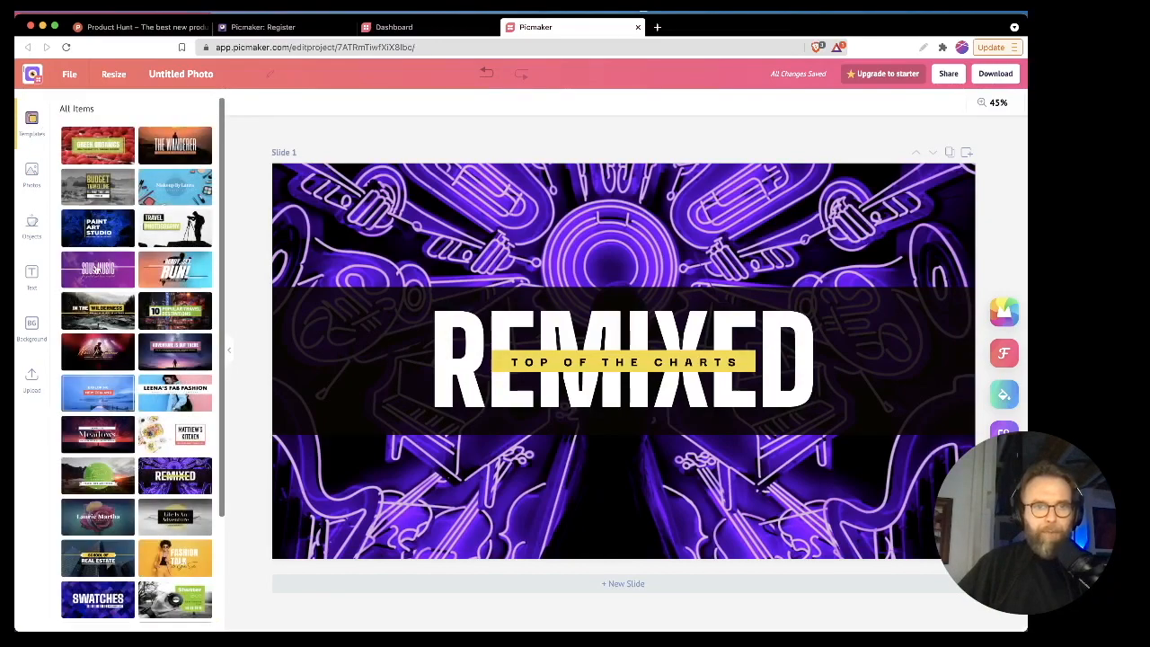
{"action": "left_click", "coordinate": [97, 270]}
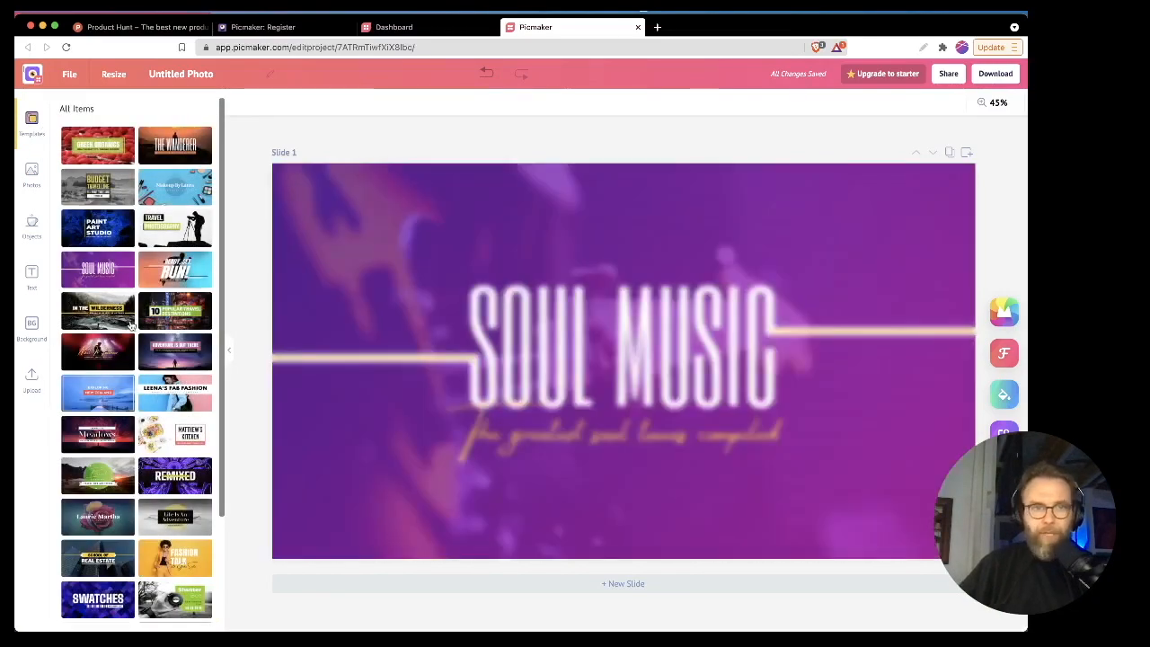
- Rewrite the title as HOUR OF TRUTH and centre it slightly higher on the slide
{"action": "left_click", "coordinate": [622, 350]}
{"action": "type", "text": "HOUR OF TRUTH"}
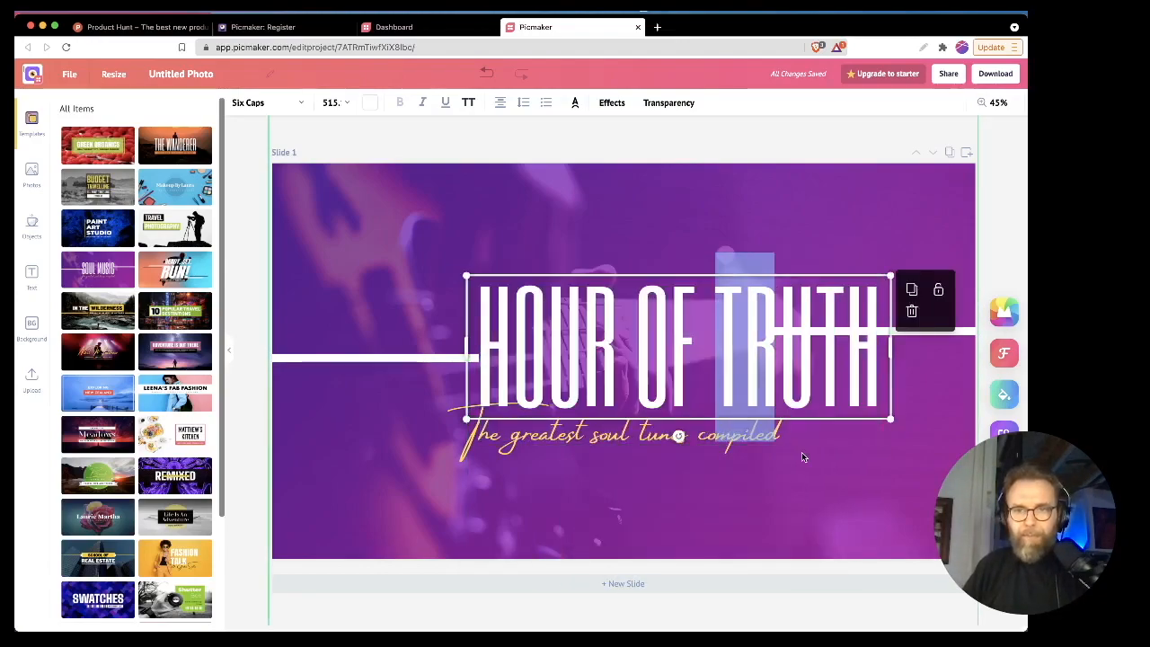
{"action": "left_click_drag", "start_coordinate": [673, 345], "coordinate": [625, 350]}
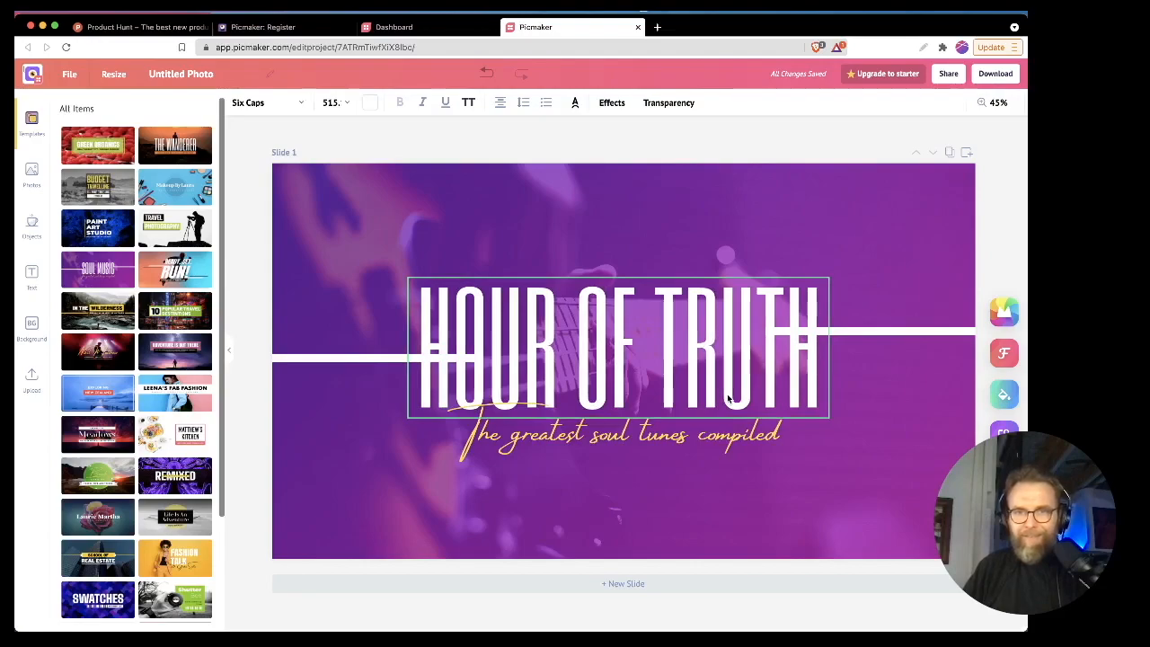
{"action": "left_click_drag", "start_coordinate": [620, 351], "coordinate": [618, 338]}
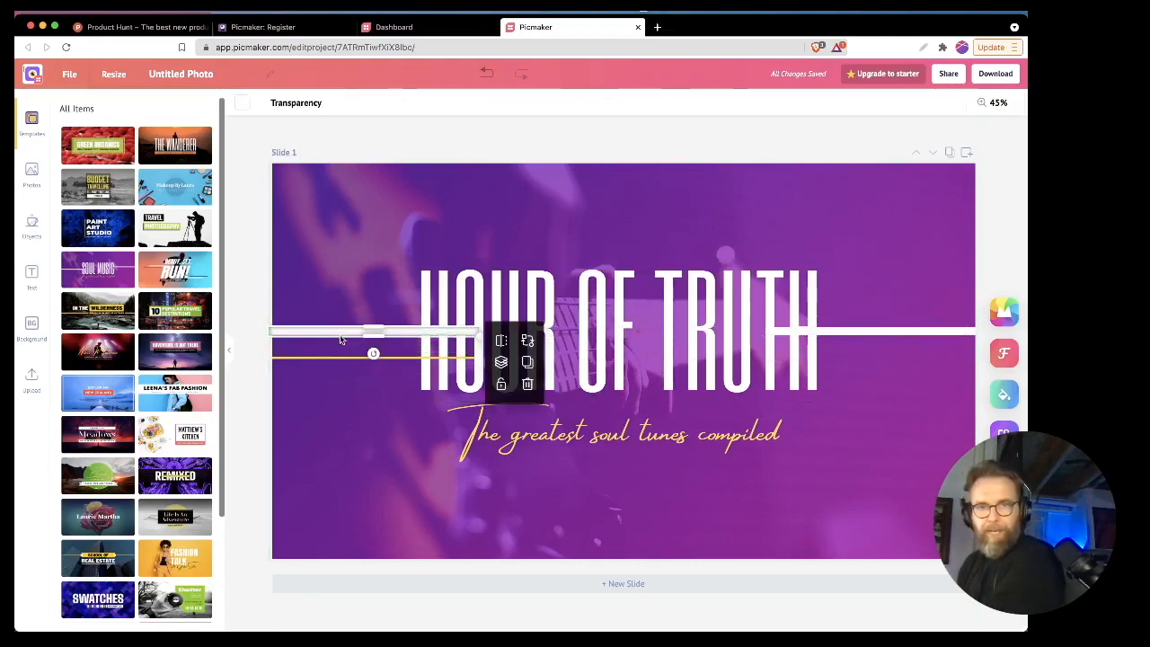
- Replace the script subtitle with the tagline 'We review the shit out stuff'
{"action": "left_click", "coordinate": [620, 433]}
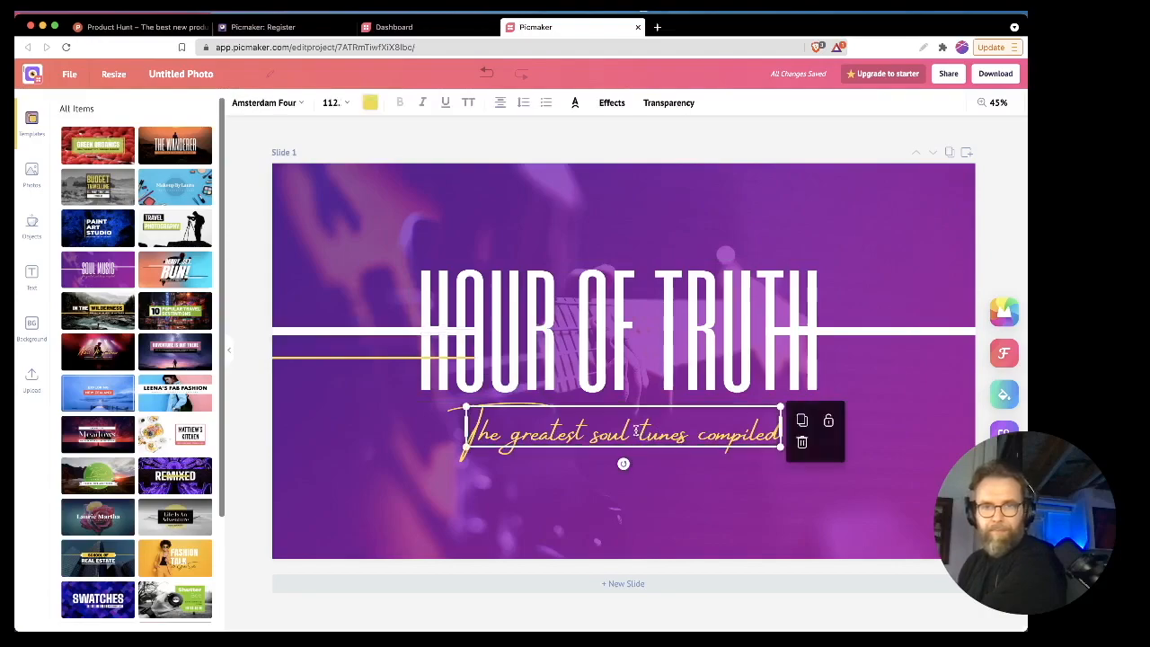
{"action": "type", "text": "We"}
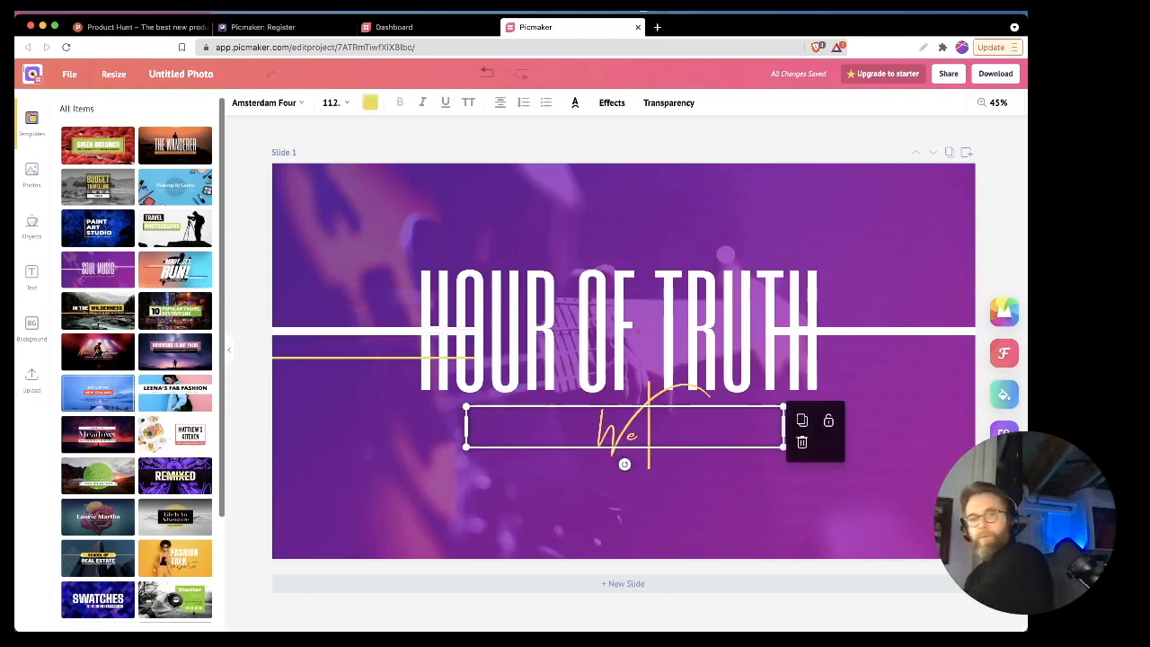
{"action": "type", "text": "b"}
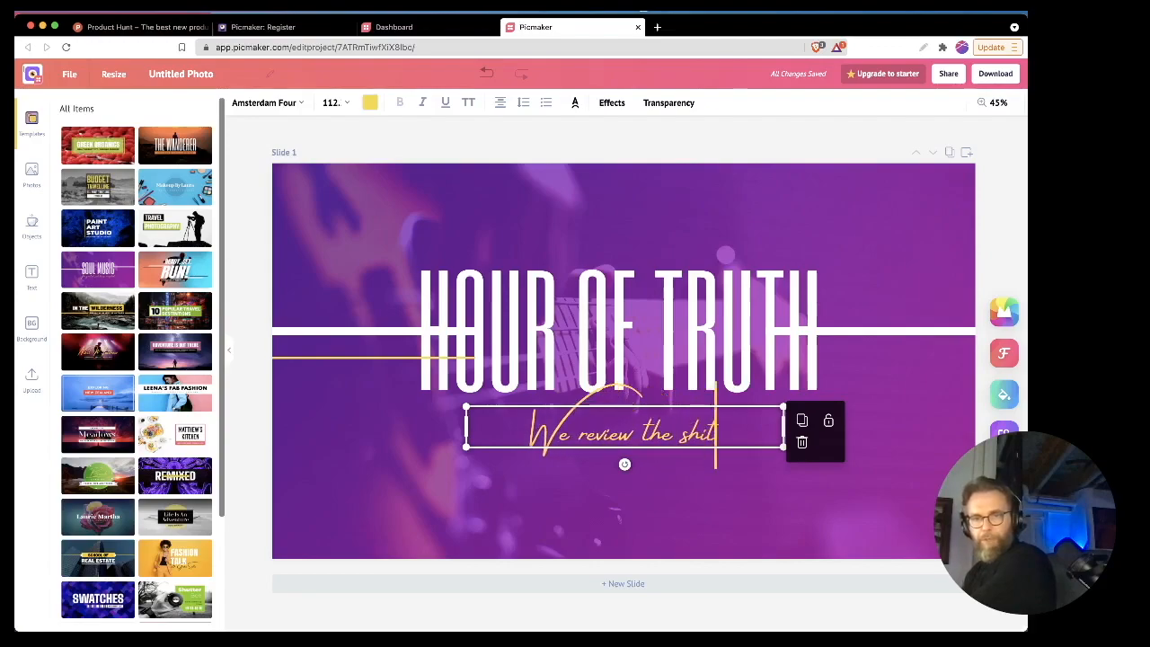
{"action": "type", "text": "out stuff"}
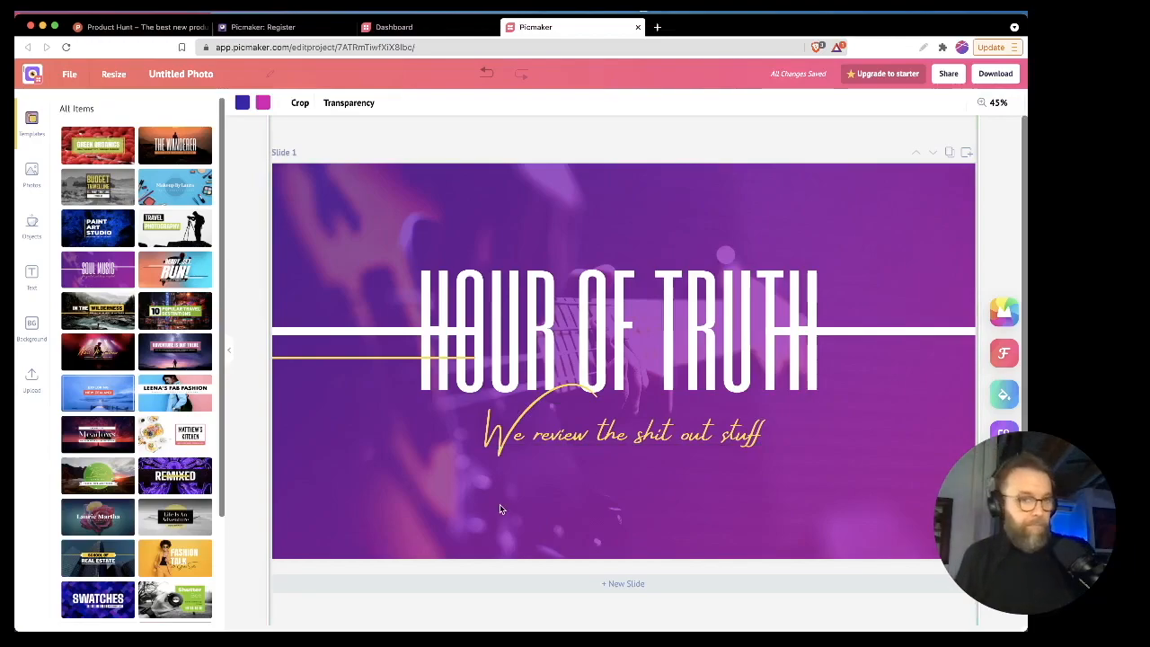
{"action": "left_click", "coordinate": [623, 433]}
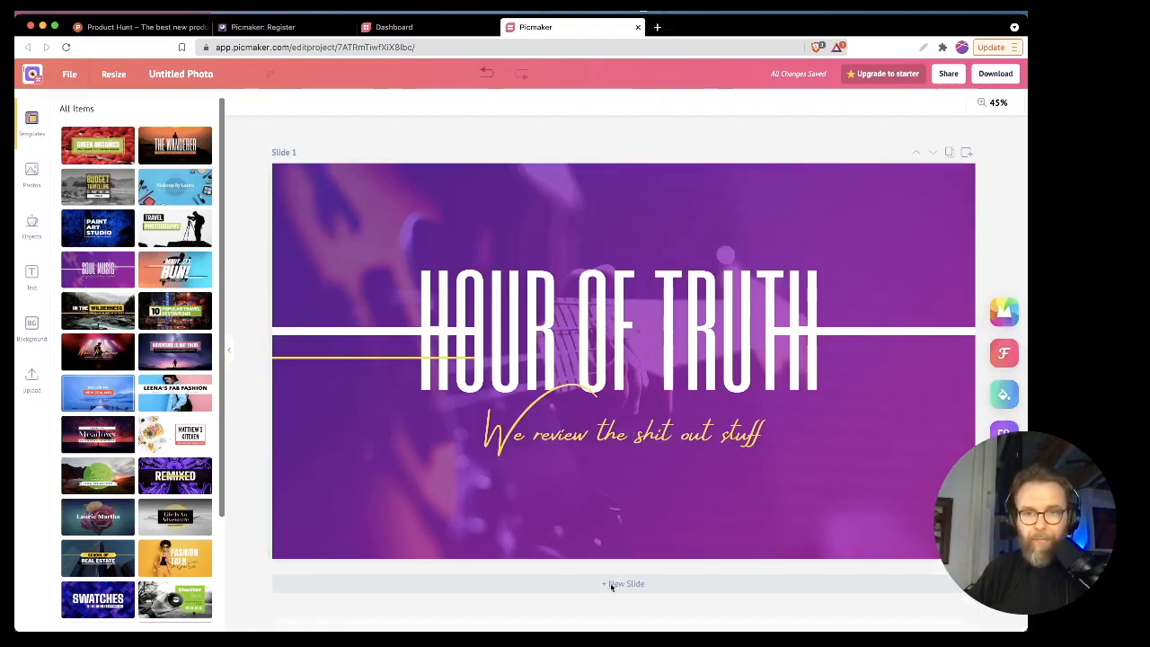
- Add a second blank slide below the HOUR OF TRUTH banner
{"action": "left_click", "coordinate": [621, 582]}
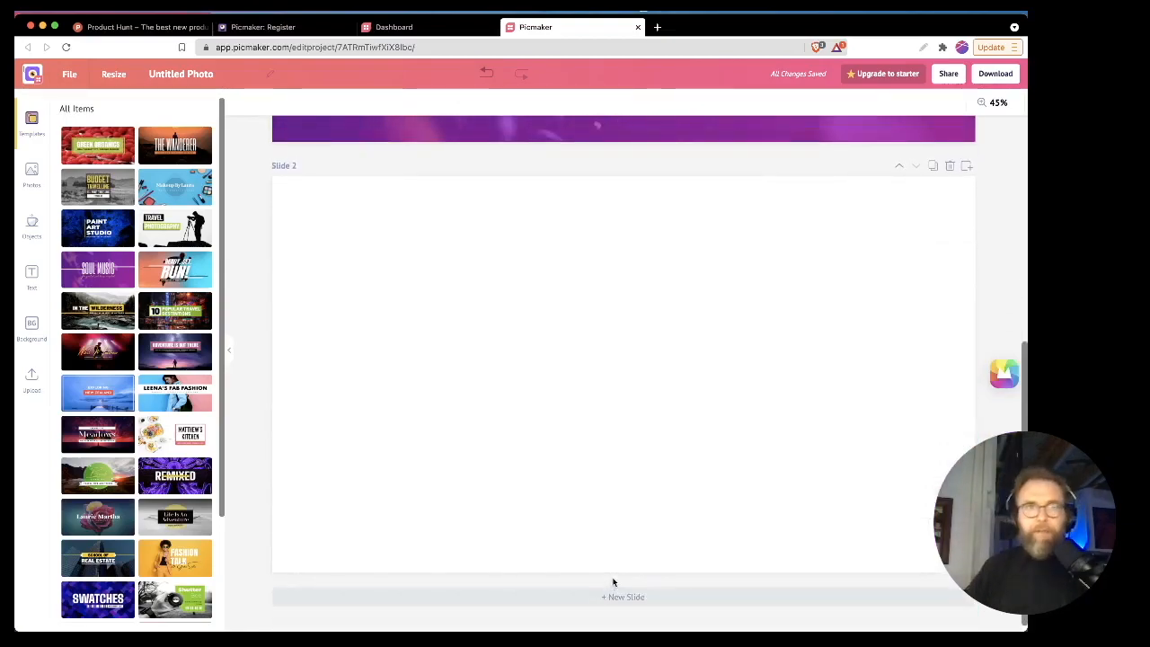
{"action": "scroll", "scroll_direction": "up", "scroll_amount": 3}
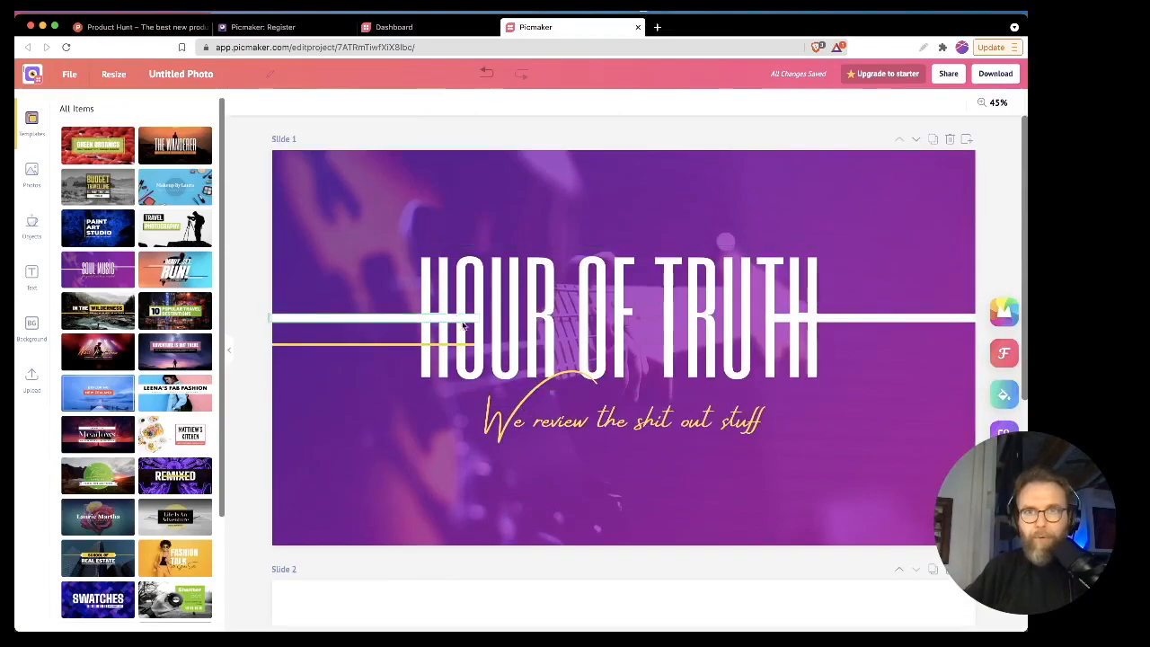
{"action": "scroll", "scroll_direction": "down", "scroll_amount": 3}
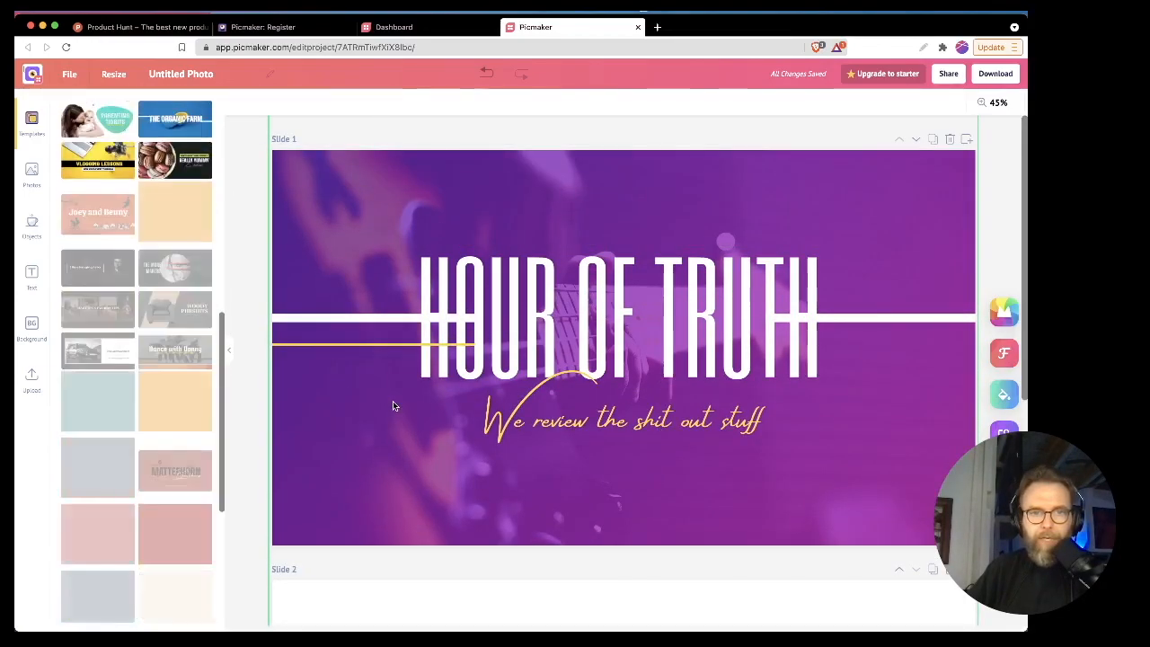
- Scroll the Templates panel toward the Crazy Matterhorn Brothers template for slide 2
{"action": "scroll", "scroll_direction": "down", "scroll_amount": 3}
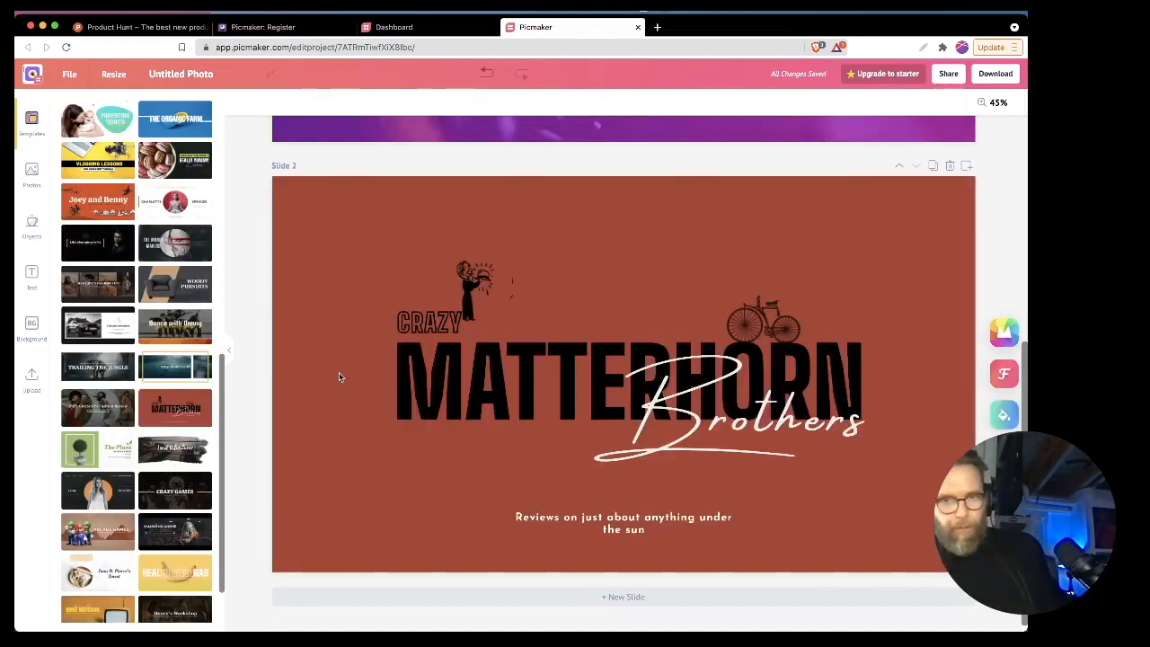
{"action": "mouse_move", "coordinate": [345, 378]}
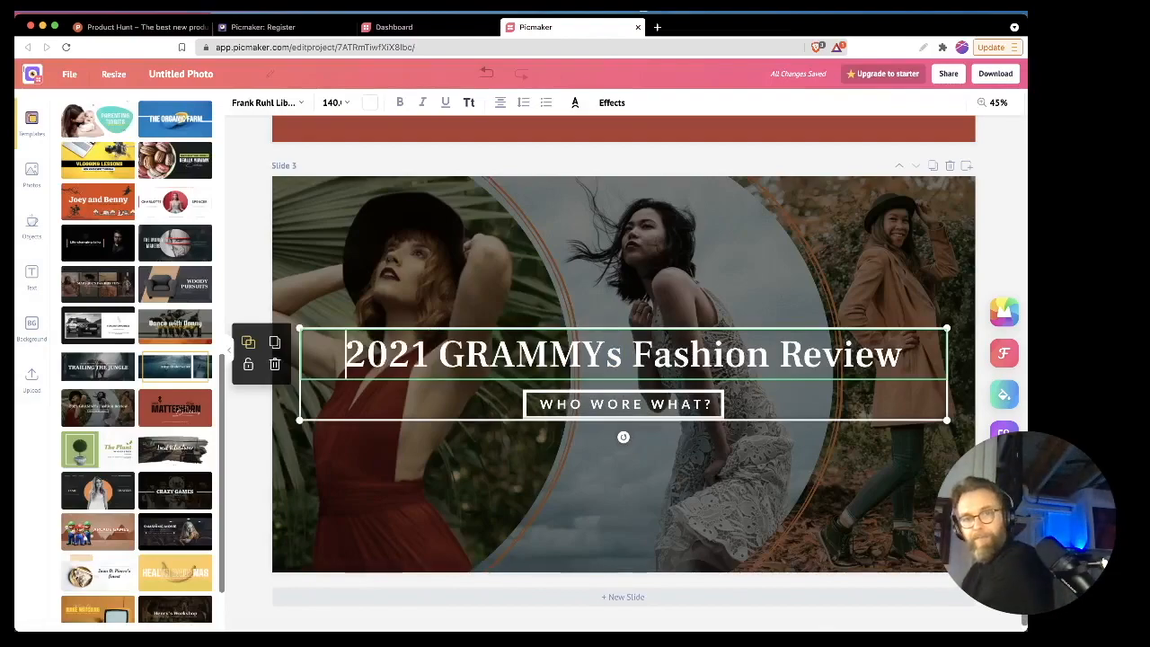
- Retype the slide 3 GRAMMYs heading as My 2021, removing the stray 'Pred'
{"action": "type", "text": "My 2021"}
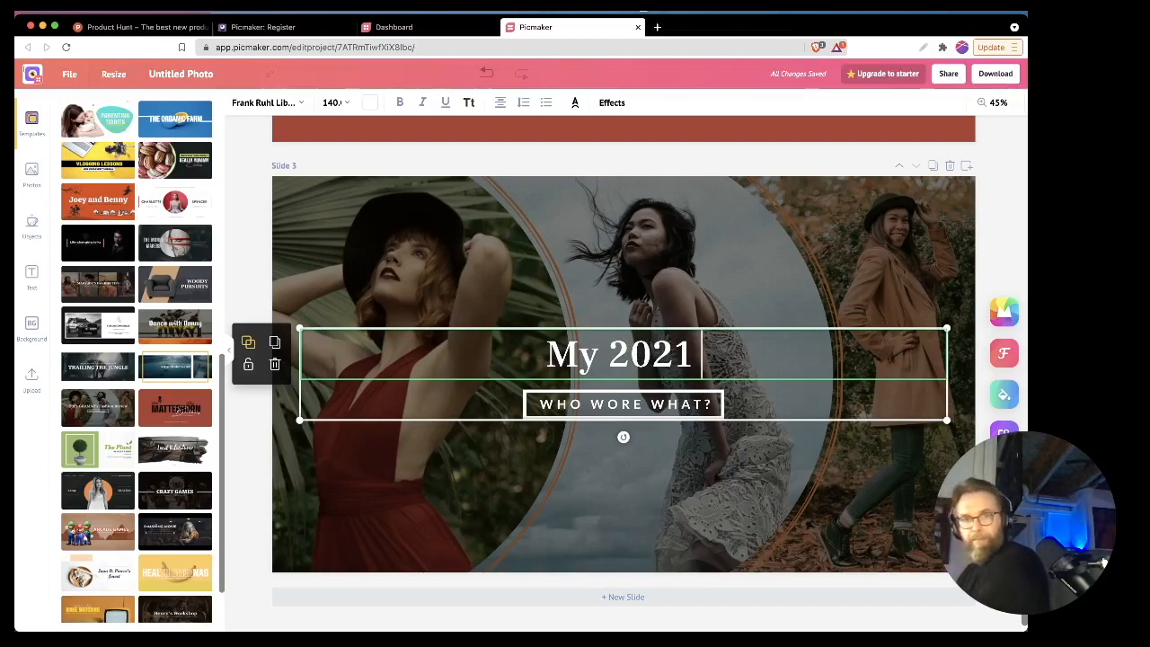
{"action": "type", "text": "Pred"}
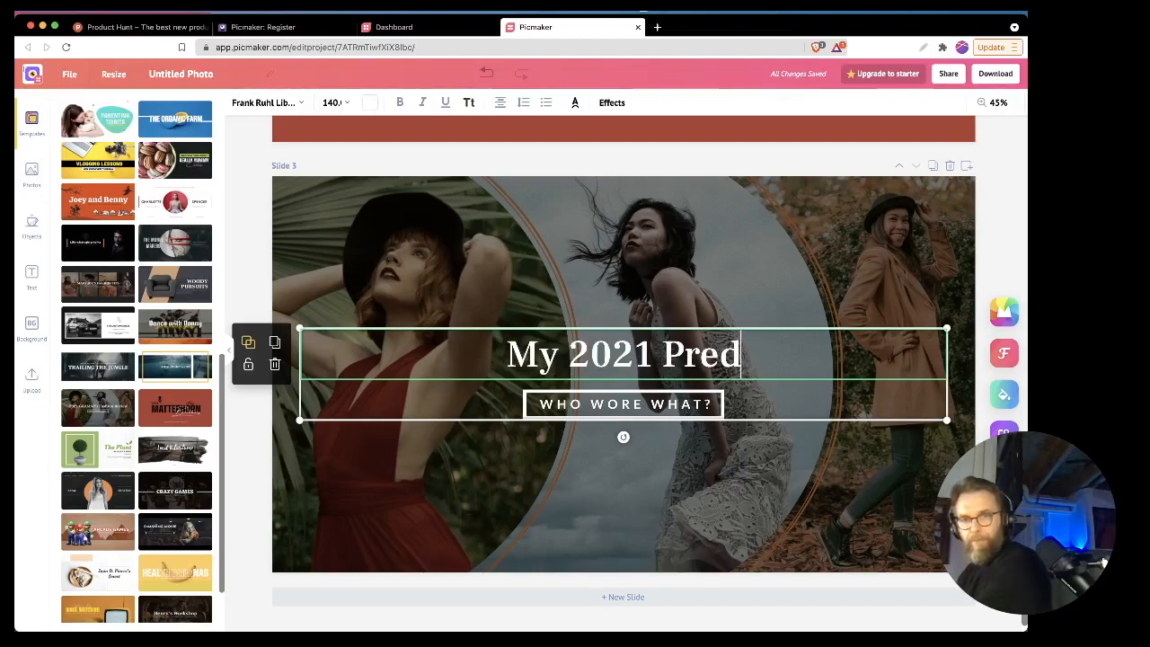
{"action": "key", "text": "backspace"}
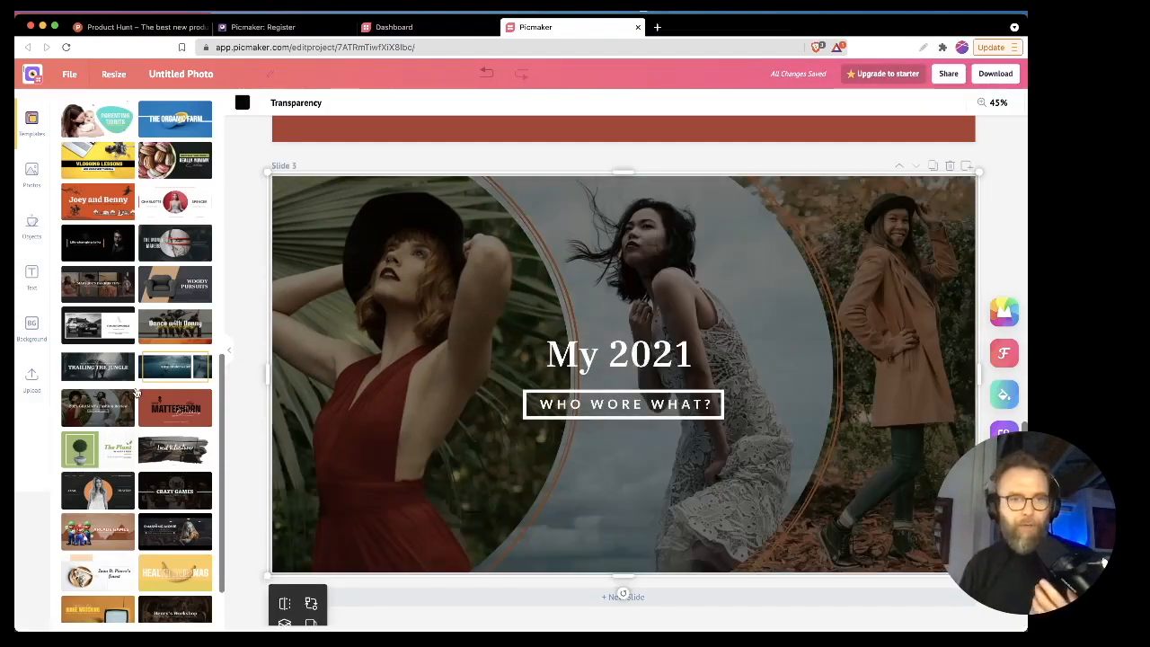
{"action": "scroll", "scroll_direction": "down", "scroll_amount": 3}
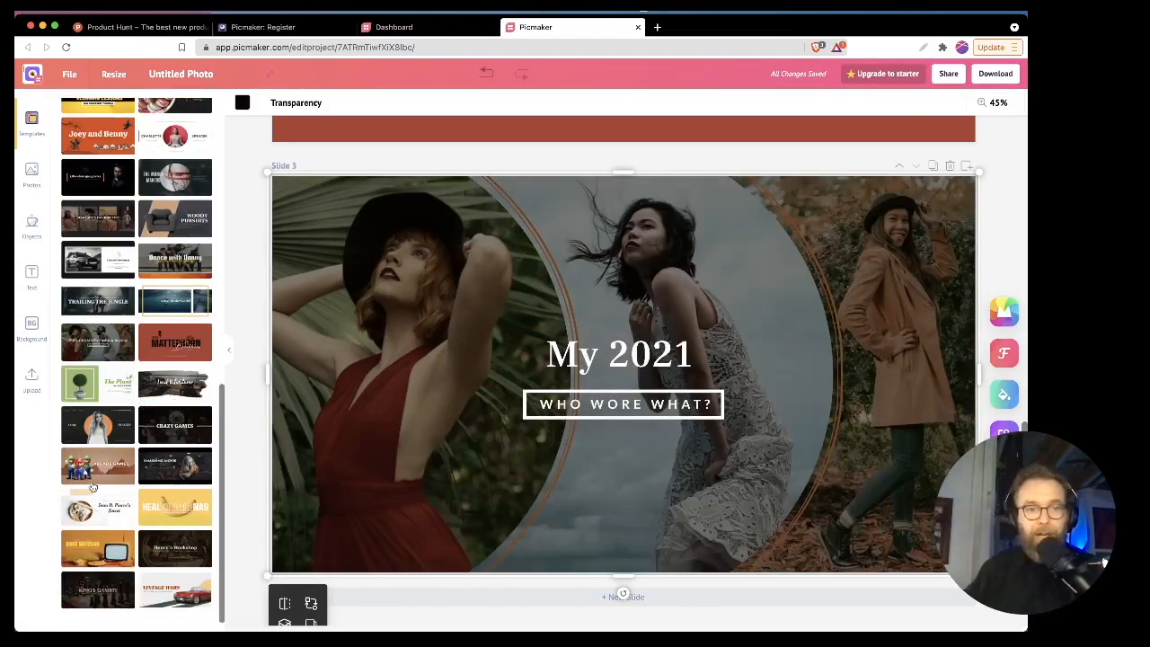
- Try Arcade Games and Health Bananas on slide 3, settling on the dark Crazy Games template
{"action": "left_click", "coordinate": [97, 464]}
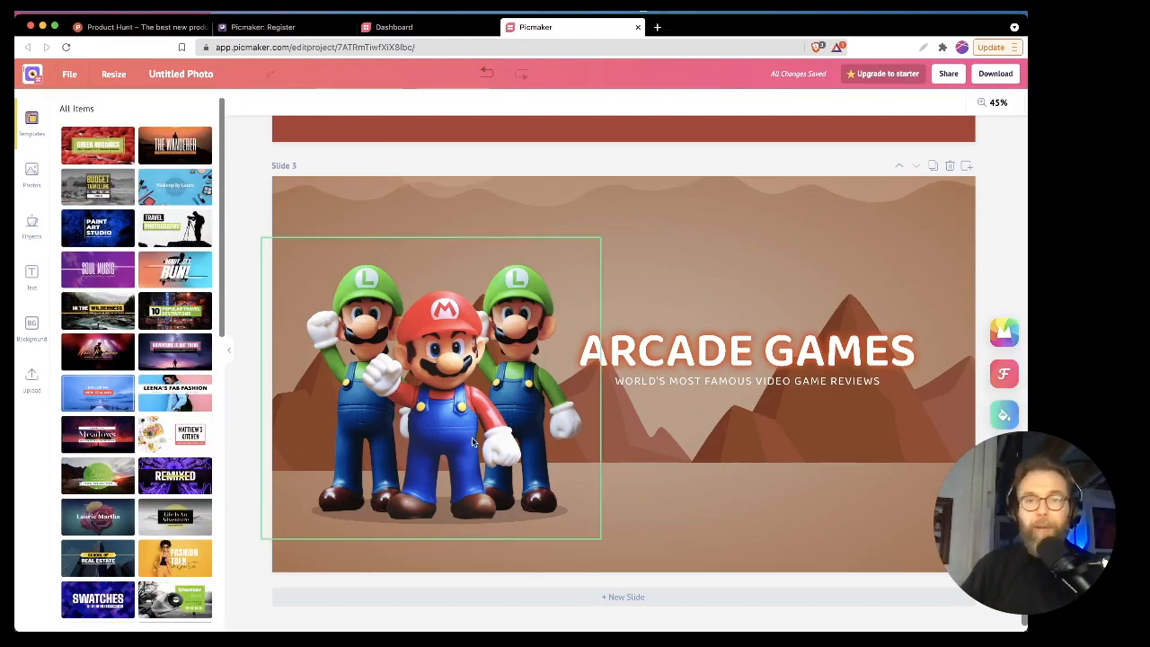
{"action": "mouse_move", "coordinate": [543, 404]}
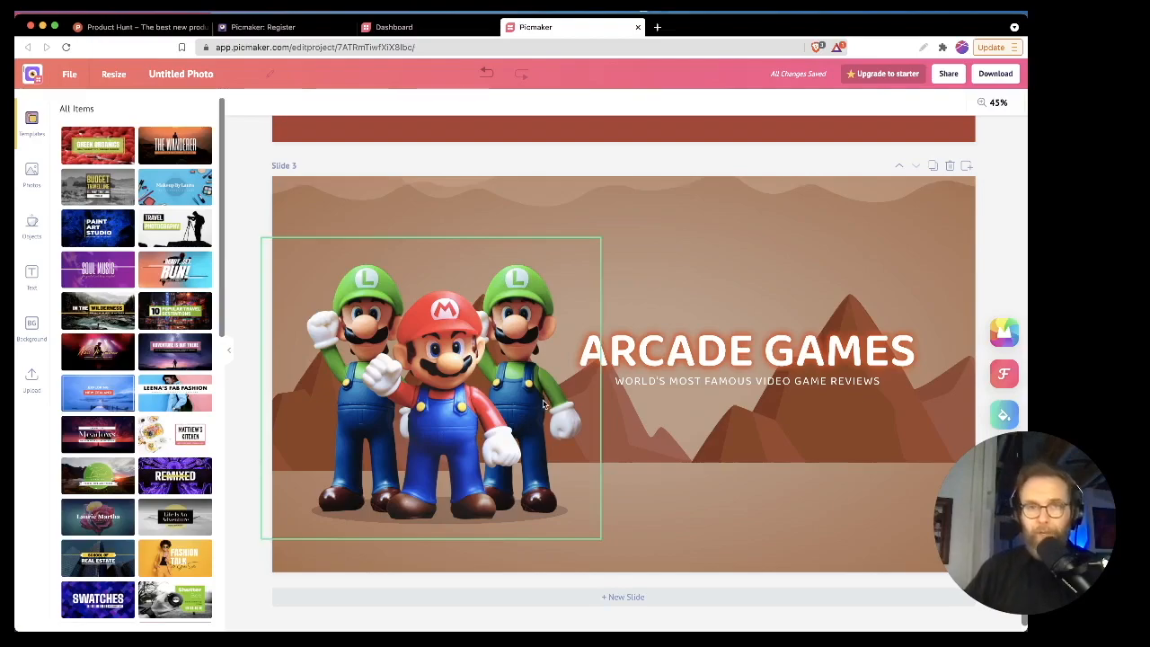
{"action": "left_click", "coordinate": [686, 426]}
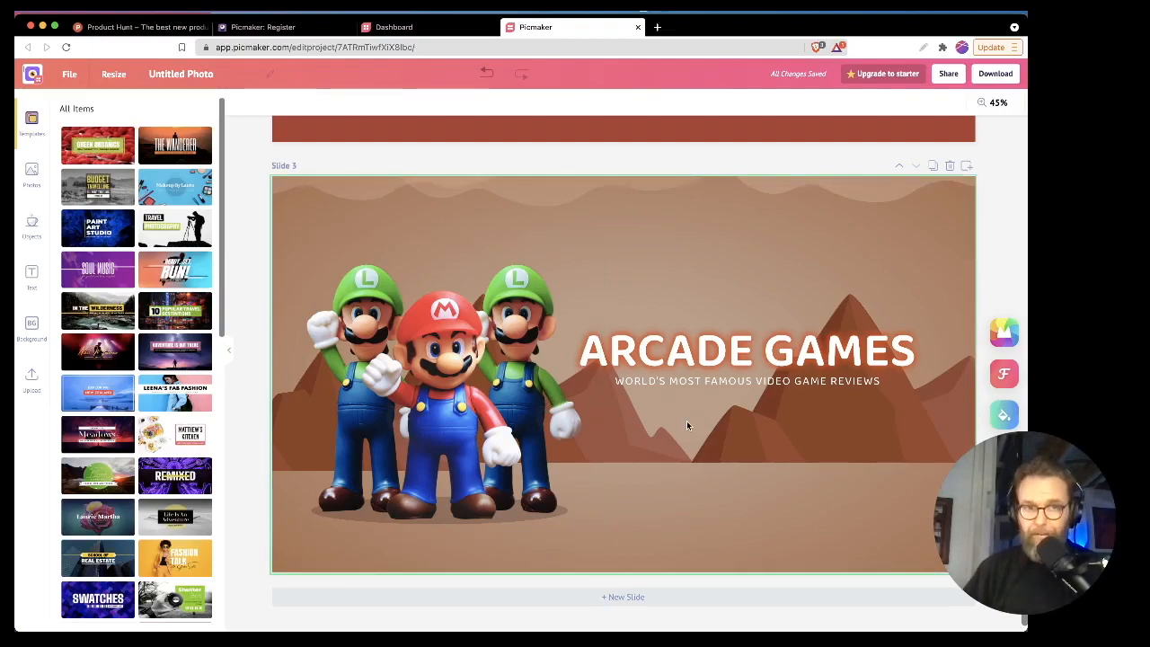
{"action": "left_click", "coordinate": [747, 350]}
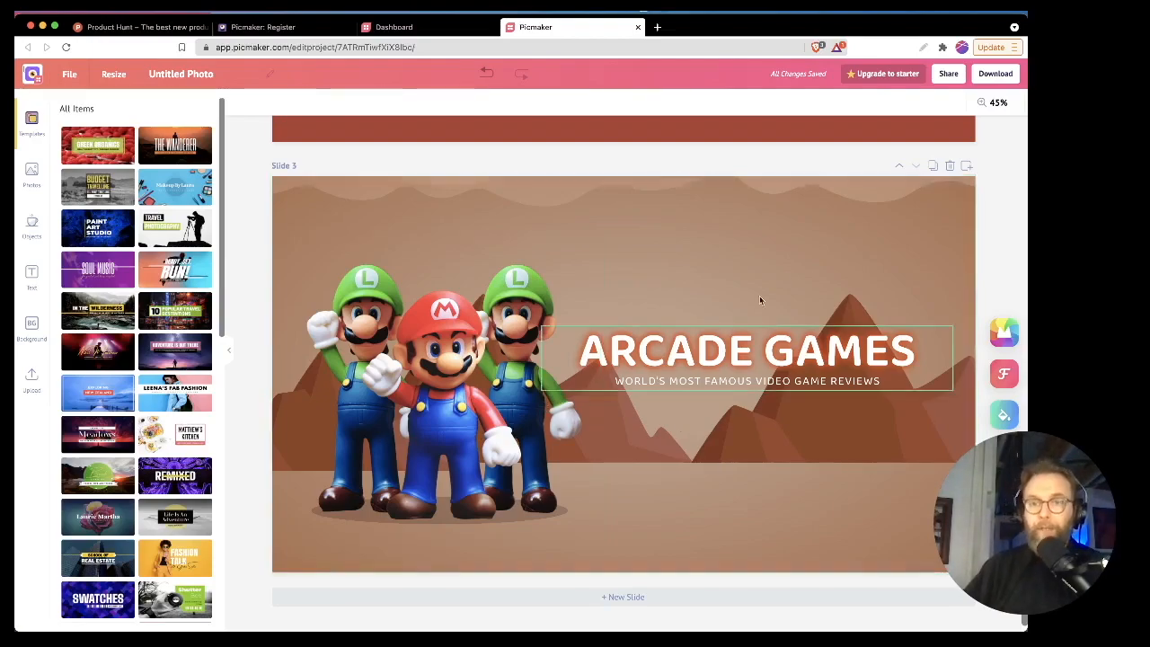
{"action": "mouse_move", "coordinate": [770, 313]}
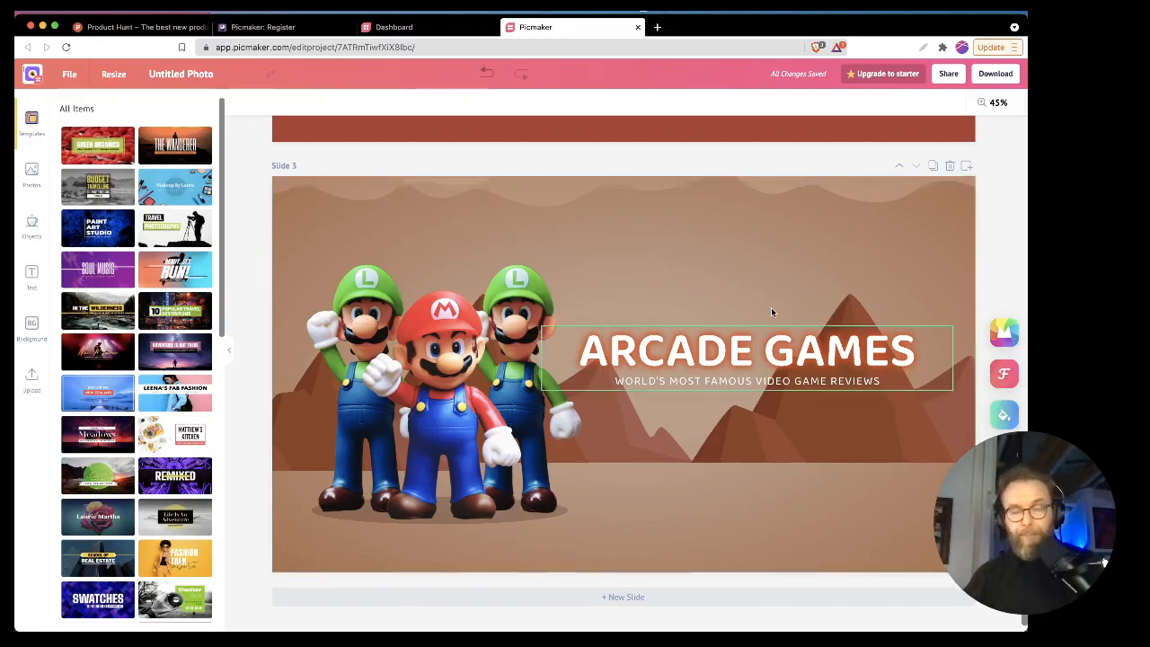
{"action": "scroll", "scroll_direction": "down", "scroll_amount": 3}
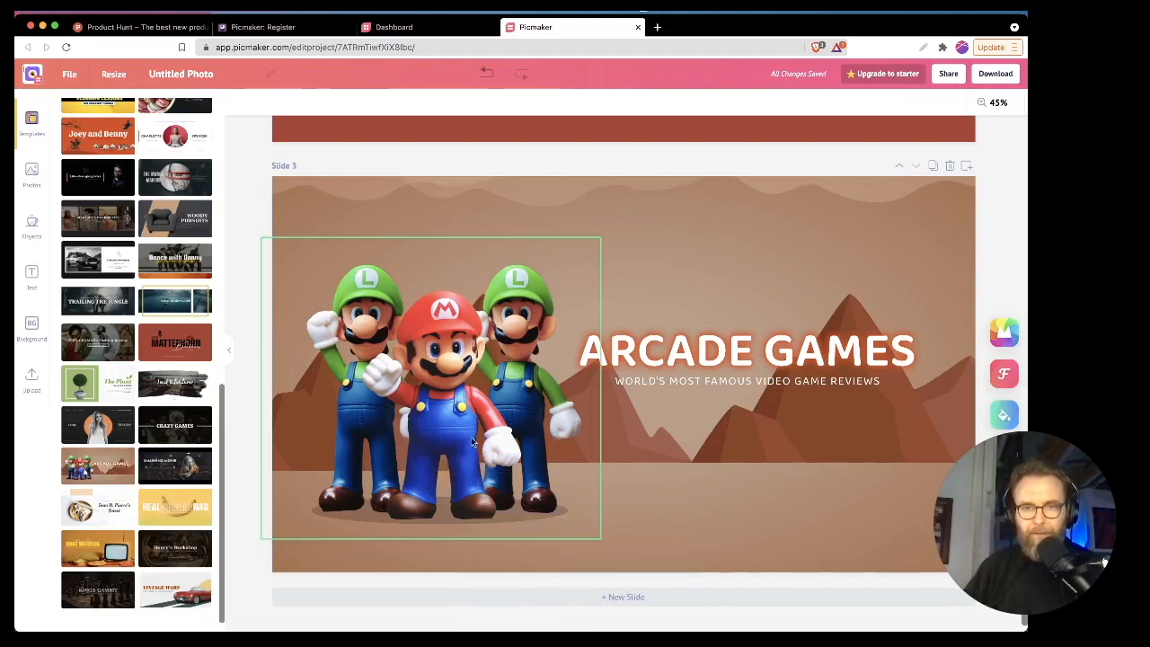
{"action": "left_click", "coordinate": [176, 507]}
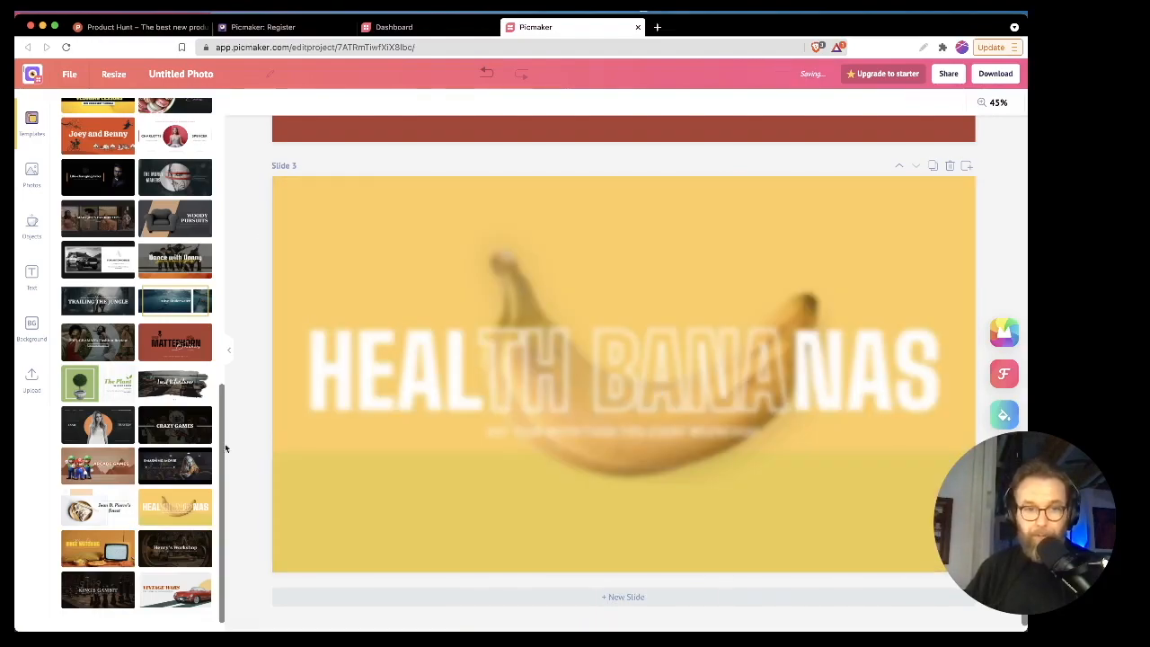
{"action": "left_click", "coordinate": [174, 424]}
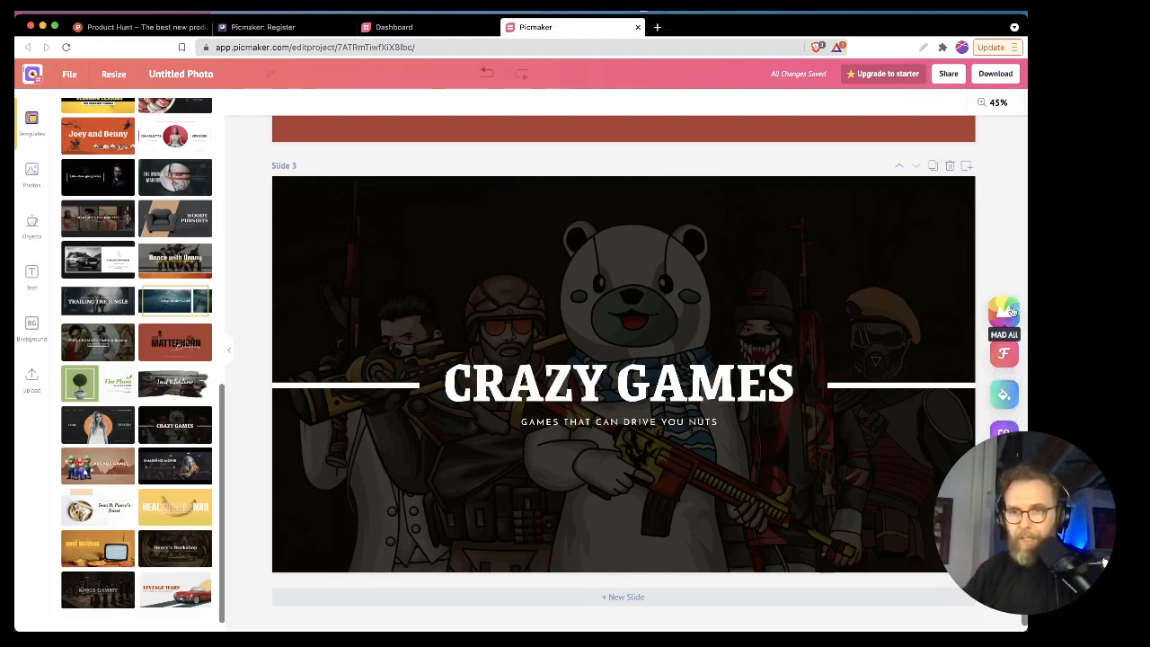
- Colour-shuffle slide 3 to a blue tint and slide 2's Matterhorn Brothers background to red
{"action": "left_click", "coordinate": [1002, 312]}
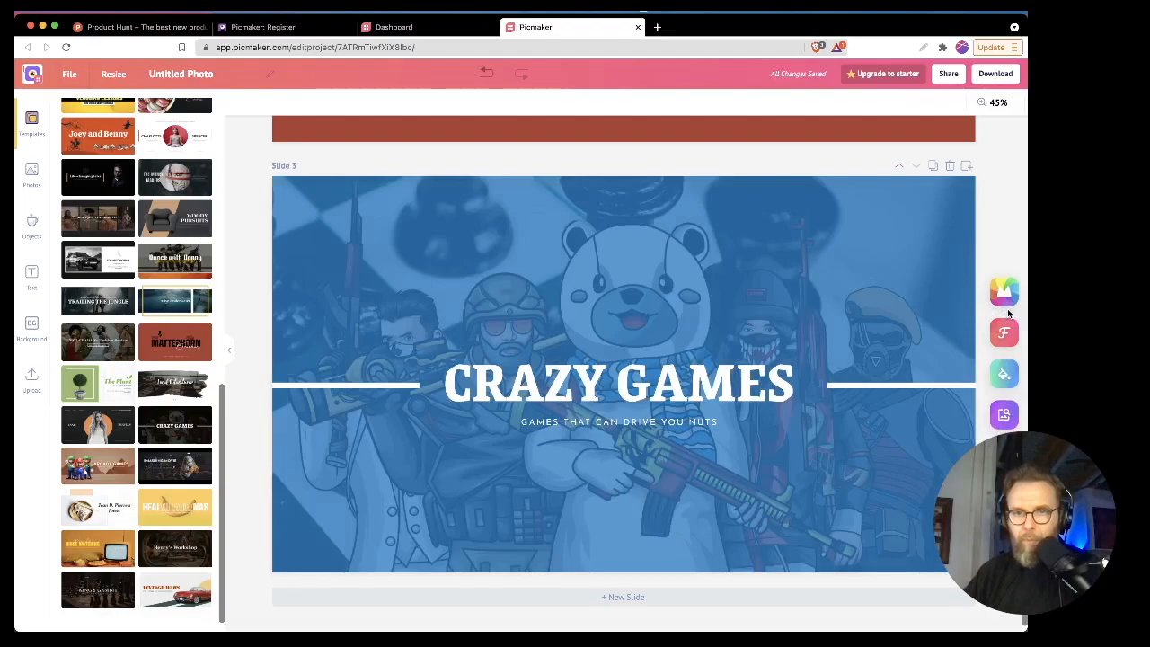
{"action": "left_click", "coordinate": [503, 470]}
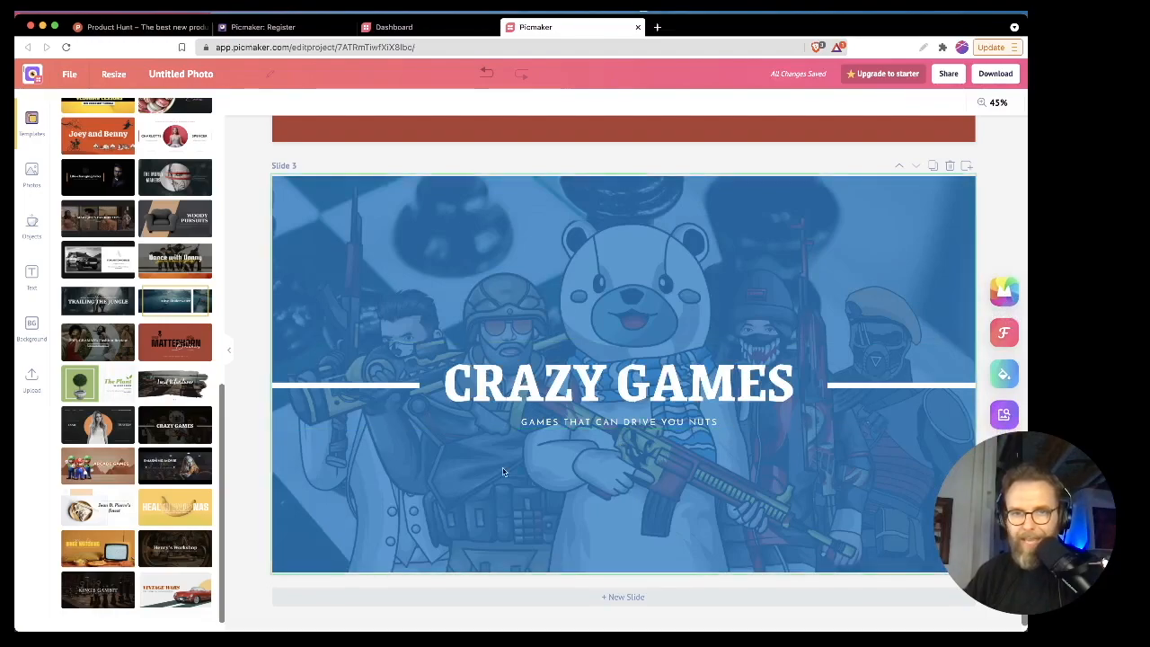
{"action": "scroll", "scroll_direction": "up", "scroll_amount": 3}
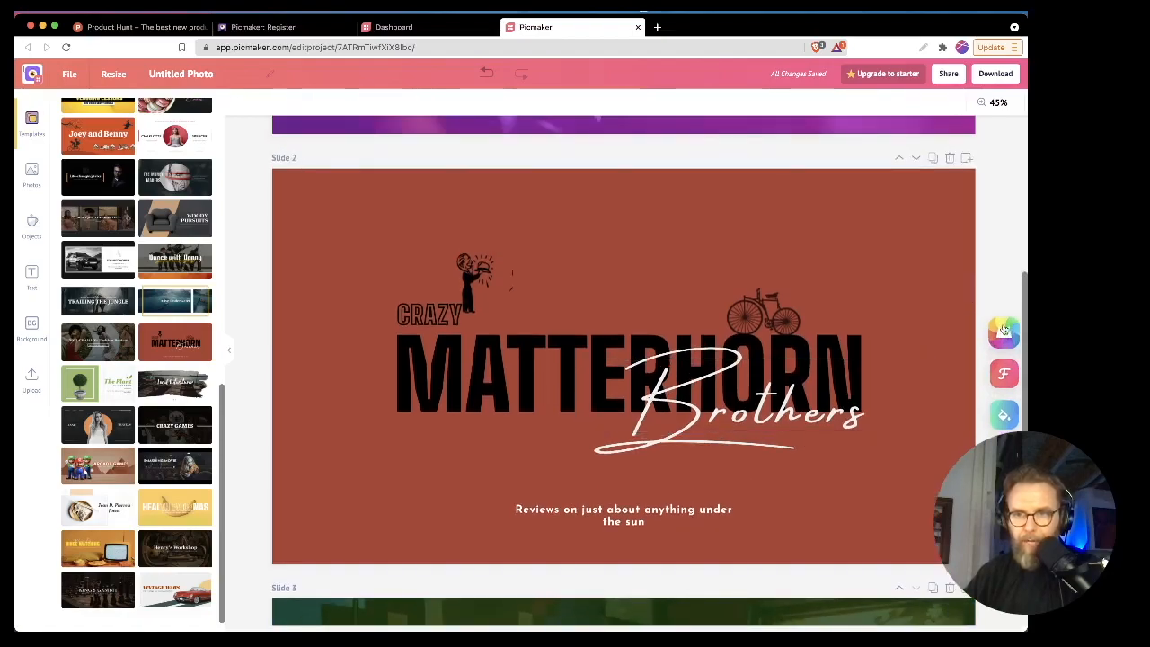
{"action": "left_click", "coordinate": [1002, 330]}
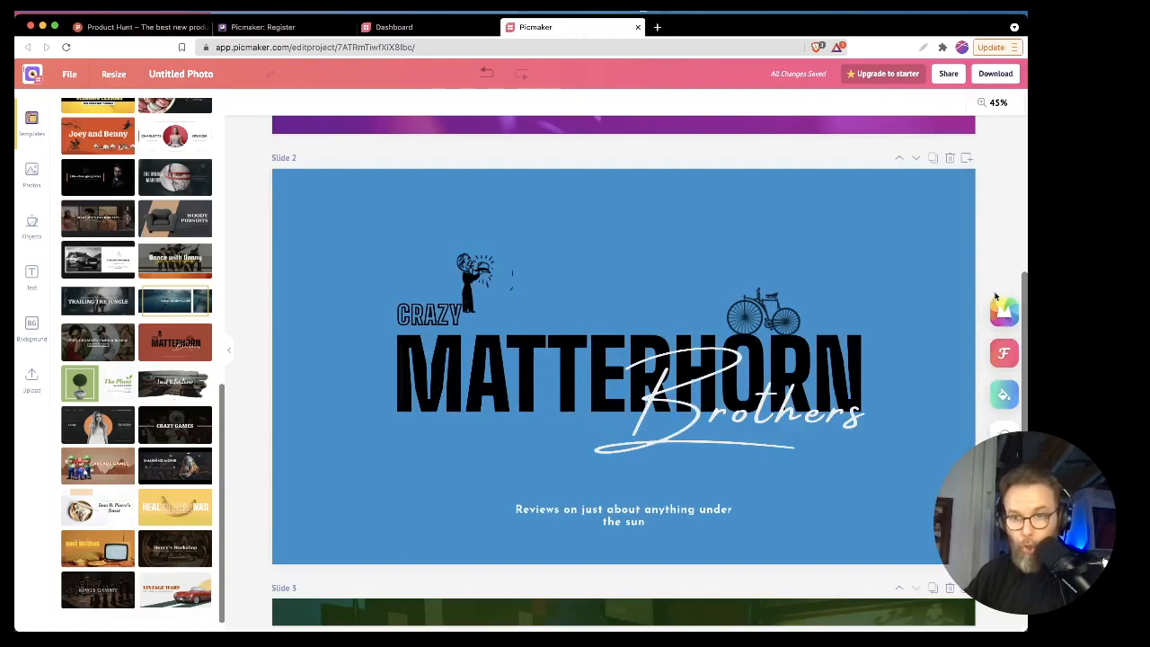
{"action": "left_click", "coordinate": [1002, 313]}
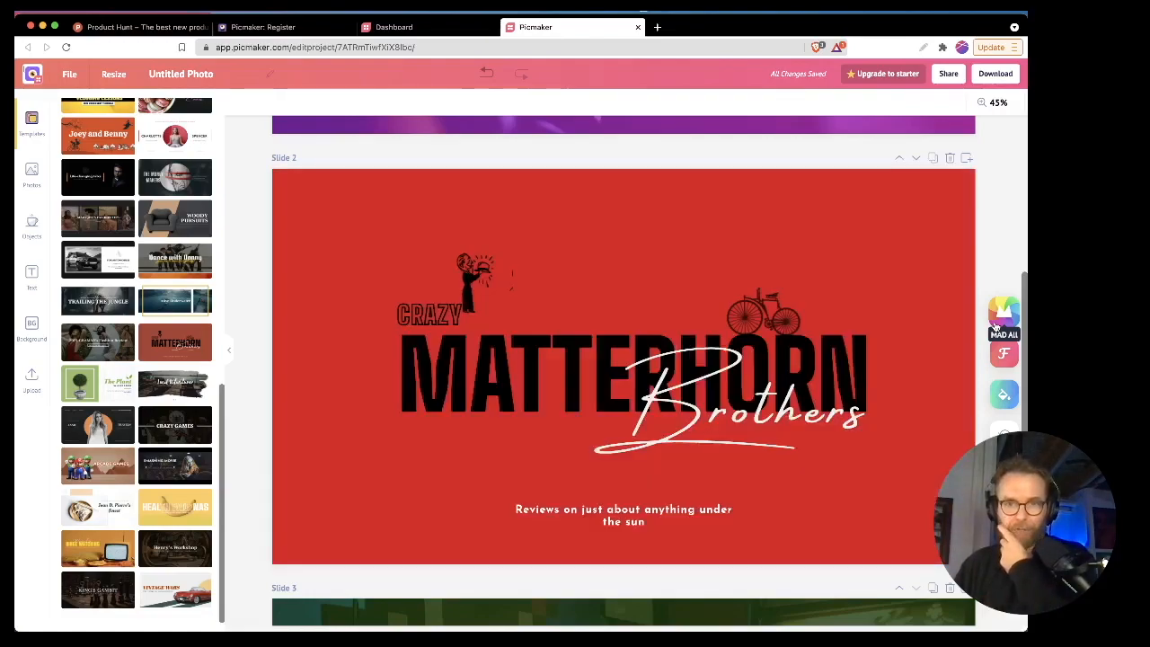
{"action": "scroll", "scroll_direction": "up", "scroll_amount": 3}
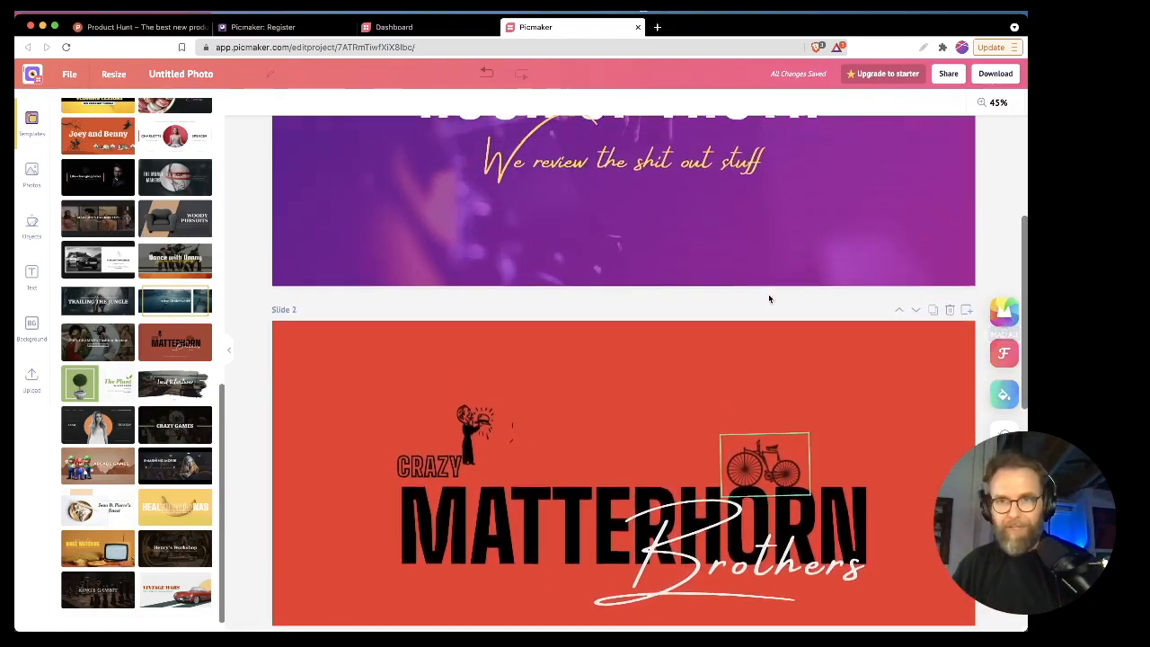
{"action": "scroll", "scroll_direction": "up", "scroll_amount": 3}
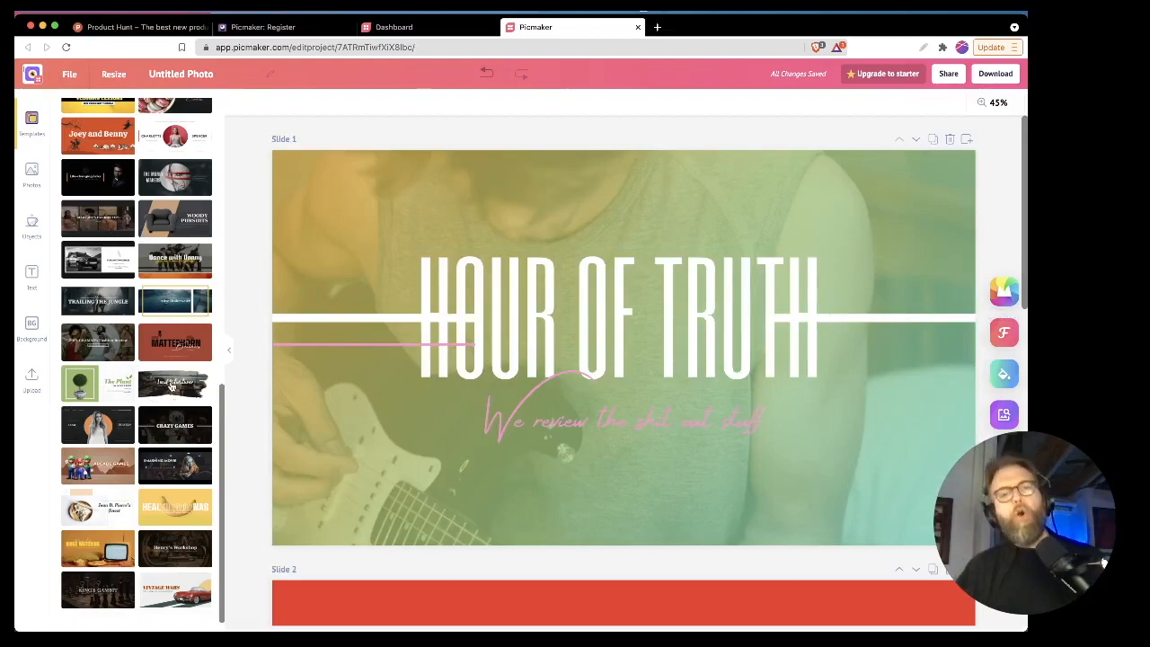
{"action": "scroll", "scroll_direction": "up", "scroll_amount": 3}
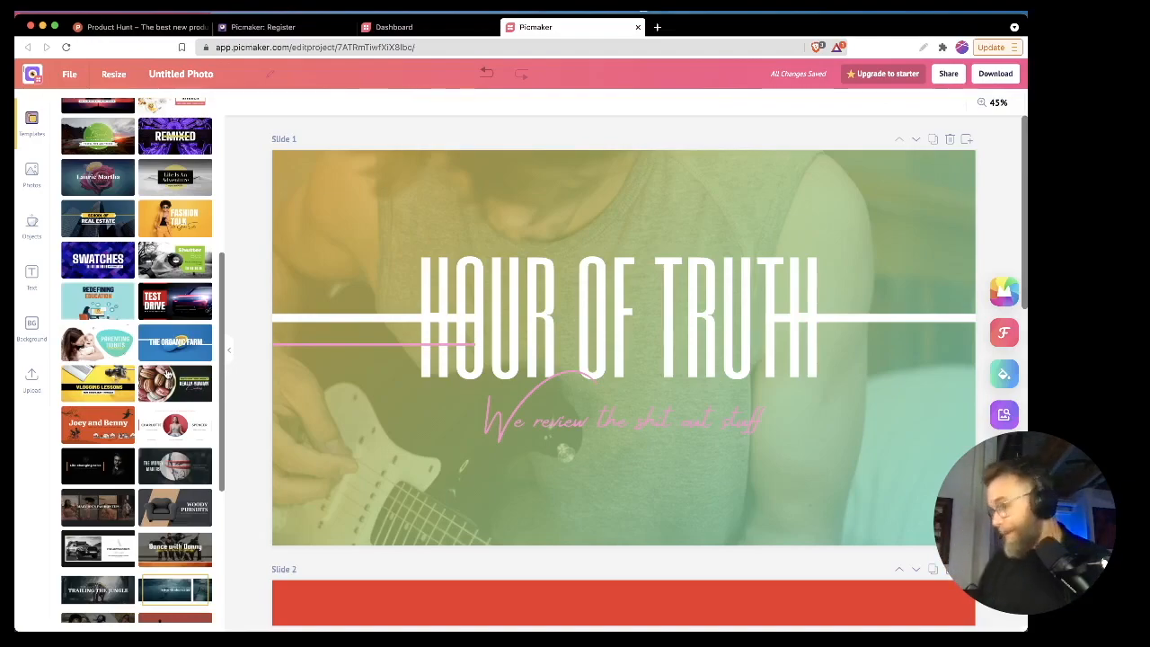
{"action": "scroll", "scroll_direction": "up", "scroll_amount": 3}
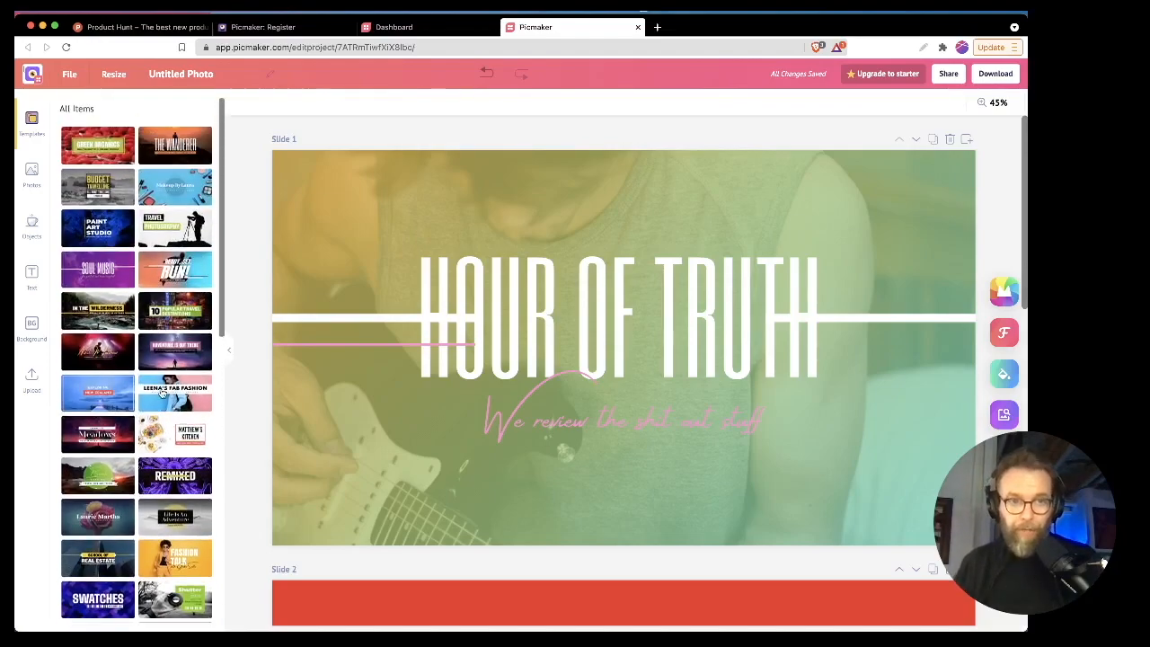
- Apply the green Beach Camping design to slide 1 and retitle its script heading Hour
{"action": "left_click", "coordinate": [97, 474]}
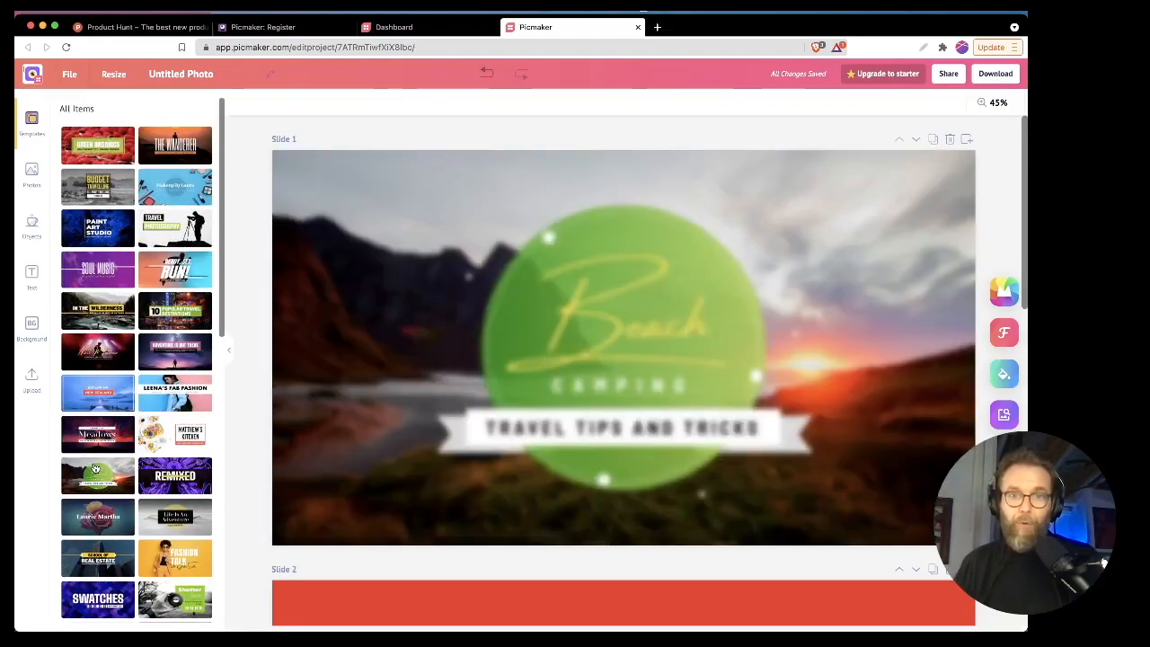
{"action": "left_click", "coordinate": [608, 309]}
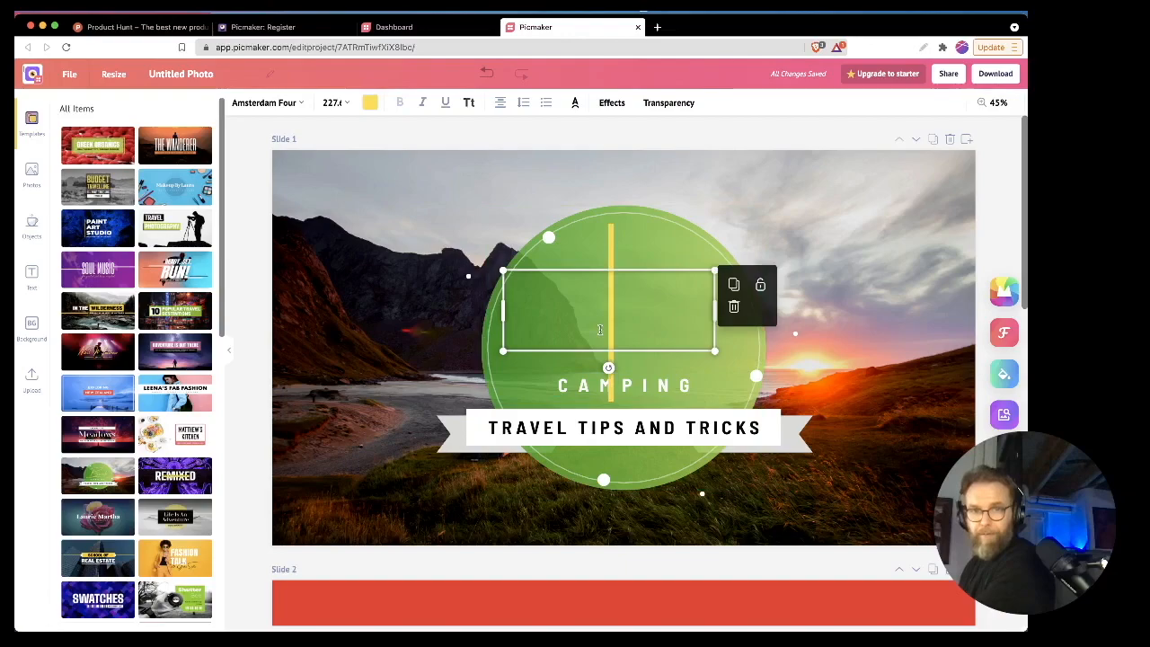
{"action": "type", "text": "Hour"}
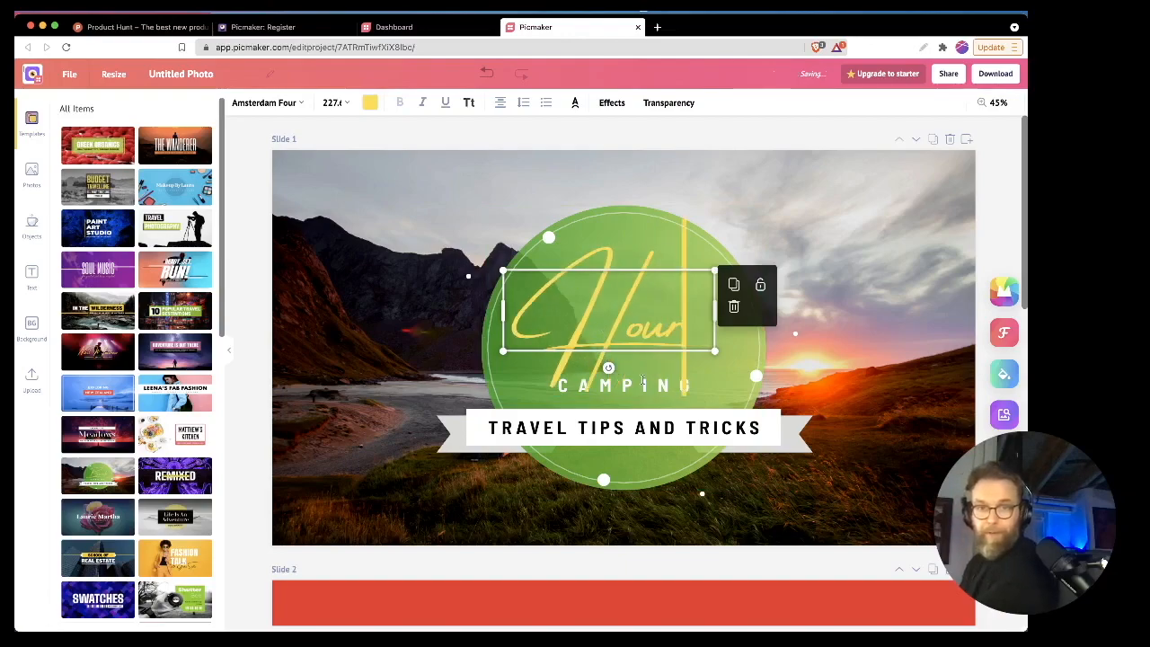
- Rewrite the CAMPING line beneath as OF TRUTH, completing the Hour OF TRUTH title
{"action": "left_click", "coordinate": [624, 384]}
{"action": "type", "text": "OF"}
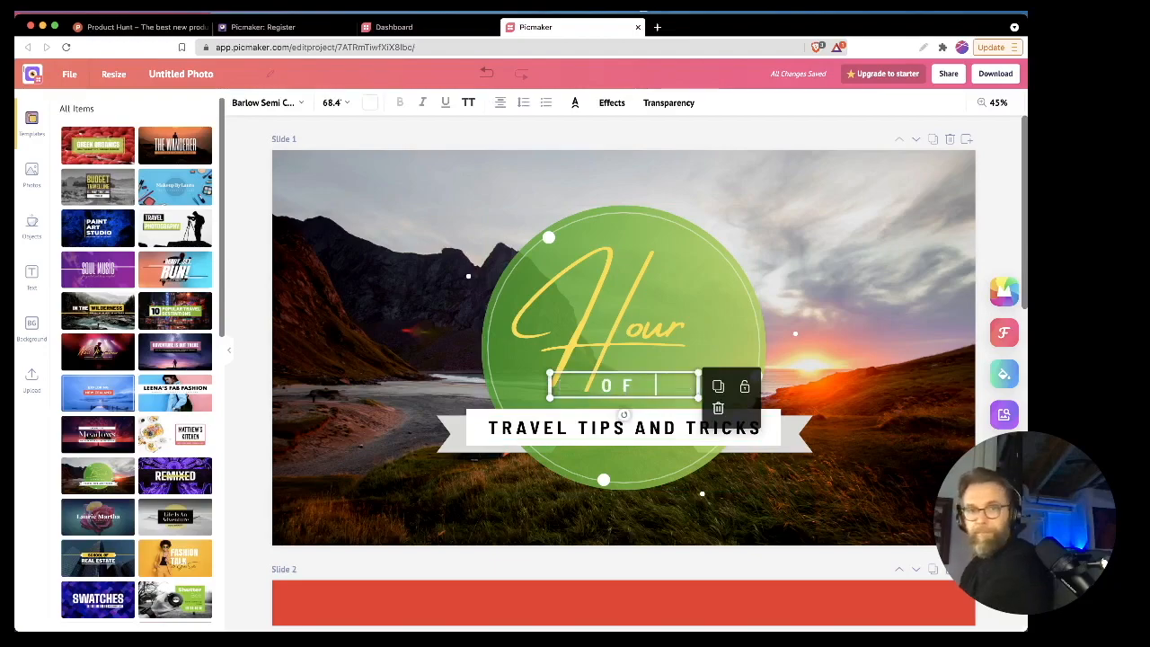
{"action": "type", "text": "TRUTH"}
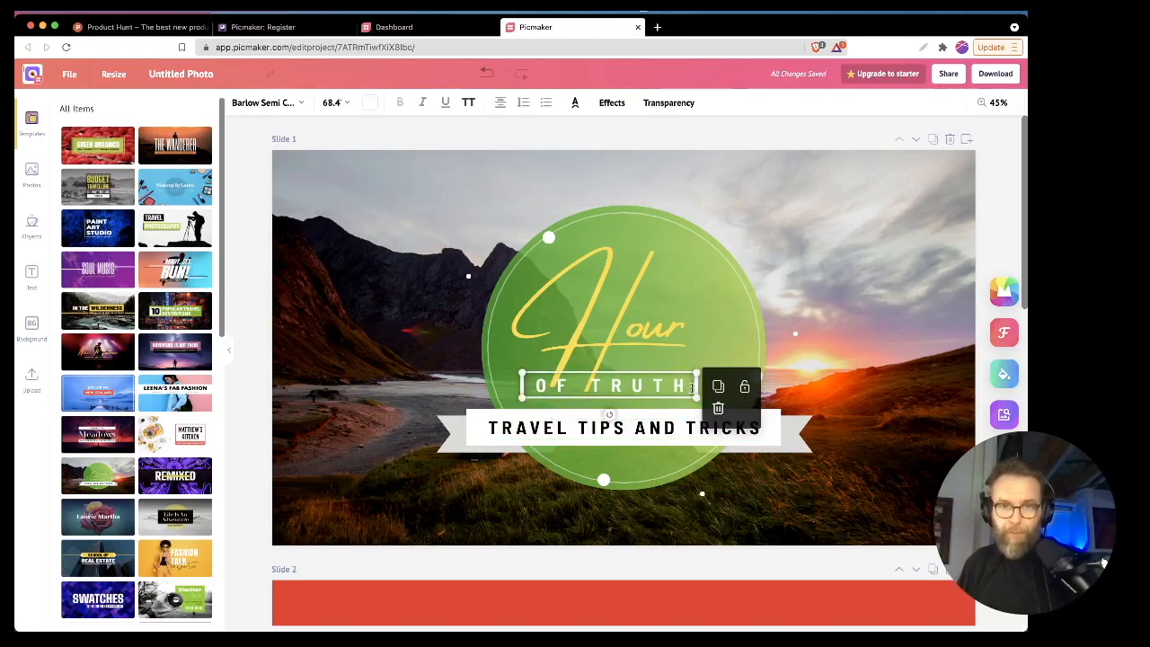
{"action": "left_click", "coordinate": [786, 490]}
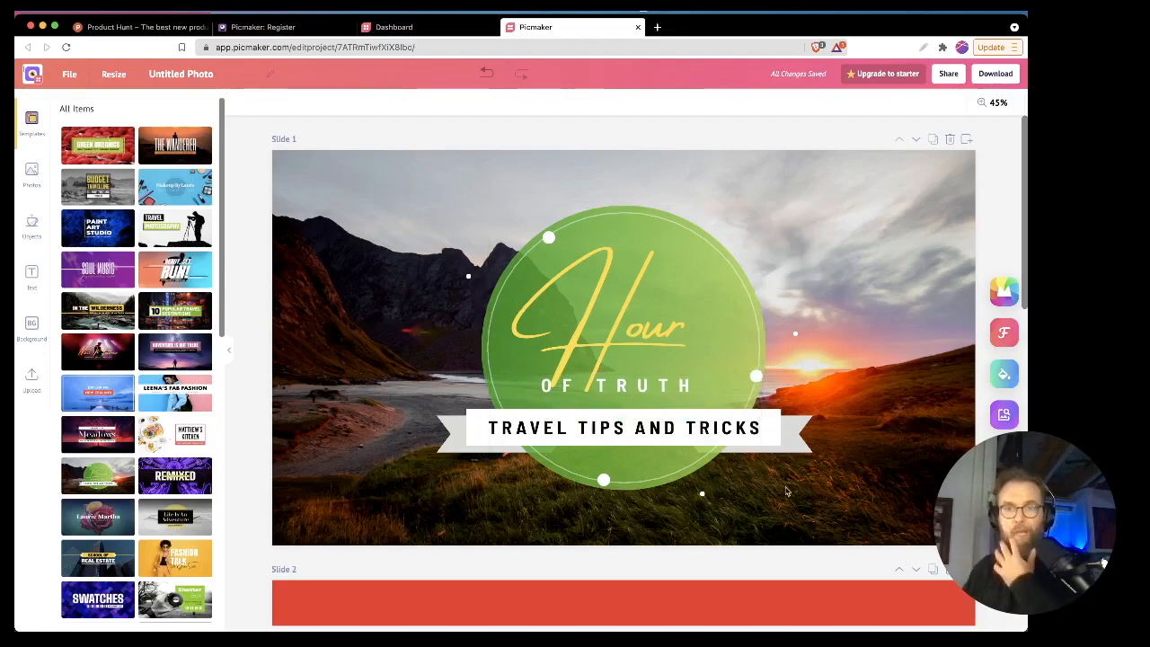
{"action": "left_click", "coordinate": [624, 428]}
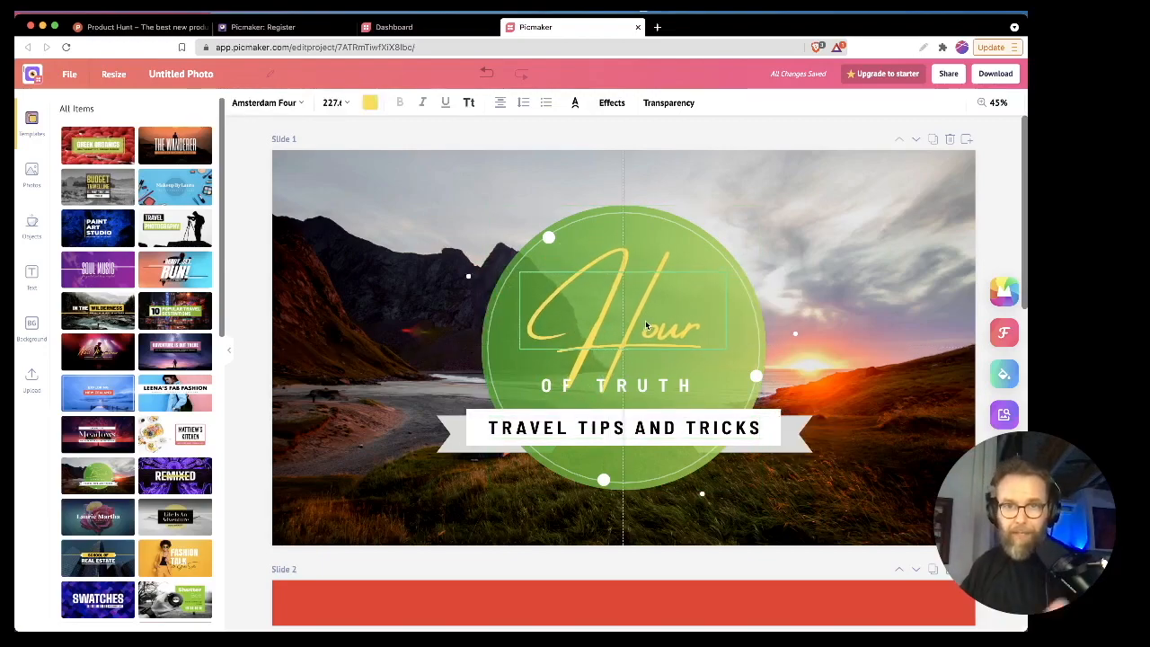
{"action": "left_click", "coordinate": [622, 315]}
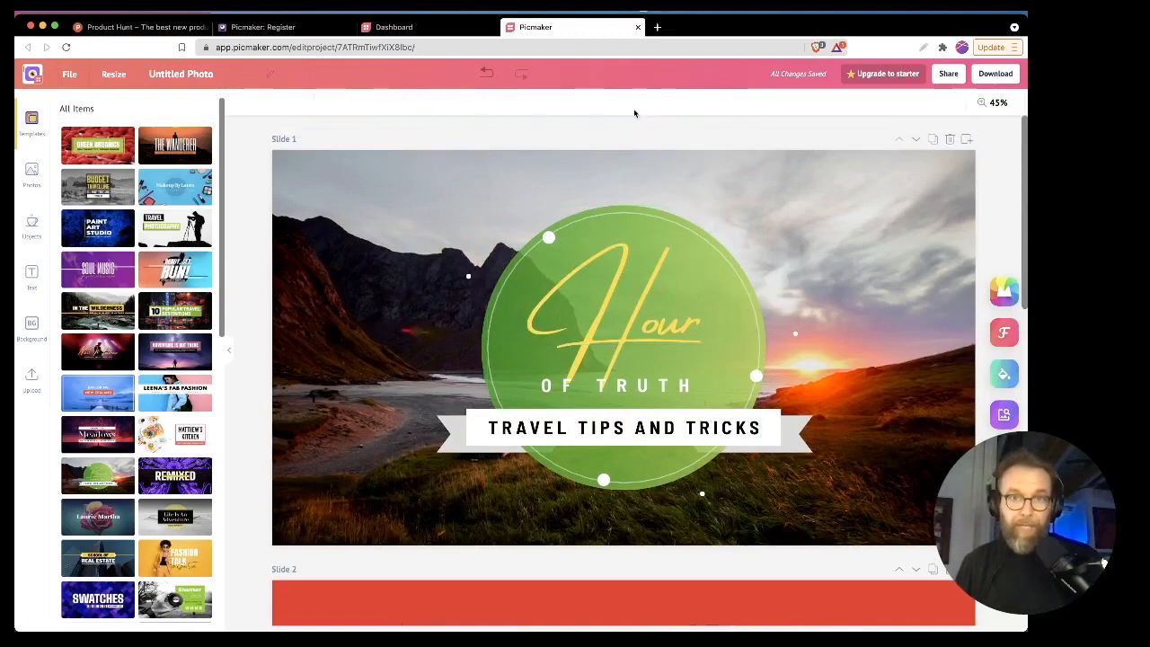
- Give the Hour title a Neon text effect
{"action": "left_click", "coordinate": [621, 309]}
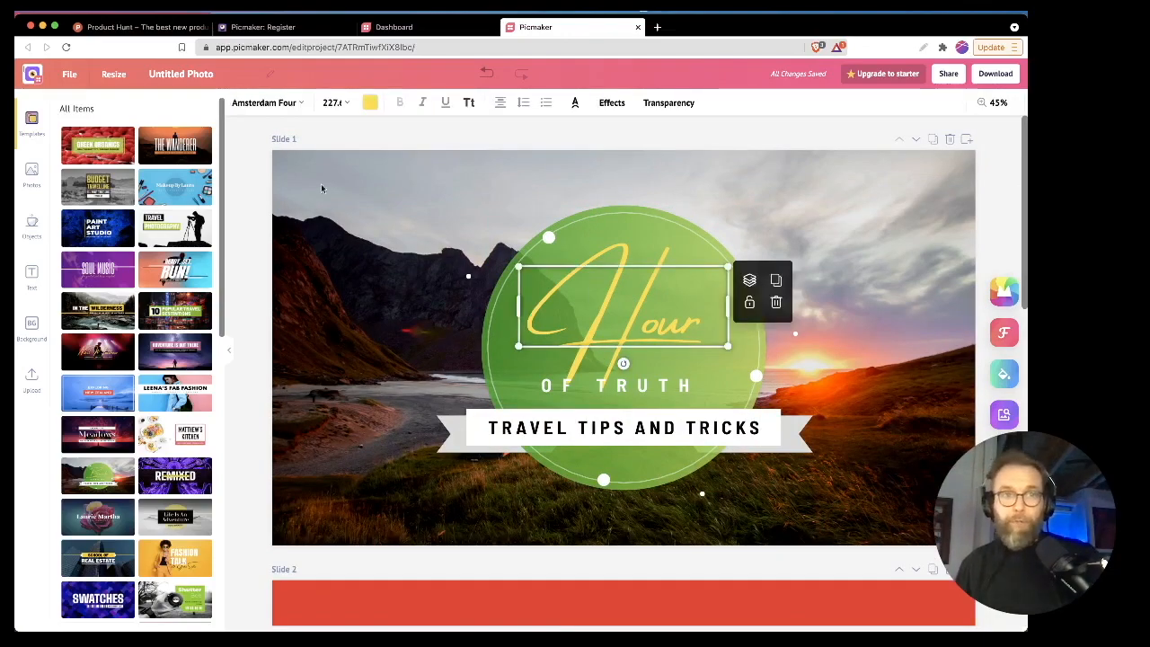
{"action": "left_click", "coordinate": [610, 102]}
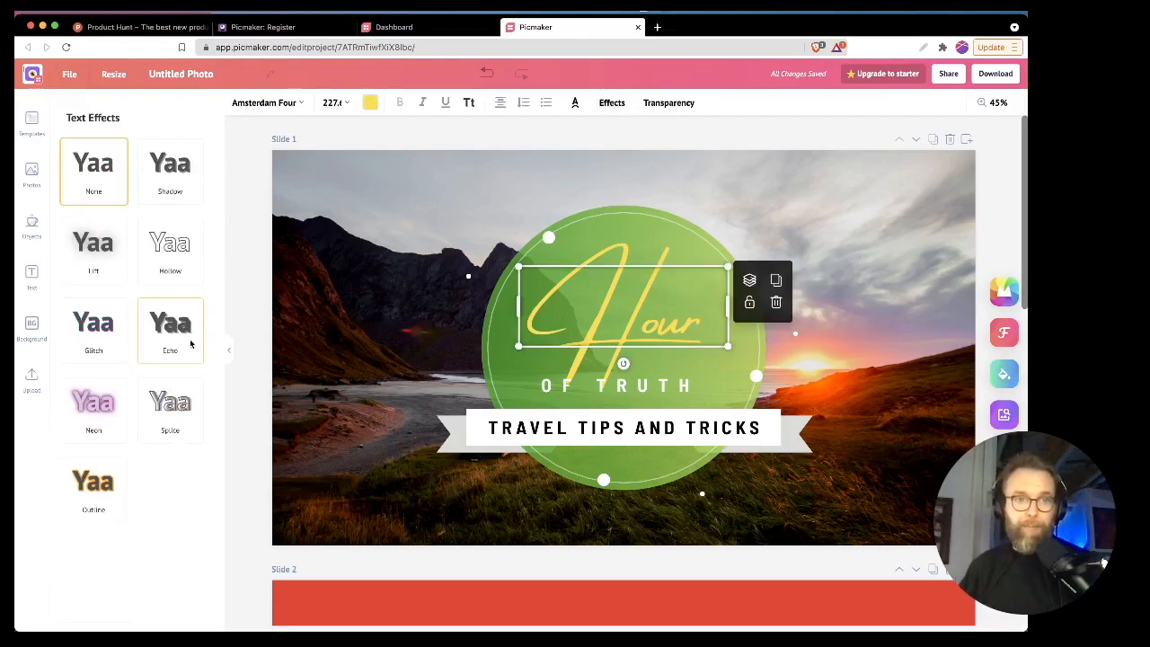
{"action": "left_click", "coordinate": [93, 402]}
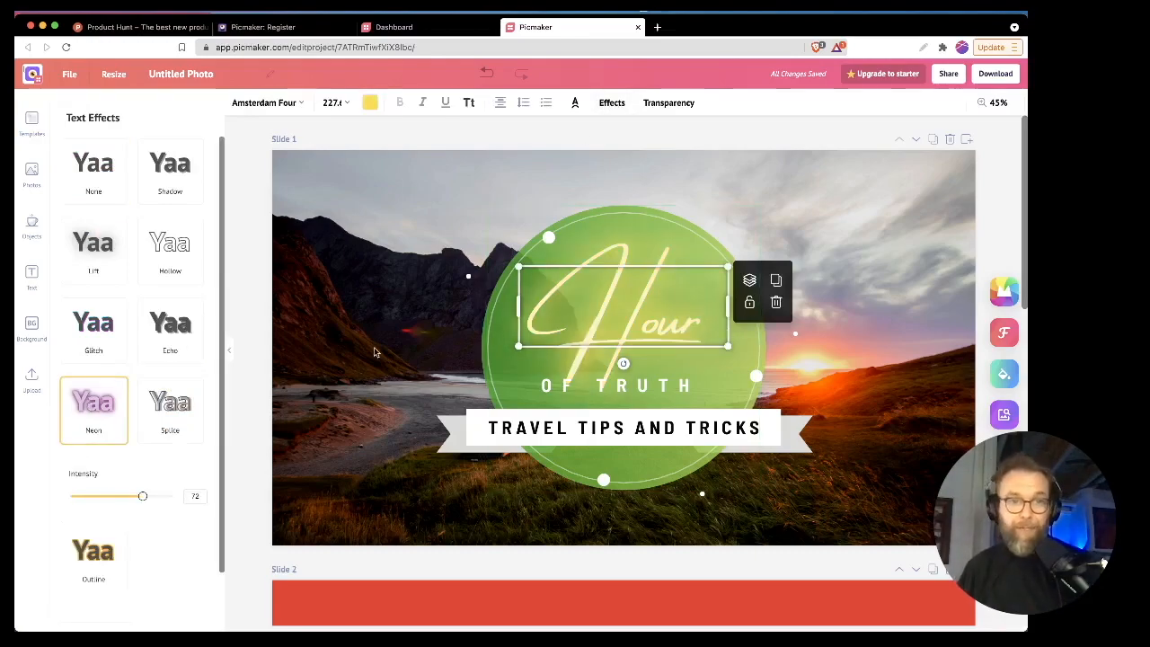
{"action": "mouse_move", "coordinate": [422, 454]}
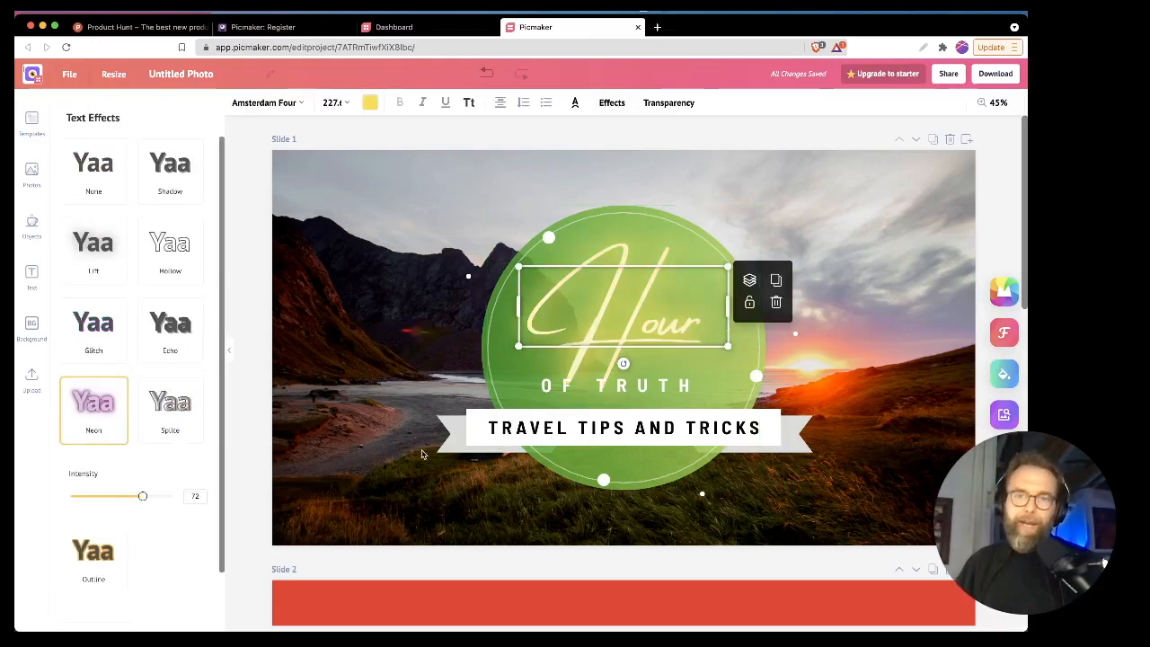
{"action": "left_click", "coordinate": [32, 122]}
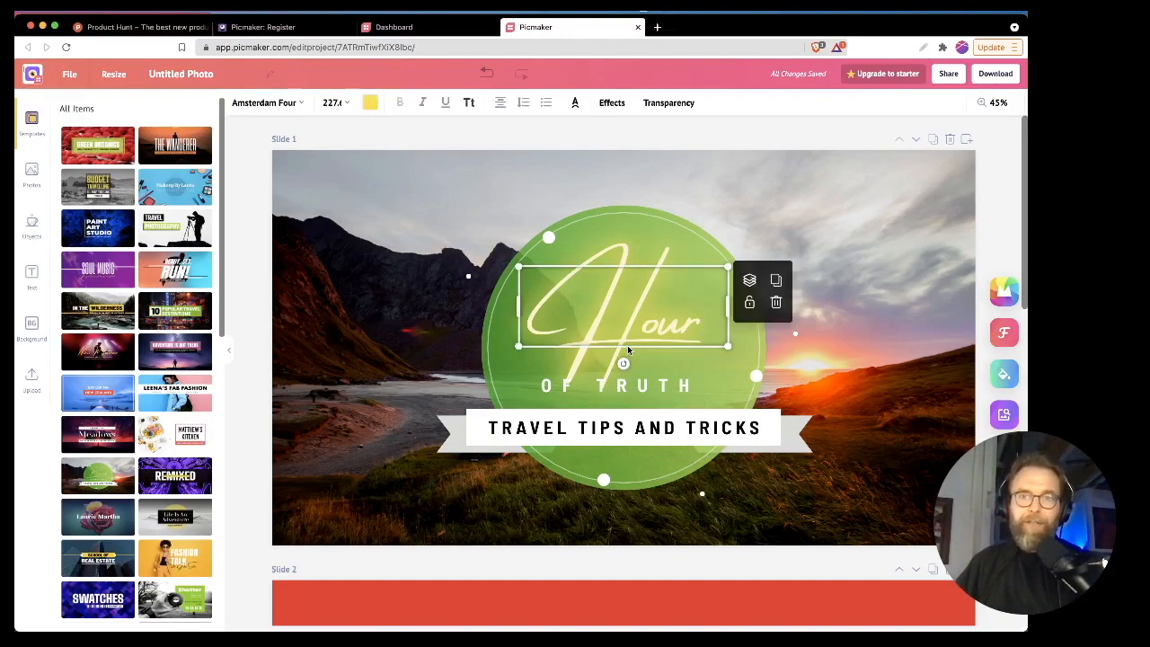
{"action": "mouse_move", "coordinate": [408, 367]}
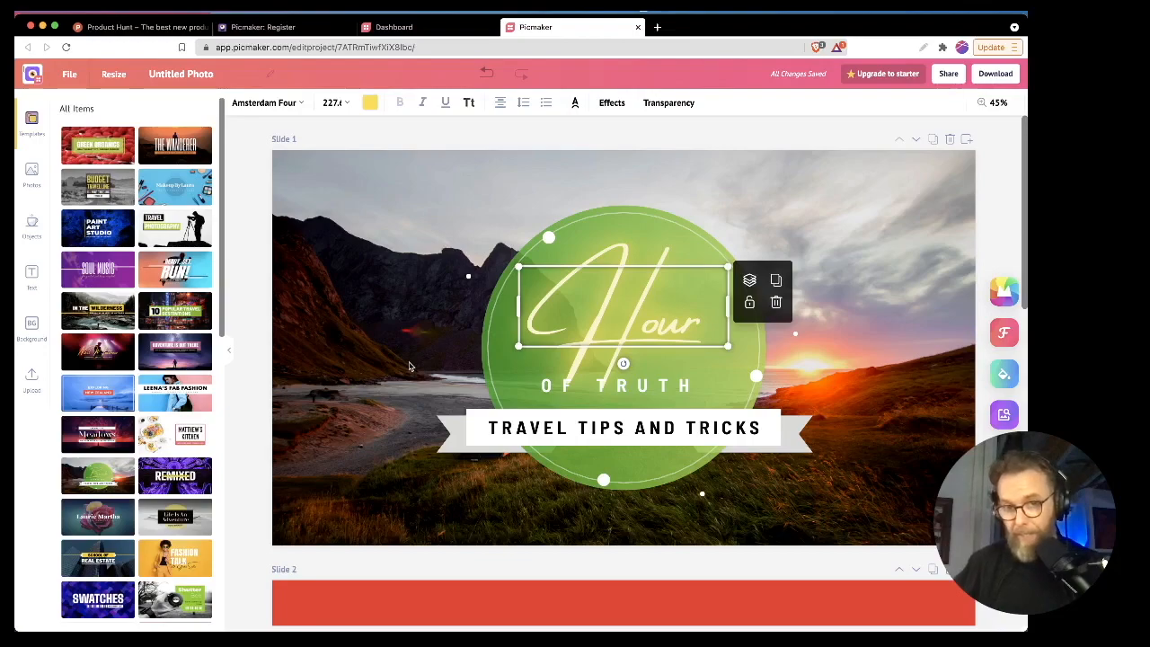
{"action": "mouse_move", "coordinate": [363, 426]}
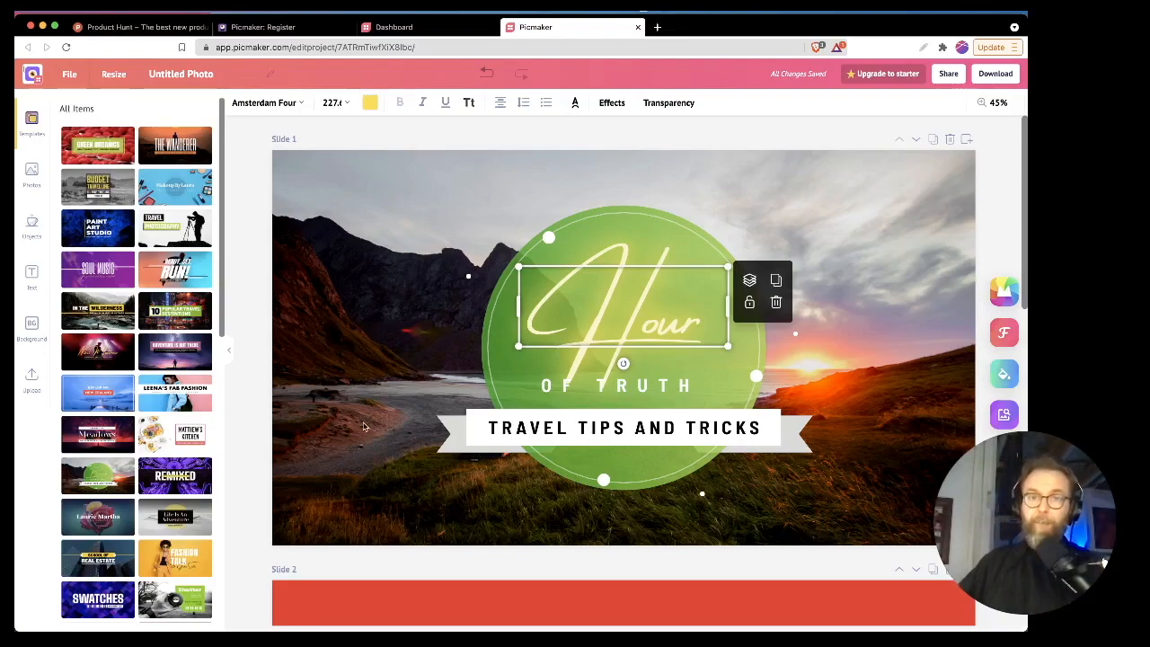
{"action": "left_click", "coordinate": [866, 329]}
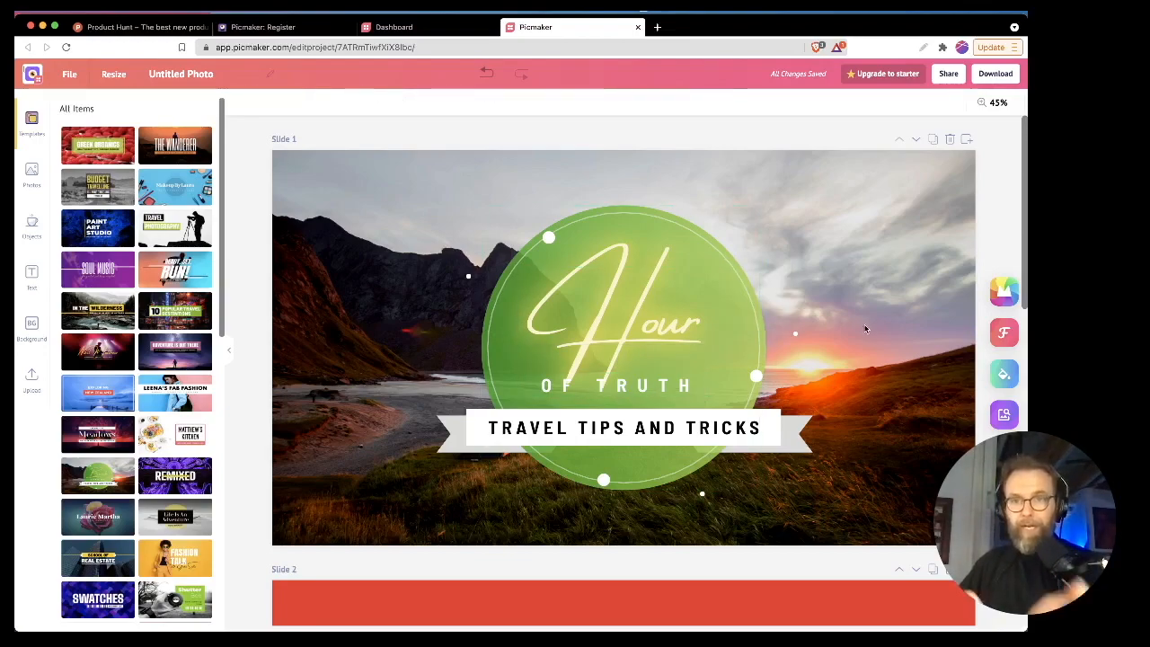
{"action": "mouse_move", "coordinate": [456, 417]}
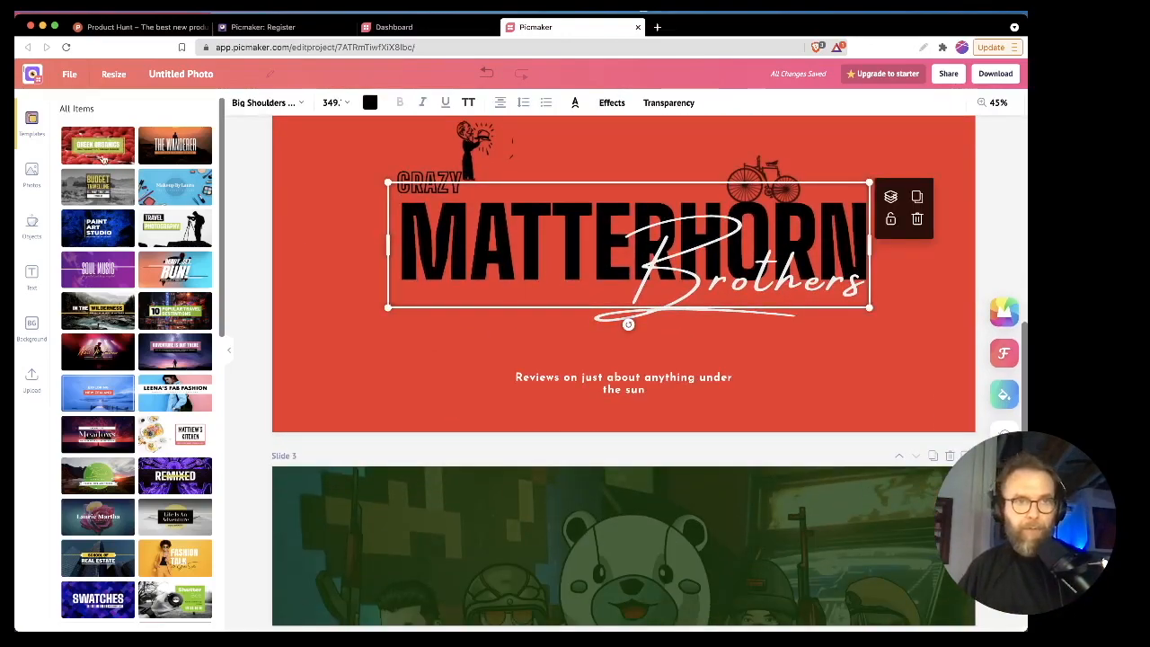
- Apply the Neon glow to the MATTERHORN heading and the CRAZY GAMES title (trying Spice first on CRAZY GAMES)
{"action": "left_click", "coordinate": [611, 102]}
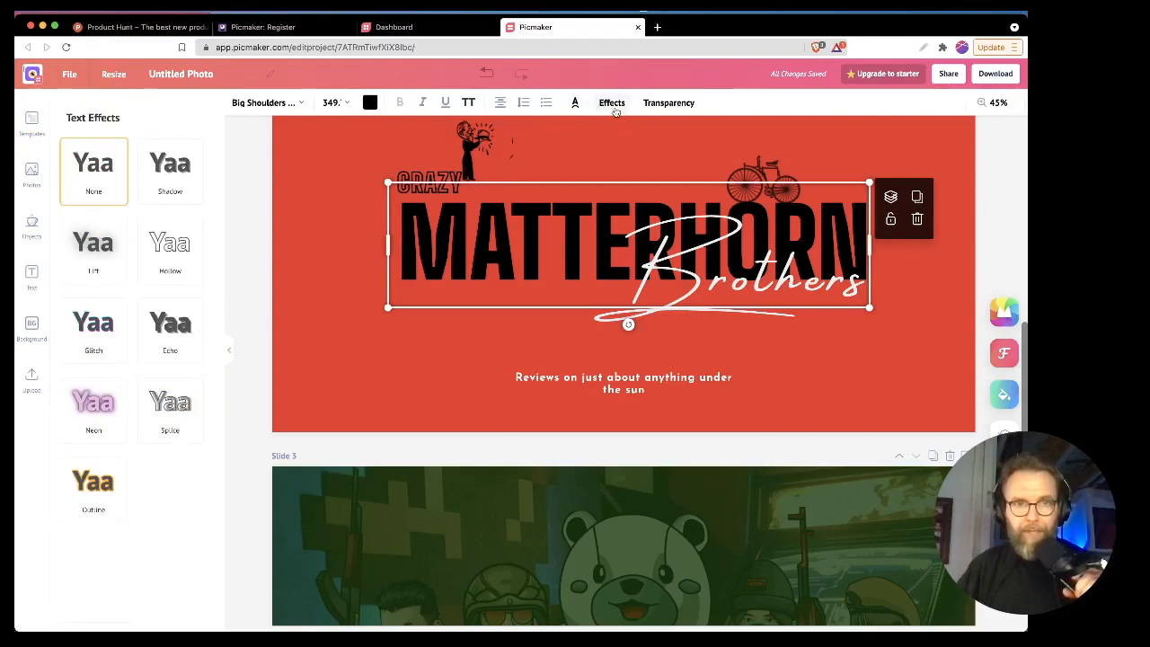
{"action": "left_click", "coordinate": [93, 409]}
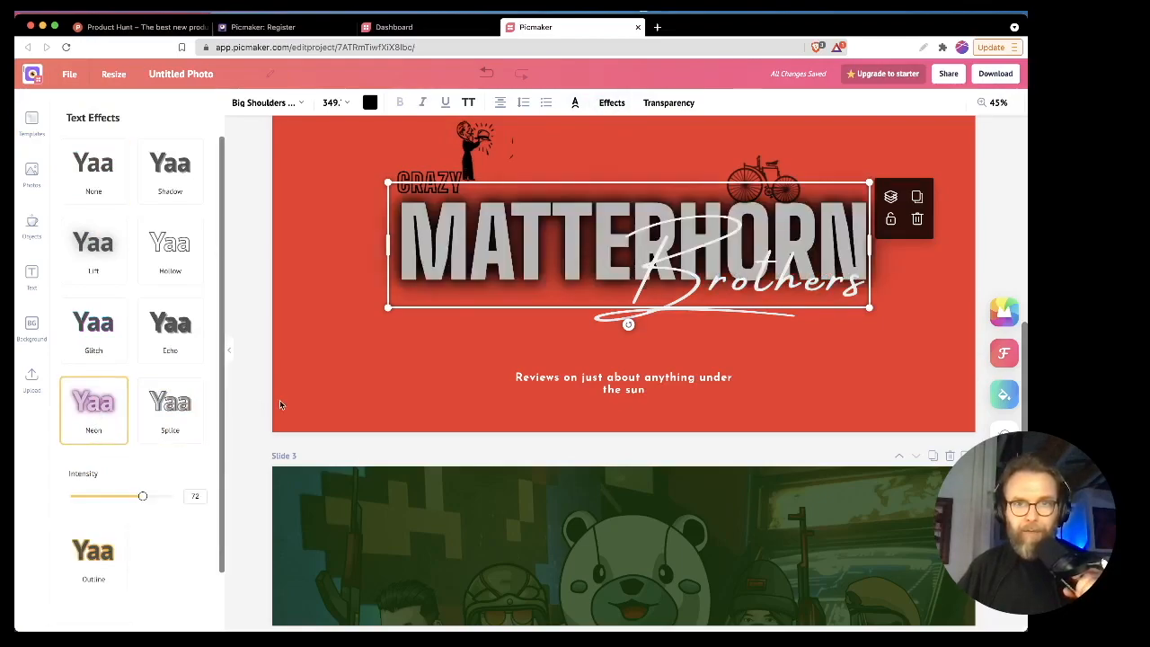
{"action": "scroll", "scroll_direction": "down", "scroll_amount": 3}
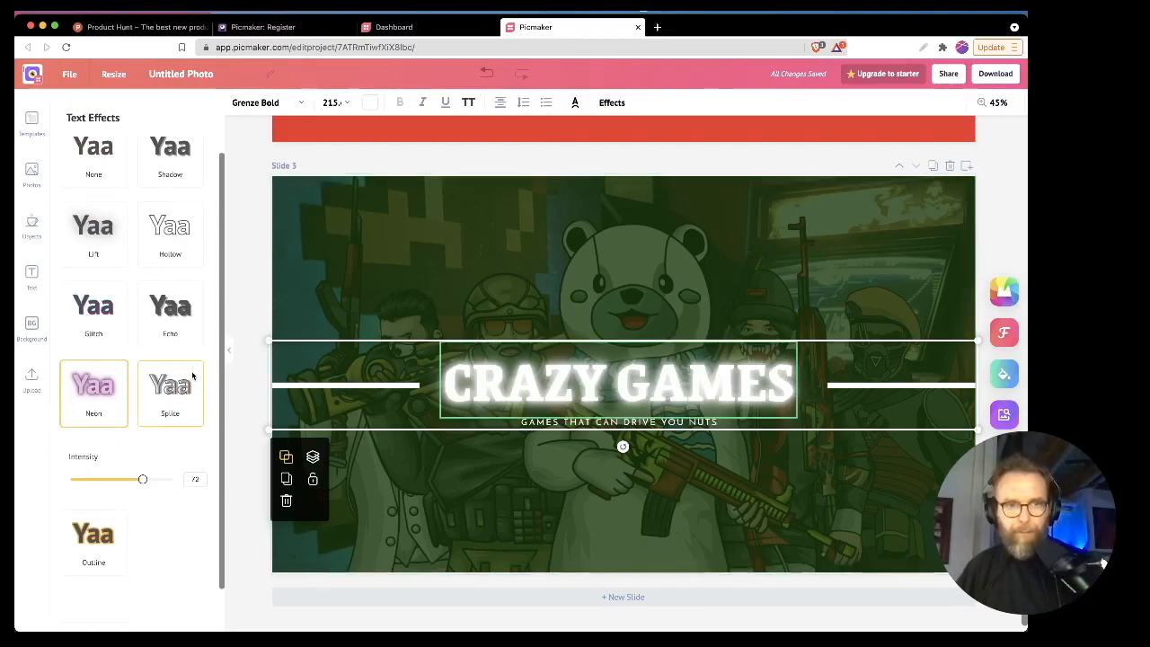
{"action": "left_click", "coordinate": [169, 391]}
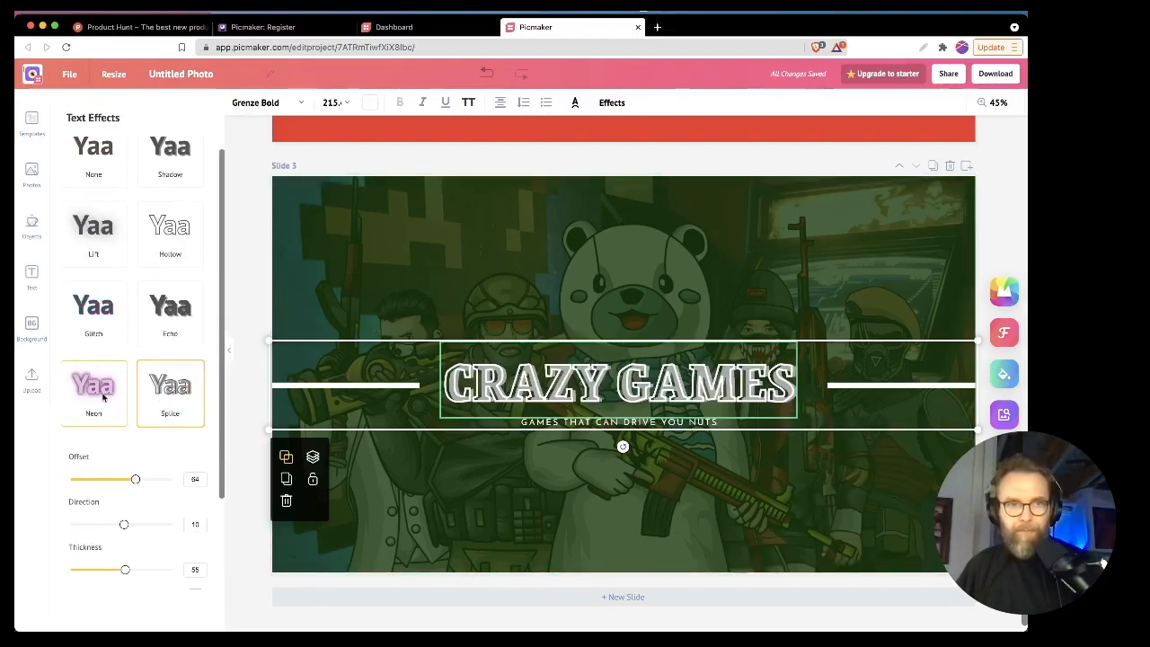
{"action": "left_click", "coordinate": [94, 392]}
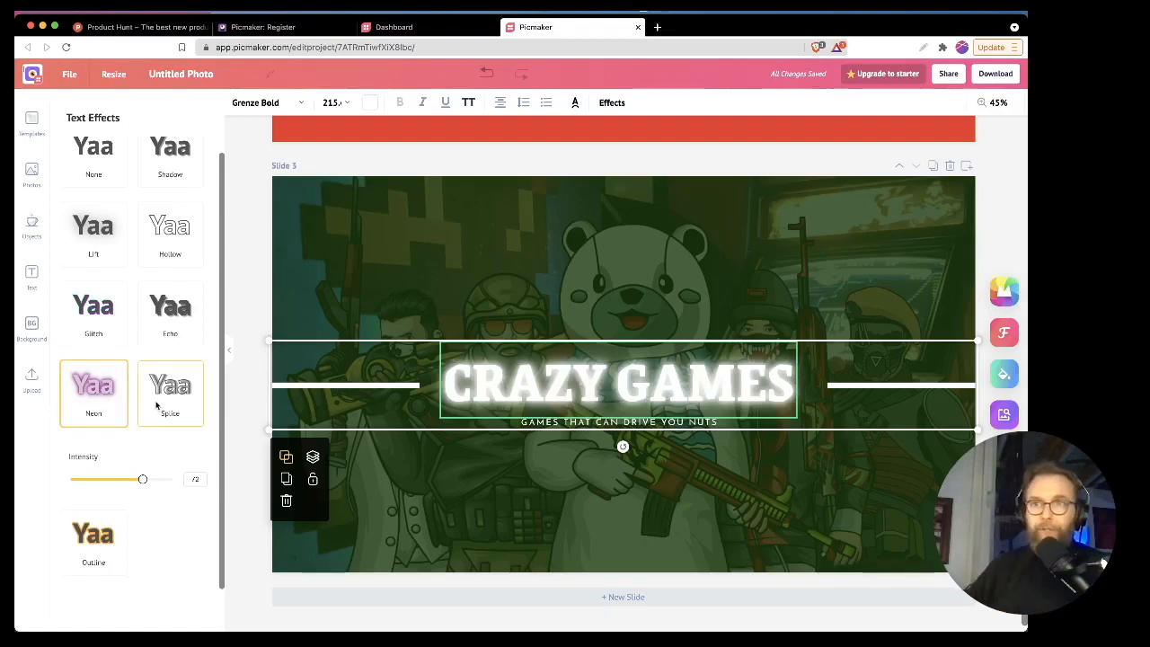
{"action": "mouse_move", "coordinate": [337, 395]}
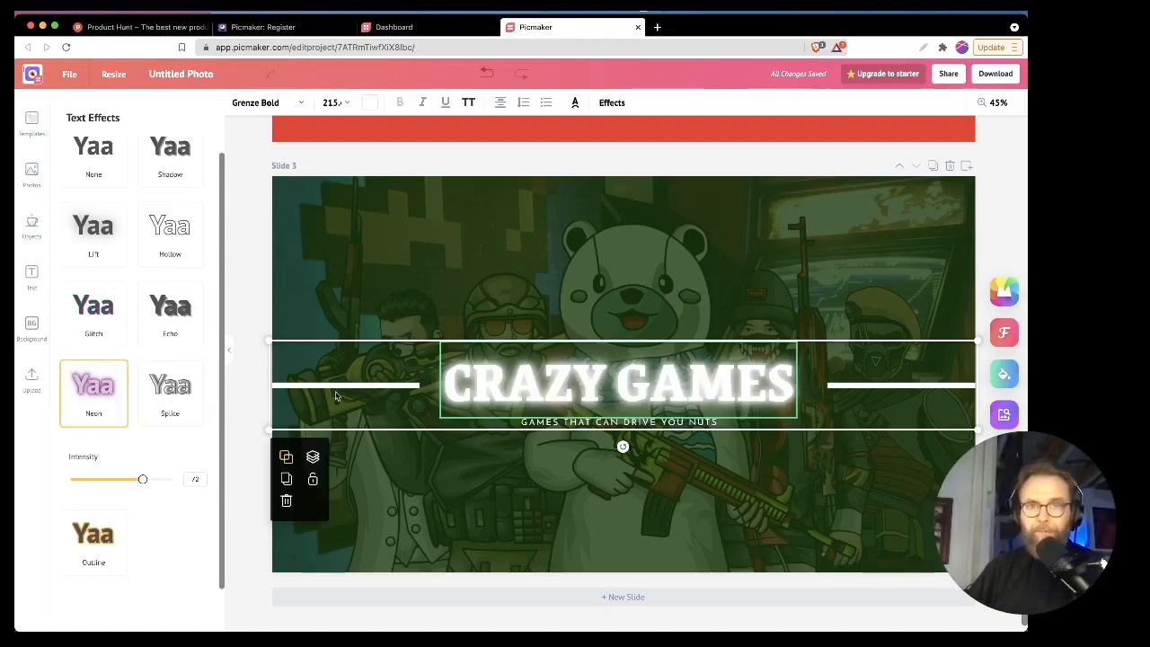
{"action": "left_click", "coordinate": [33, 123]}
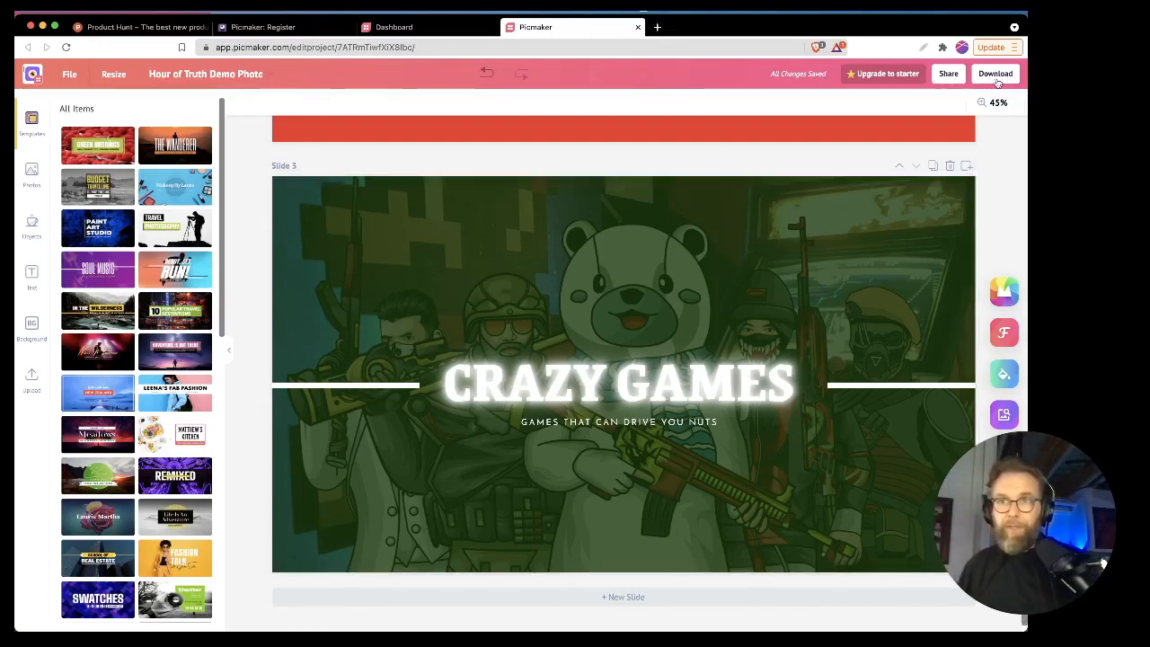
- Play the three-slide design as a presentation, then return to the editor
{"action": "left_click", "coordinate": [995, 72]}
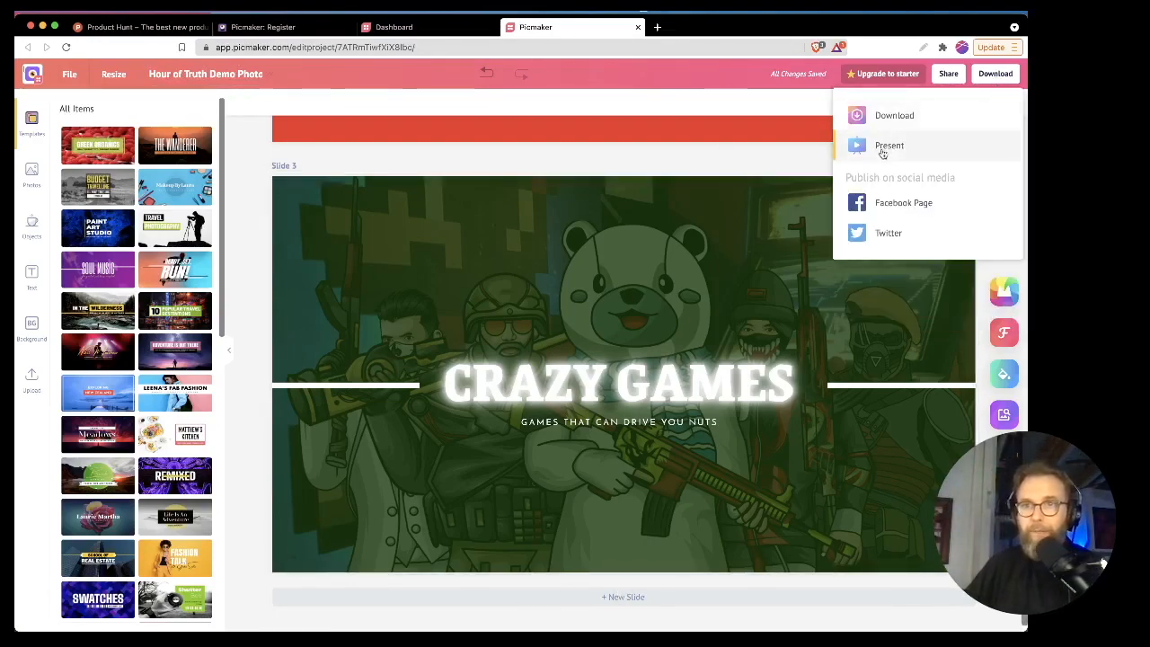
{"action": "left_click", "coordinate": [887, 145]}
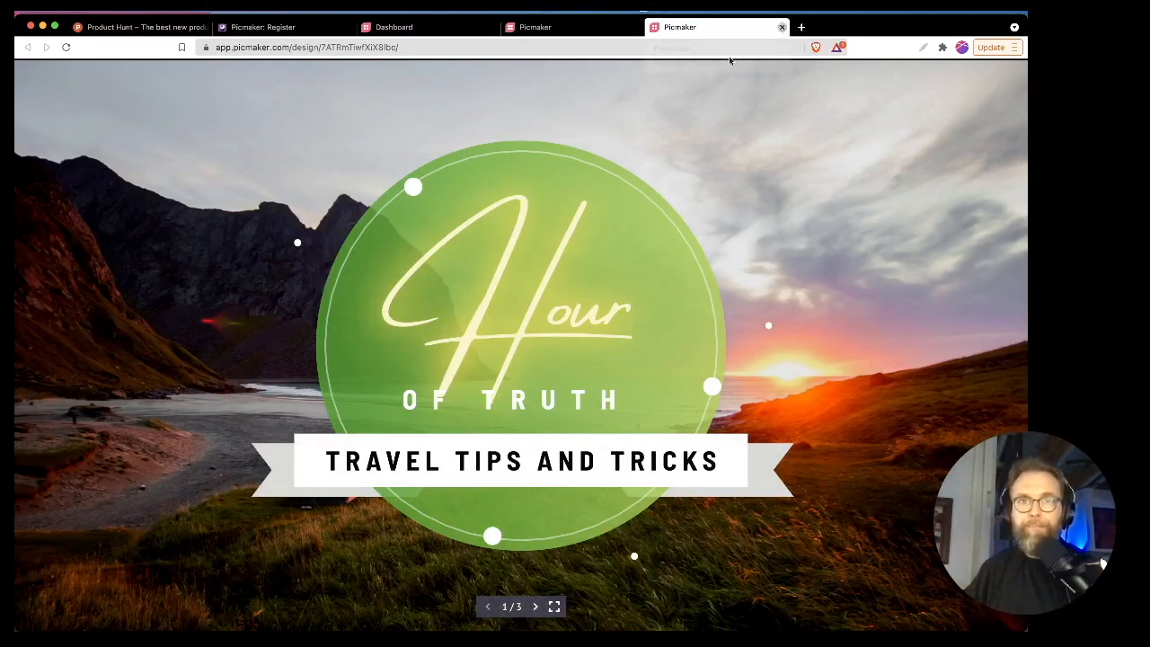
{"action": "left_click", "coordinate": [996, 71]}
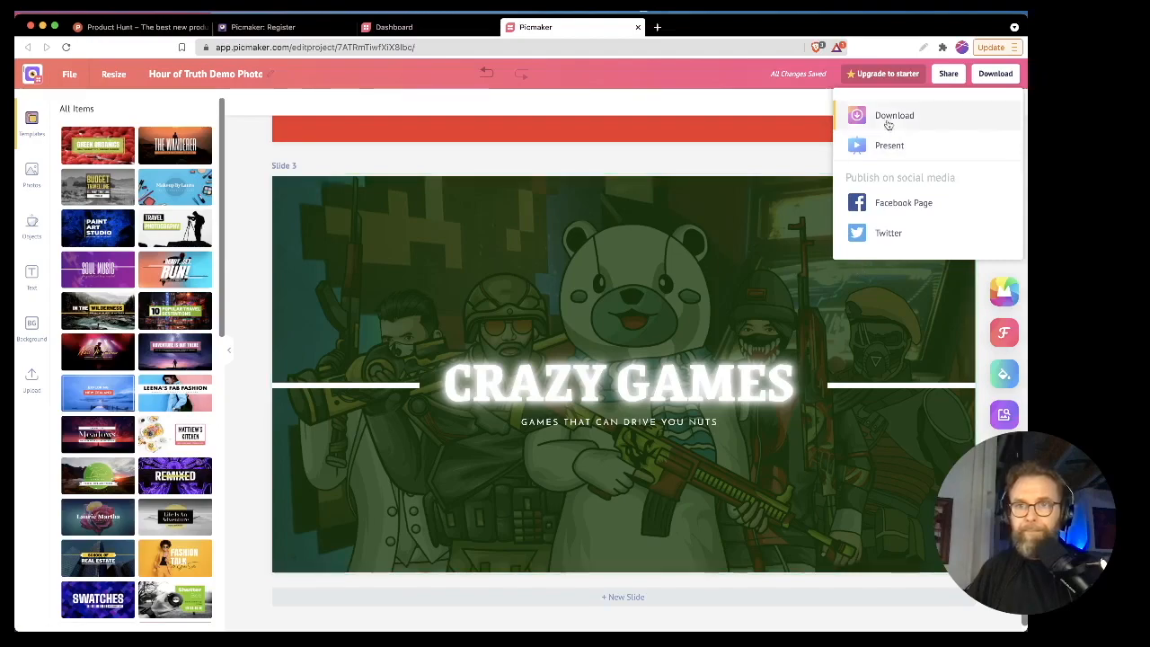
- Start a PDF download of the design; preparation stalls at 50%
{"action": "left_click", "coordinate": [895, 115]}
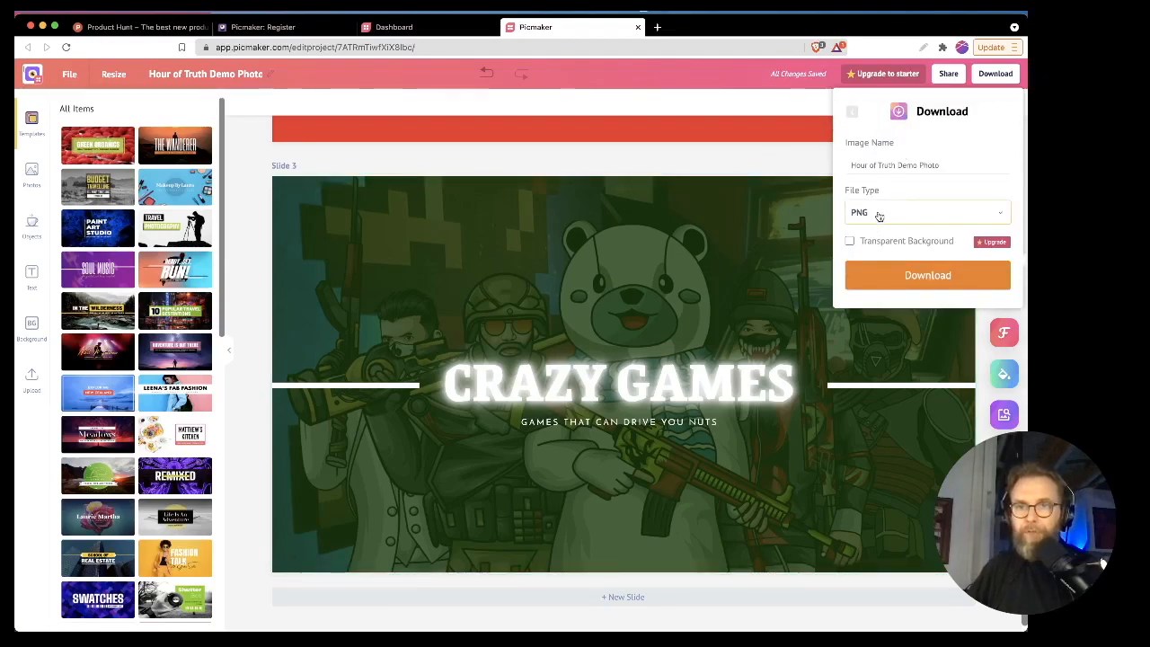
{"action": "left_click", "coordinate": [925, 212]}
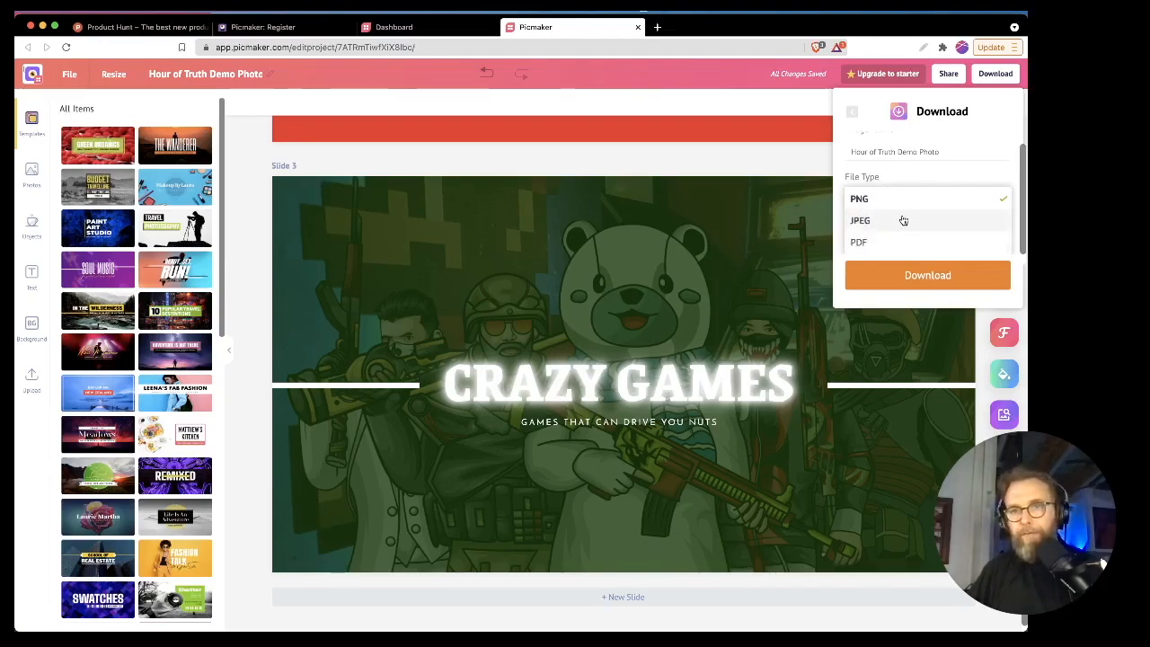
{"action": "left_click", "coordinate": [858, 241]}
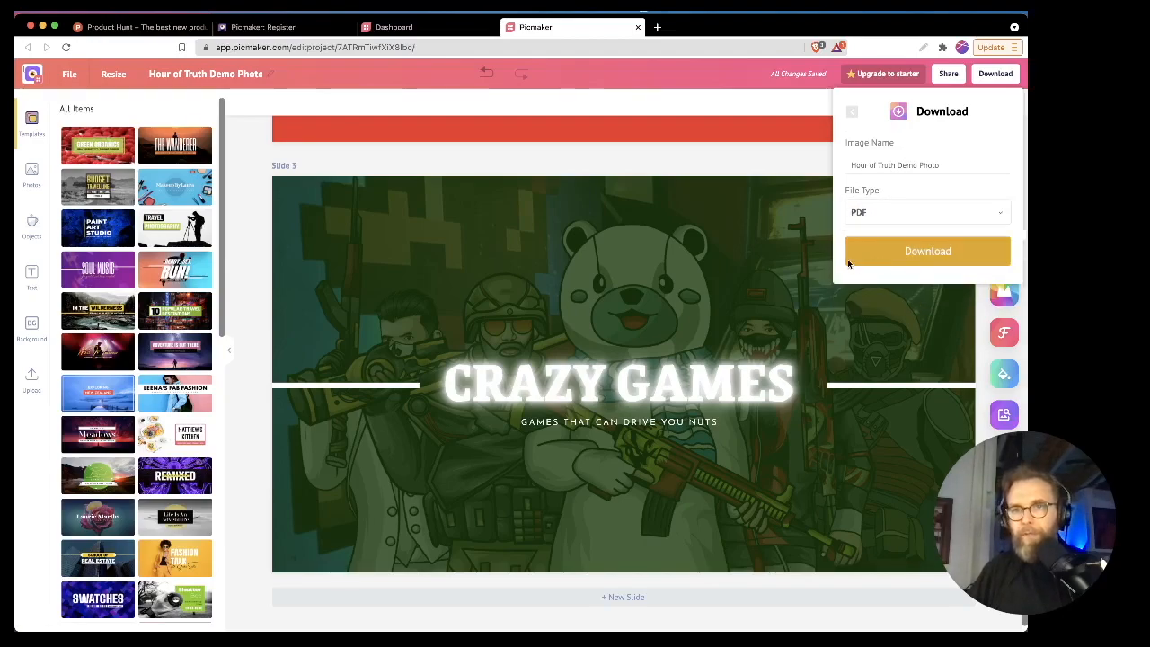
{"action": "left_click", "coordinate": [927, 251]}
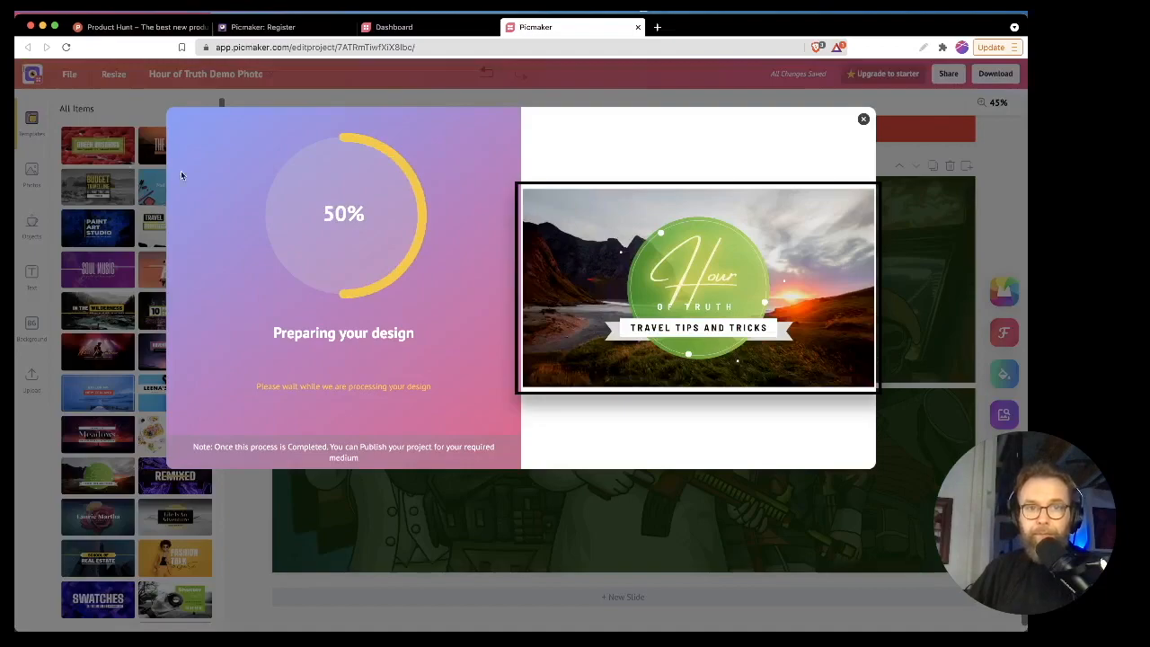
{"action": "mouse_move", "coordinate": [386, 234]}
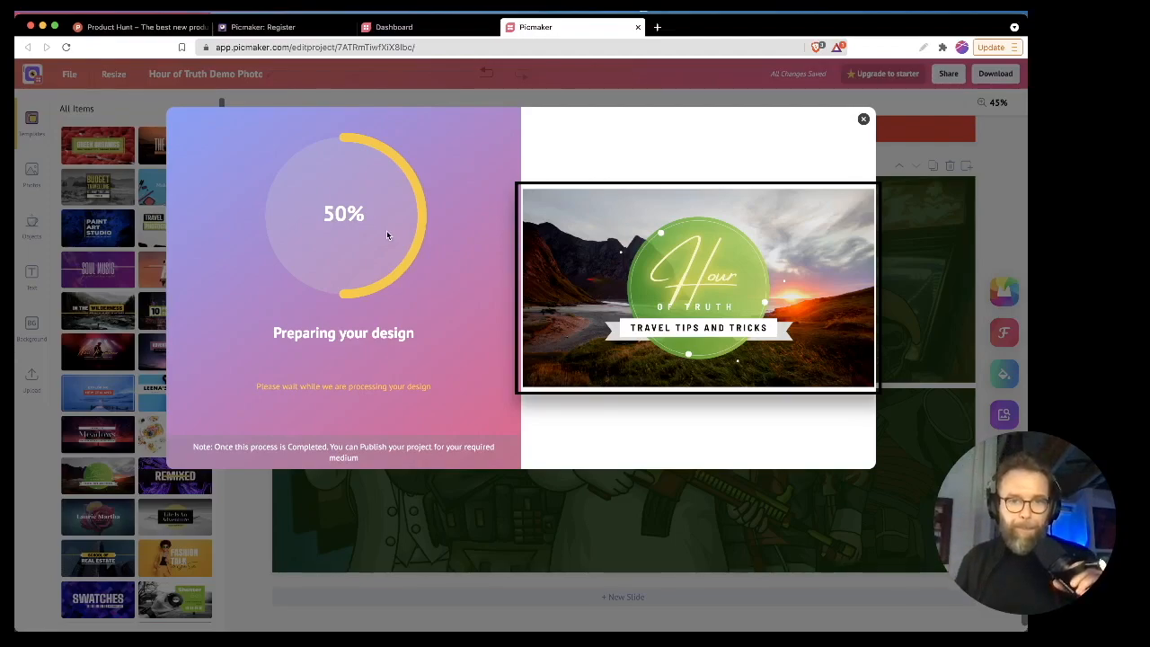
{"action": "mouse_move", "coordinate": [395, 460]}
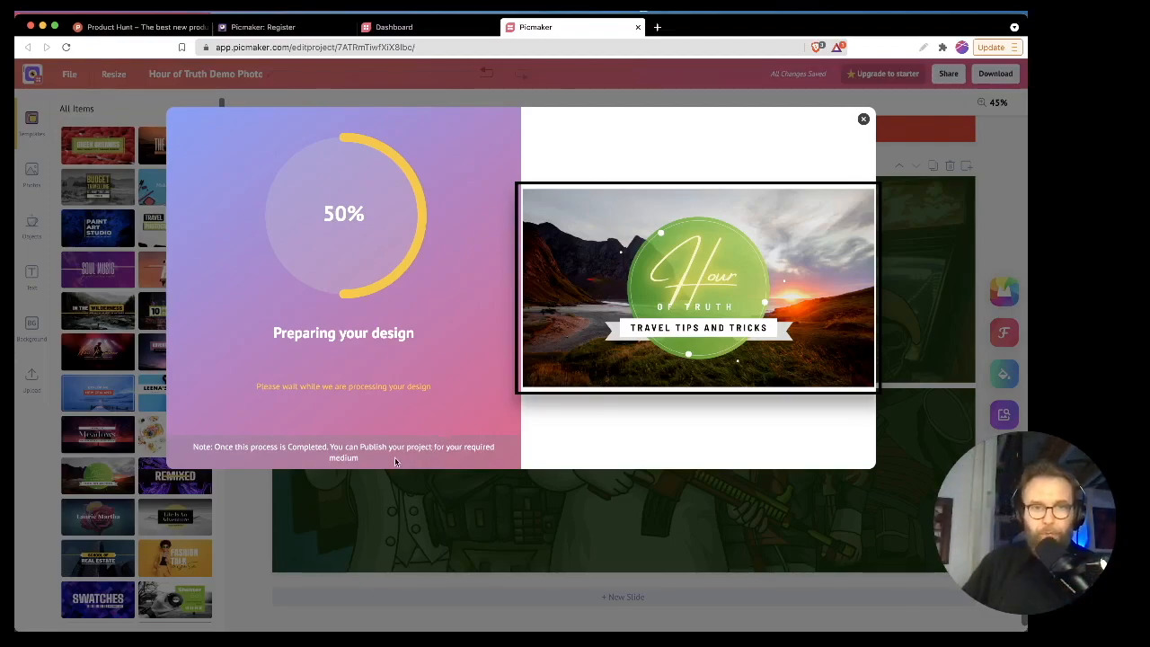
{"action": "mouse_move", "coordinate": [417, 460]}
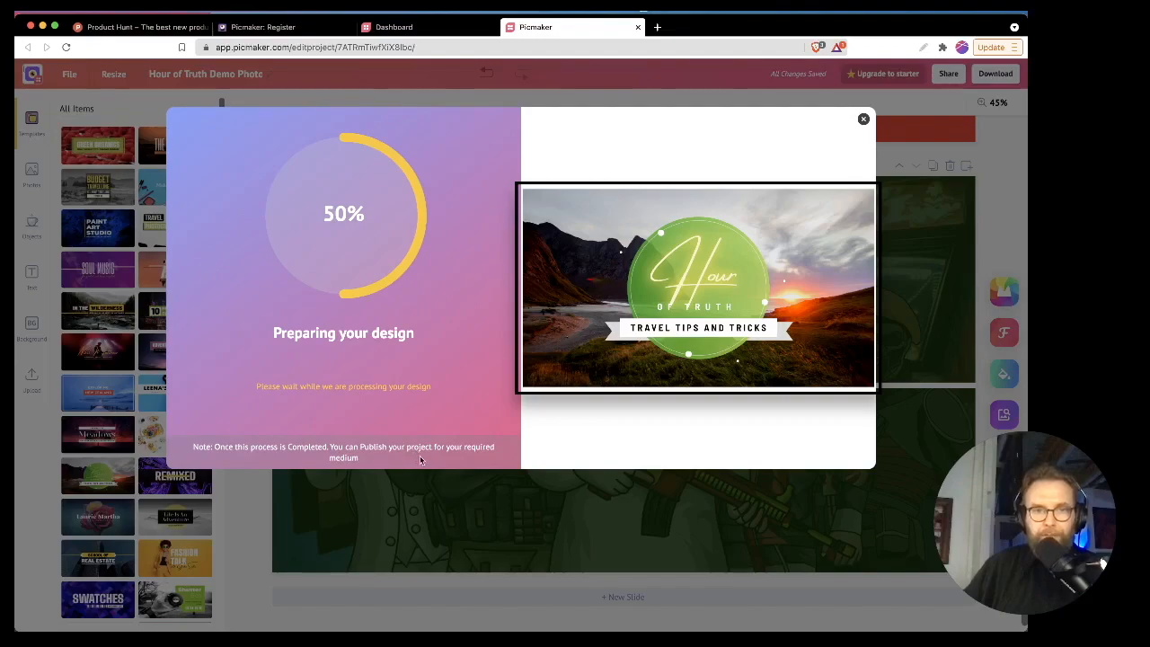
{"action": "mouse_move", "coordinate": [690, 304]}
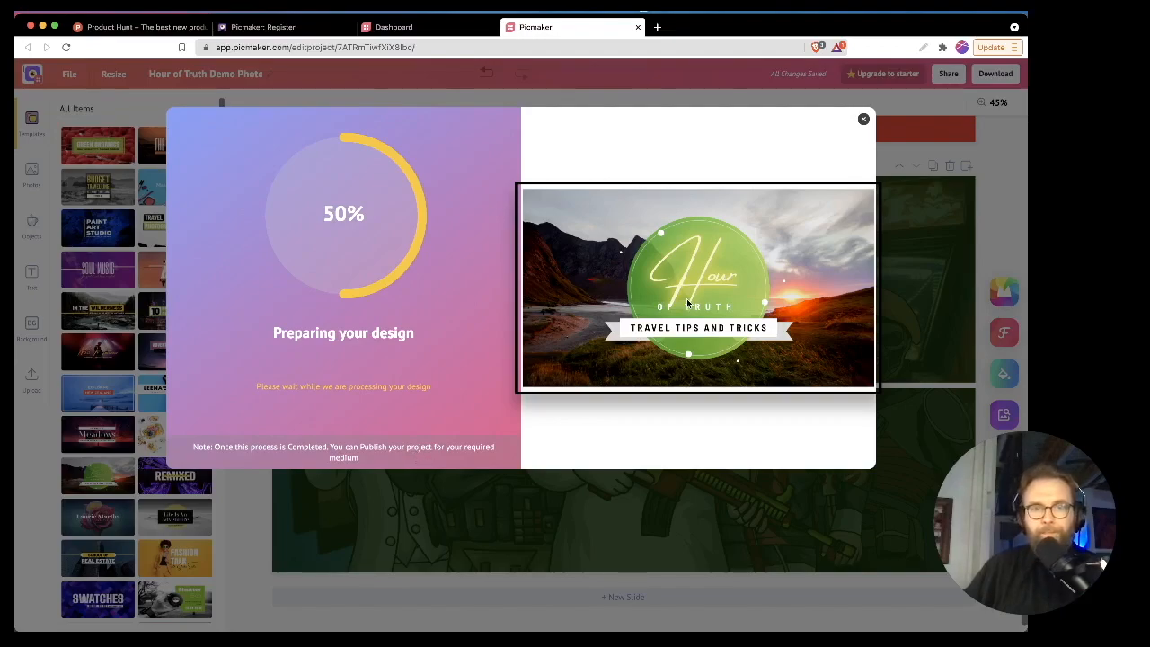
{"action": "mouse_move", "coordinate": [618, 302]}
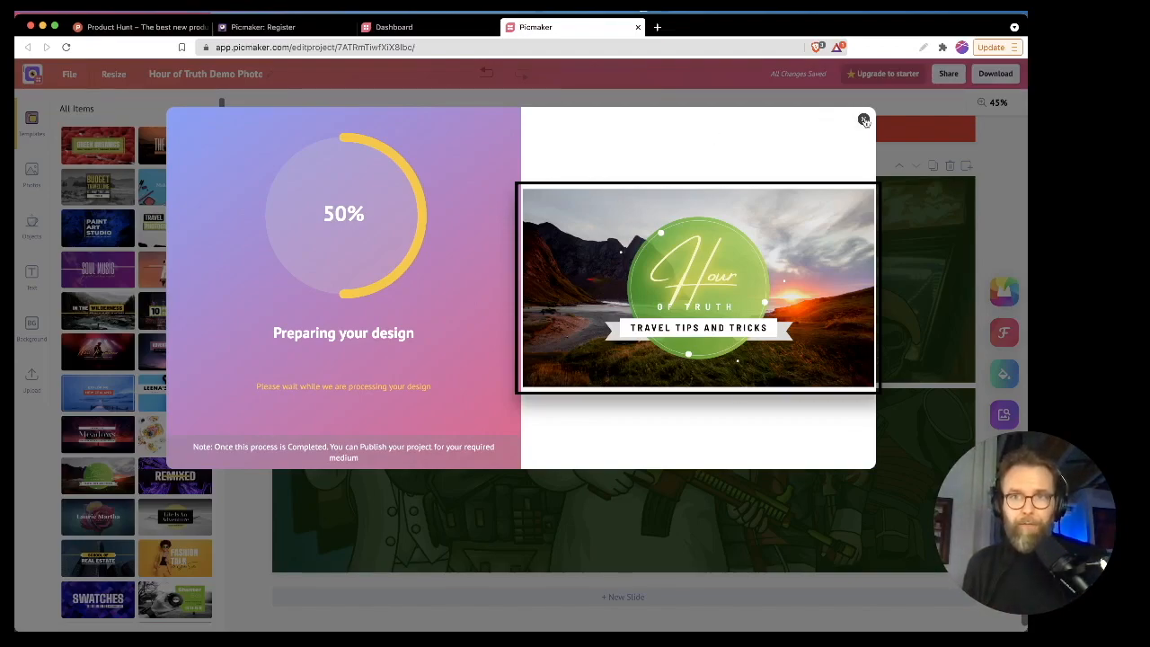
- Abandon the stalled PDF, retry as PNG, then switch Brave Shields off for the site
{"action": "left_click", "coordinate": [863, 119]}
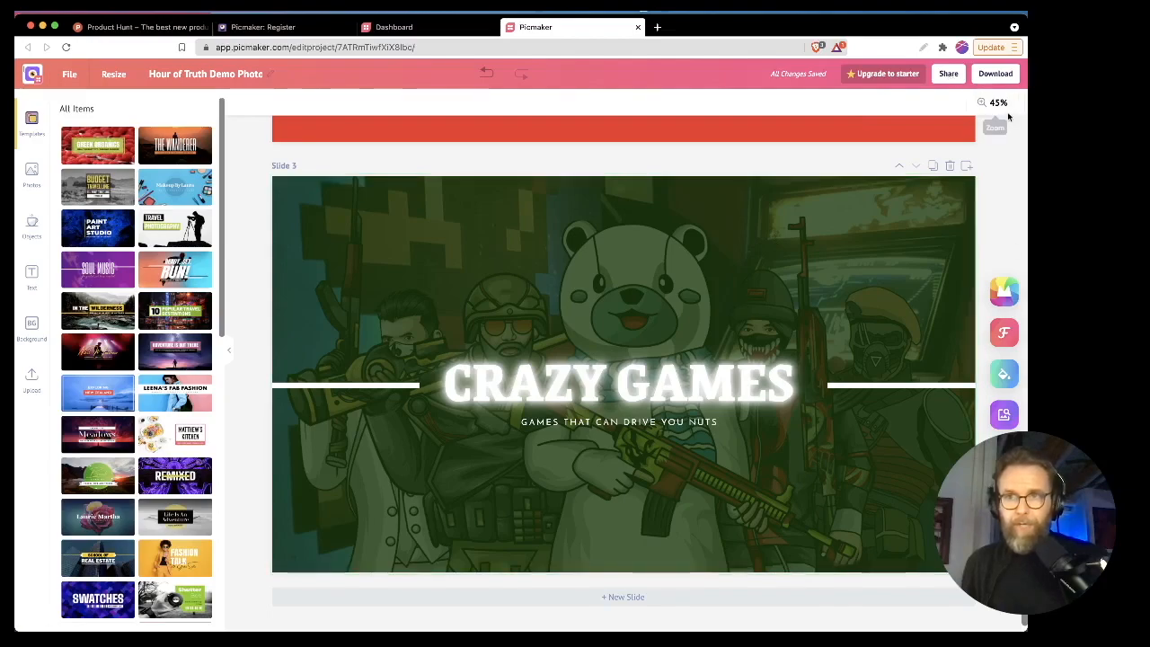
{"action": "left_click", "coordinate": [996, 72]}
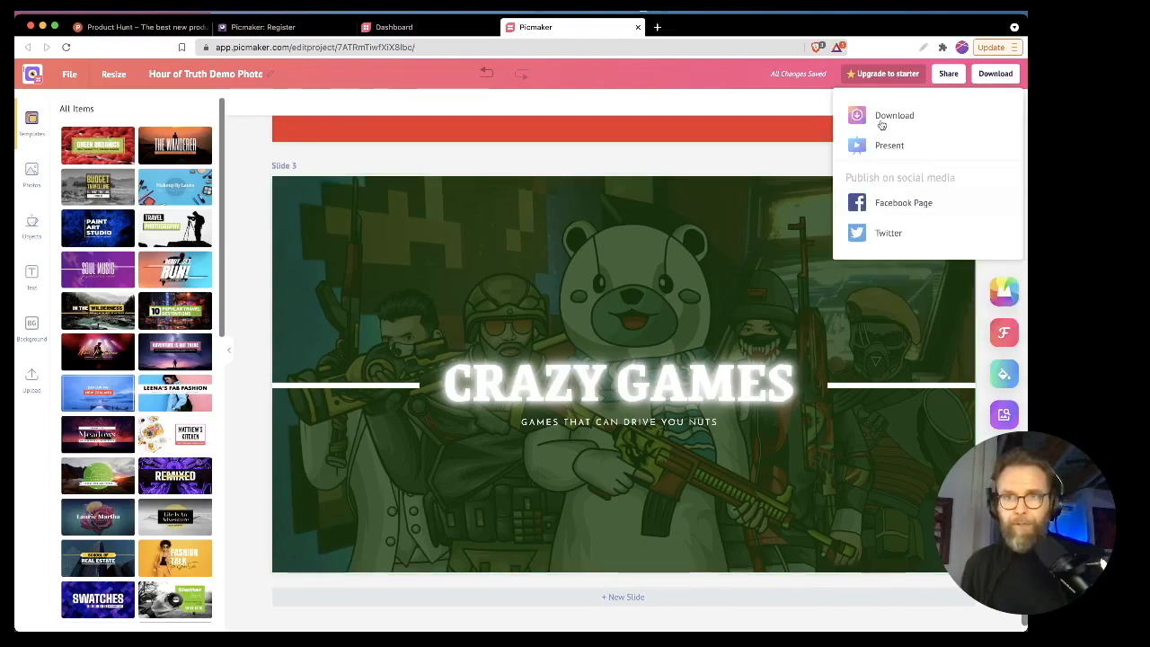
{"action": "left_click", "coordinate": [895, 115]}
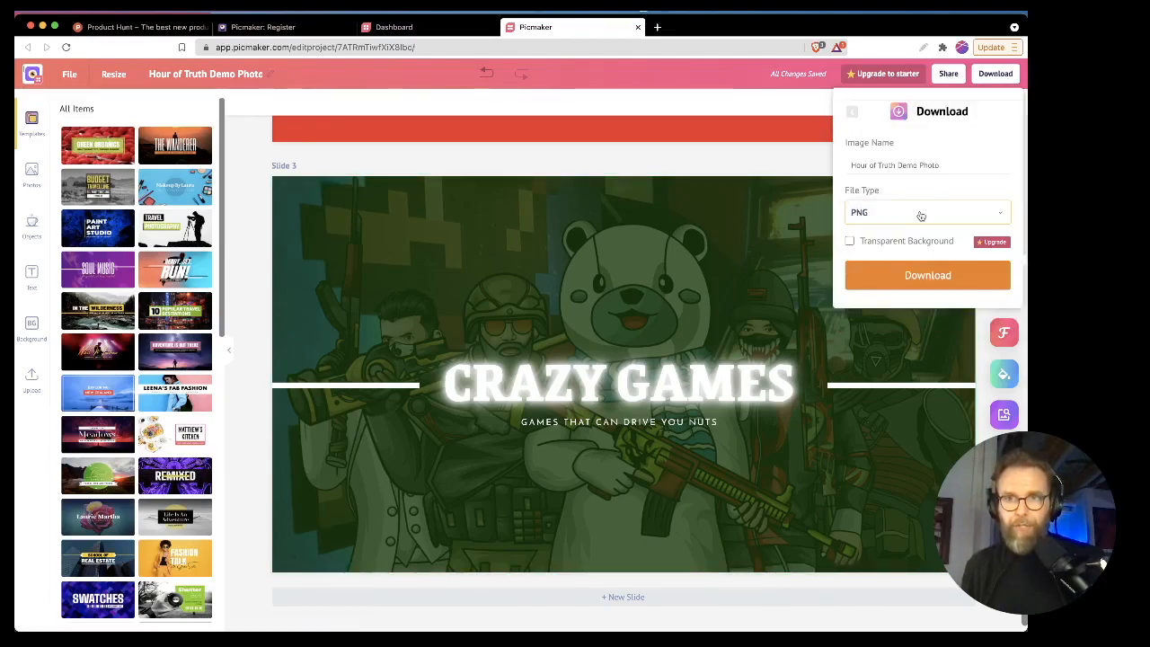
{"action": "left_click", "coordinate": [927, 275]}
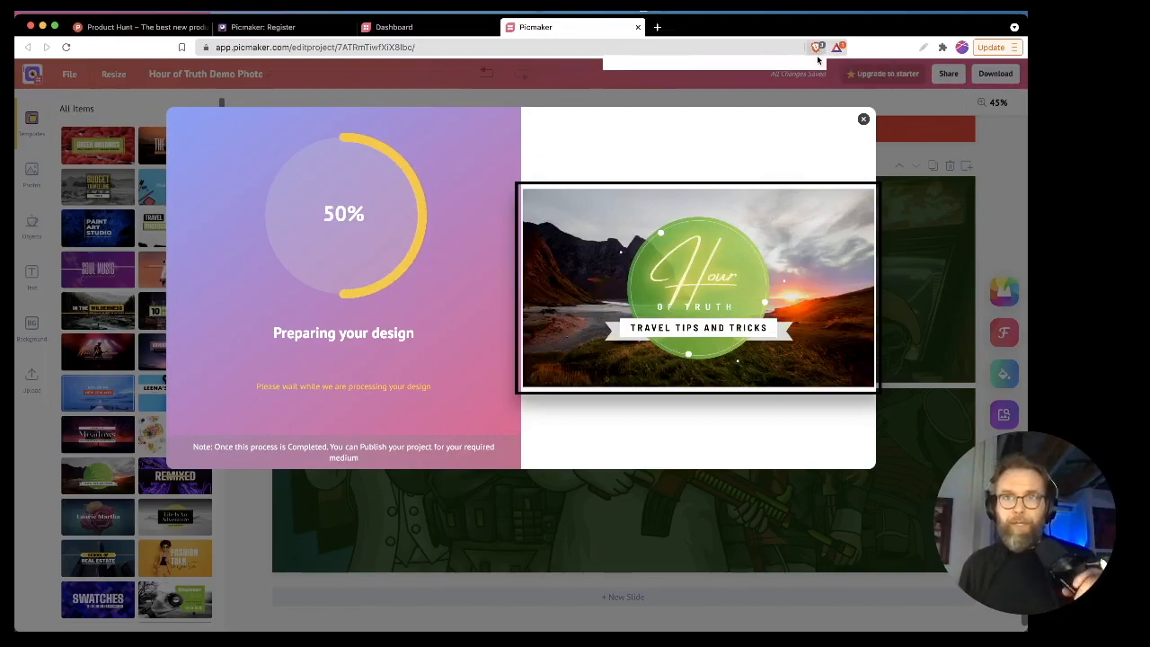
{"action": "left_click", "coordinate": [815, 47]}
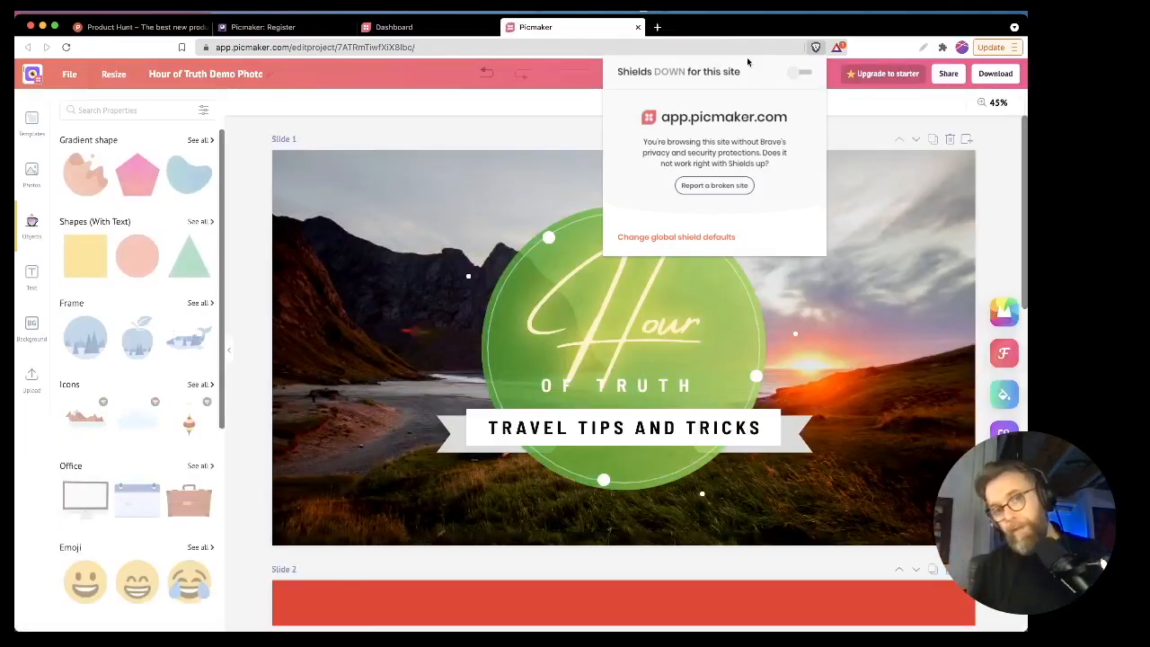
- Dismiss the Shields popup and retry the PDF download, which stalls at 50% again
{"action": "left_click", "coordinate": [532, 136]}
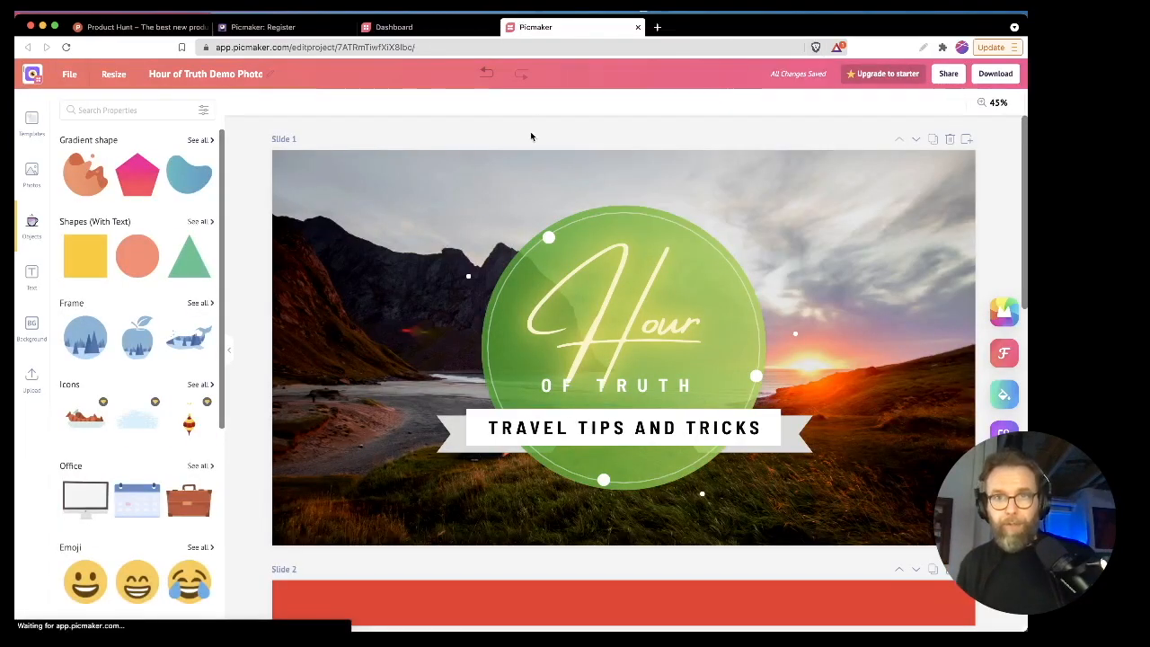
{"action": "mouse_move", "coordinate": [729, 169]}
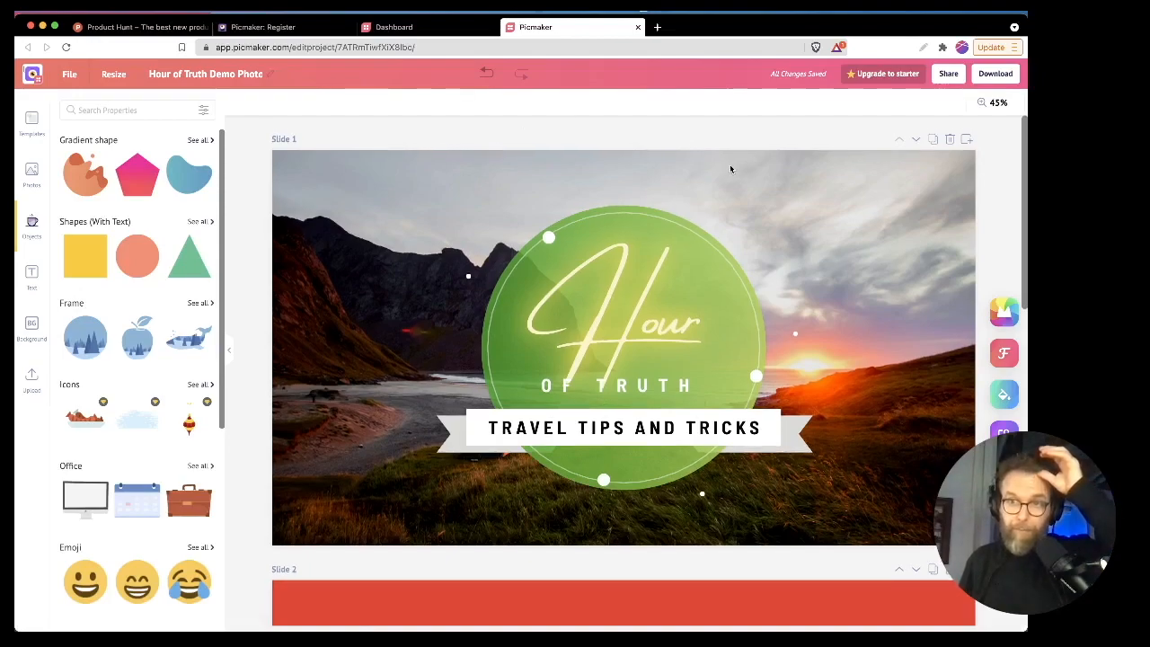
{"action": "left_click", "coordinate": [995, 72]}
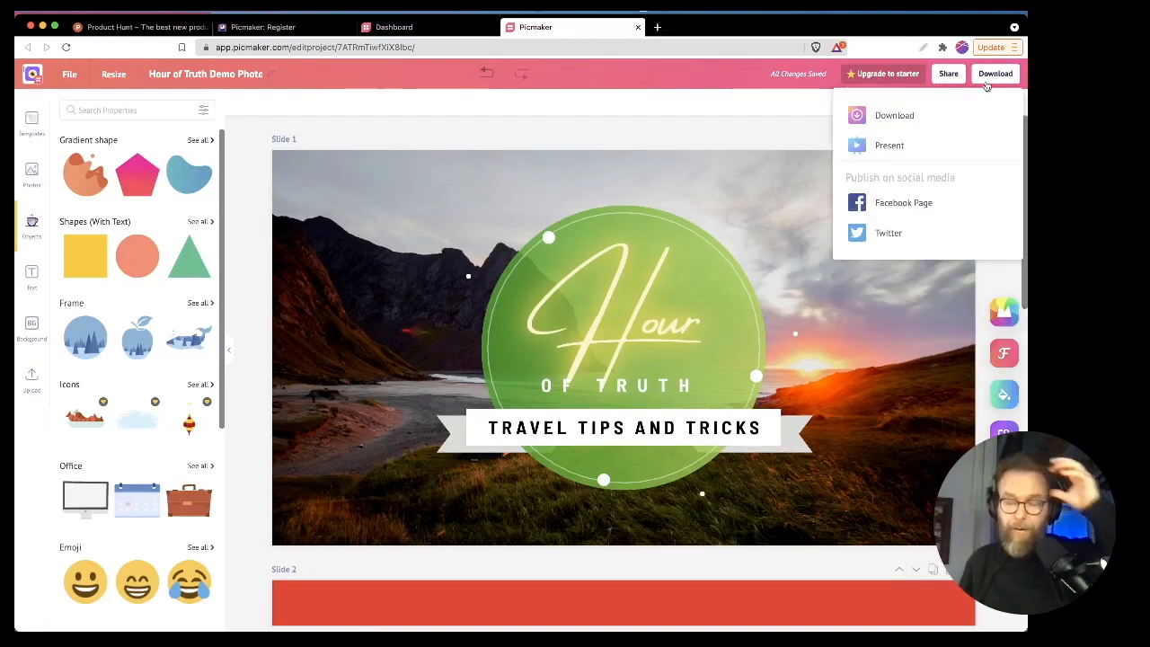
{"action": "mouse_move", "coordinate": [889, 144]}
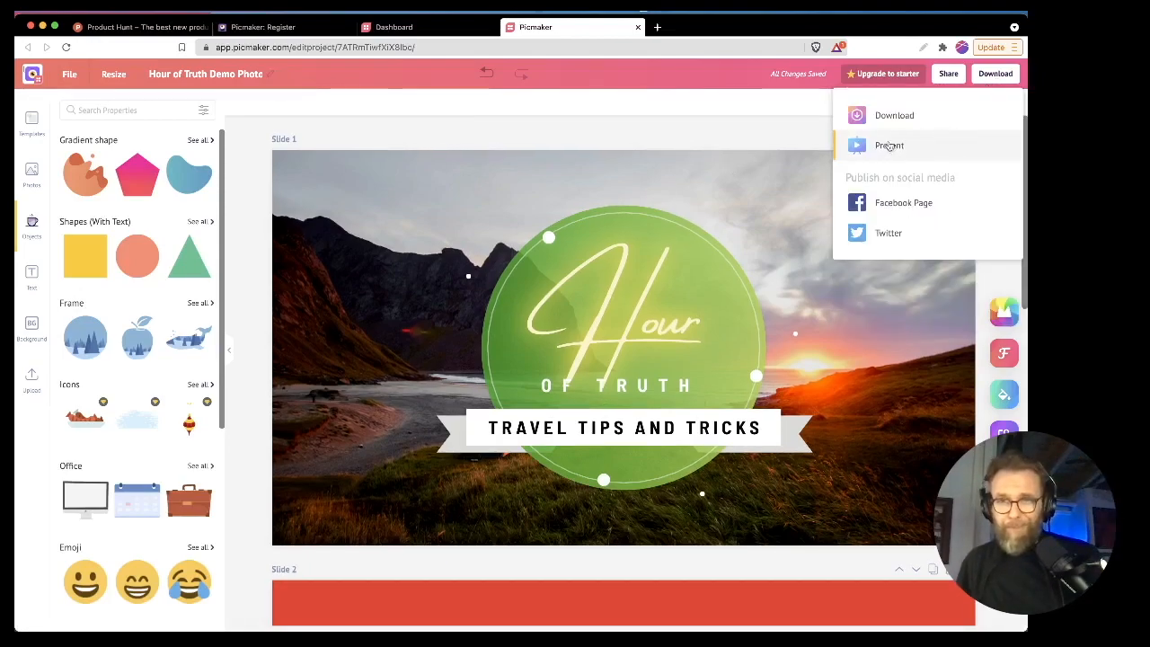
{"action": "left_click", "coordinate": [895, 115]}
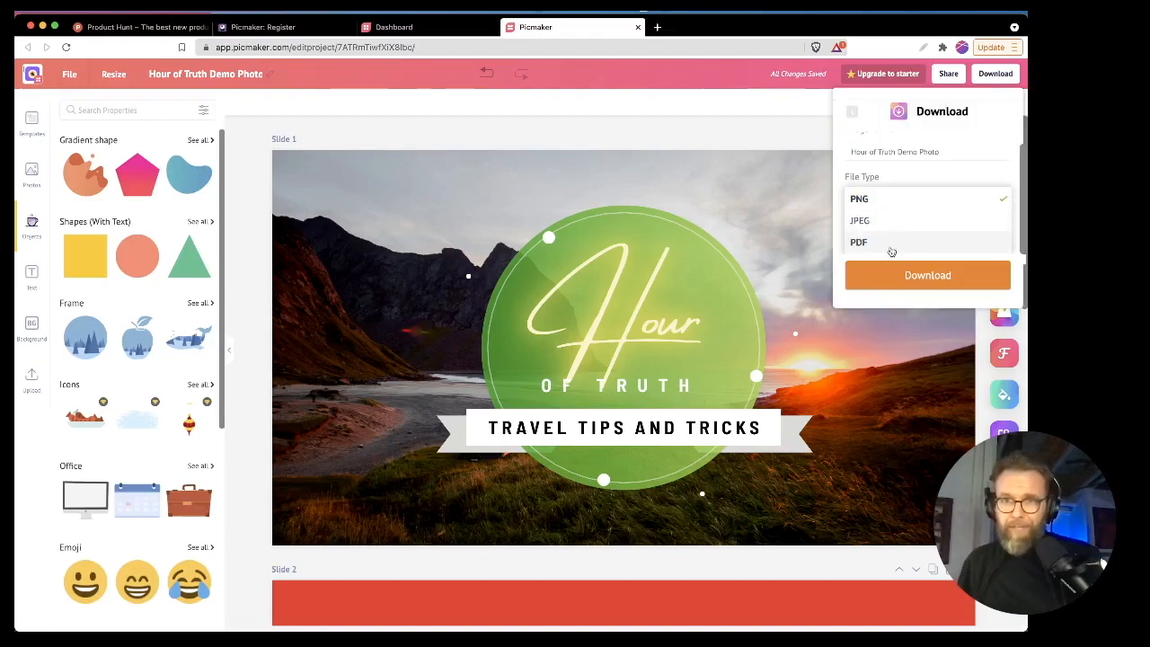
{"action": "left_click", "coordinate": [927, 274]}
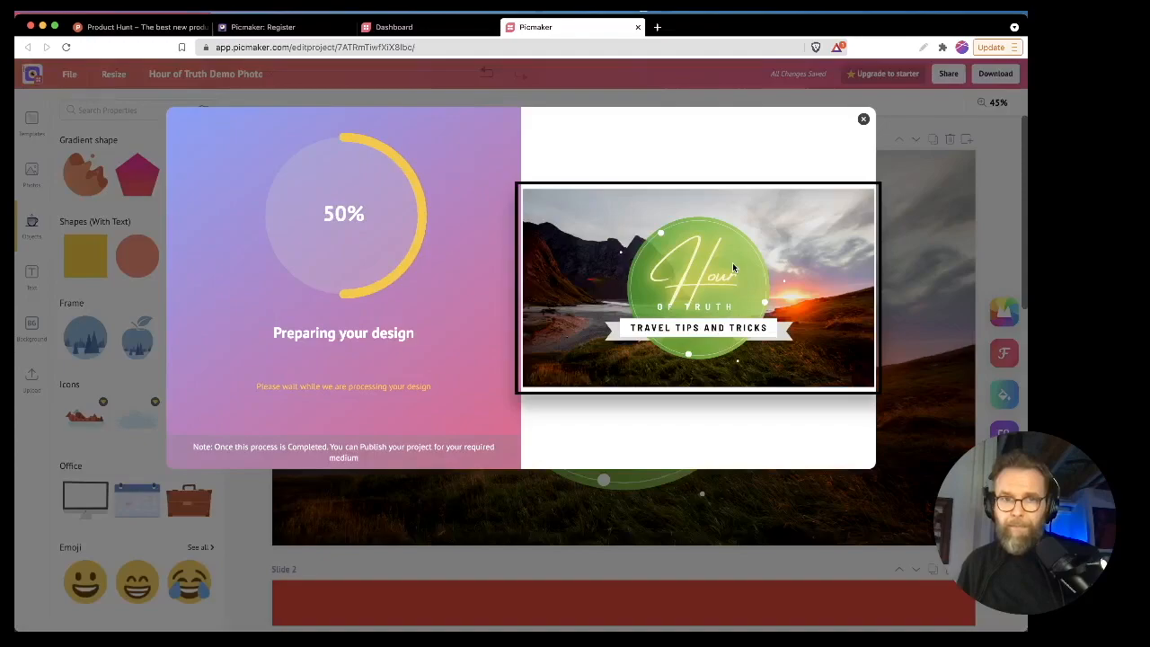
{"action": "mouse_move", "coordinate": [763, 243]}
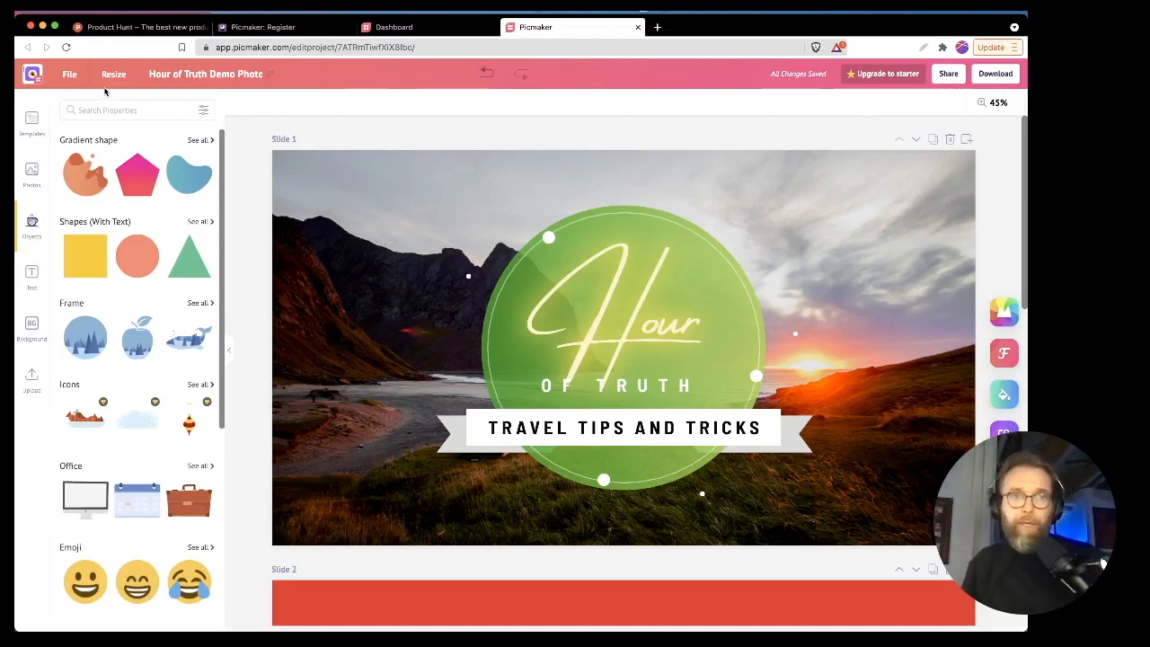
- Glance at the Resize presets and File menu, then head to the pricing page
{"action": "left_click", "coordinate": [113, 73]}
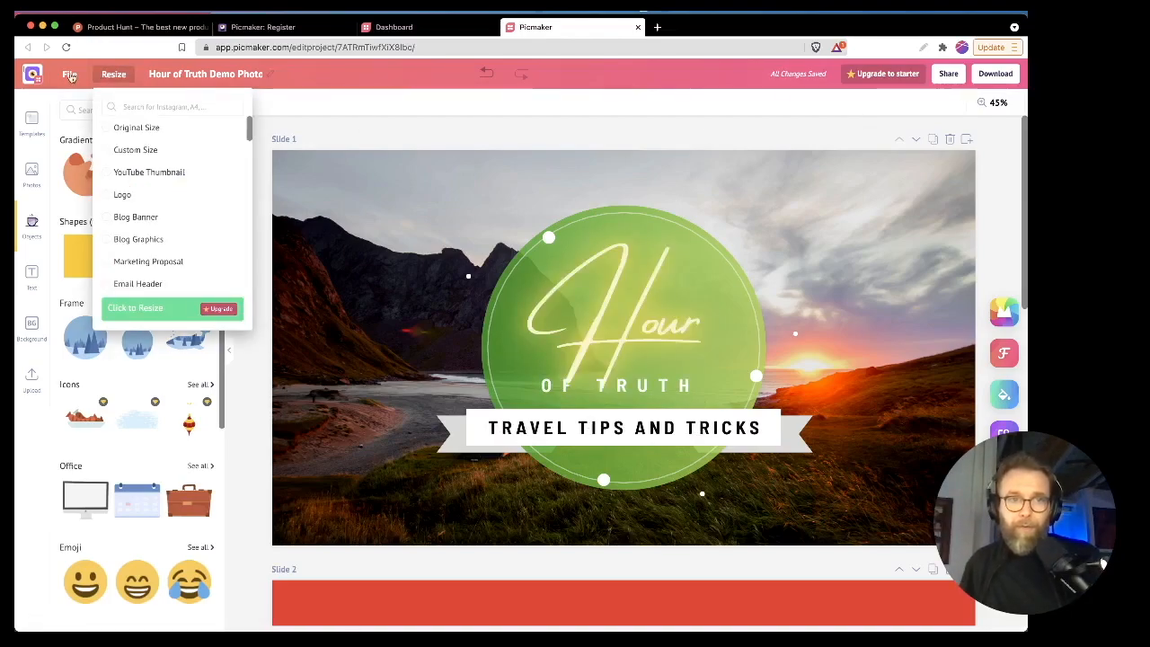
{"action": "left_click", "coordinate": [70, 74]}
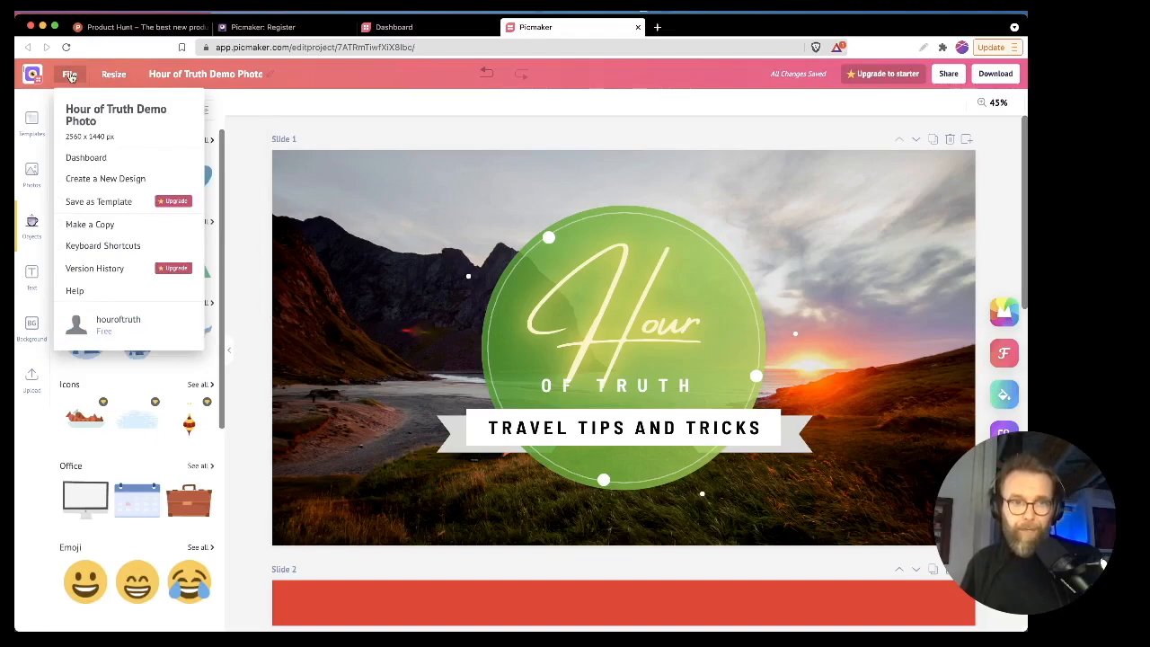
{"action": "left_click", "coordinate": [427, 60]}
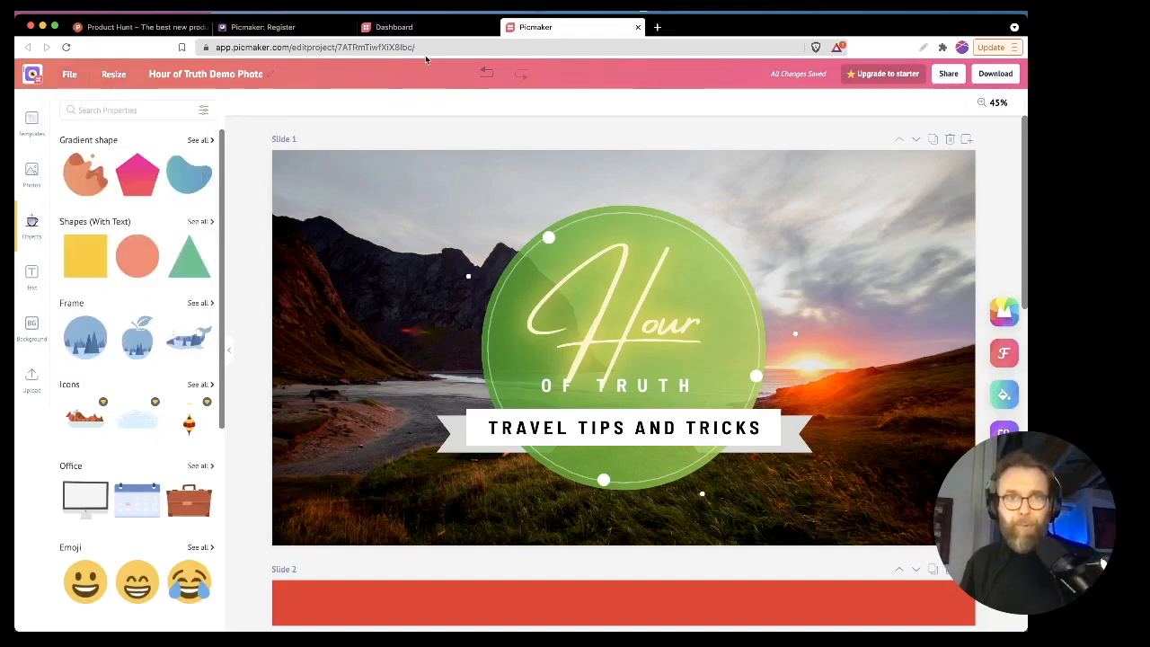
{"action": "left_click", "coordinate": [882, 74]}
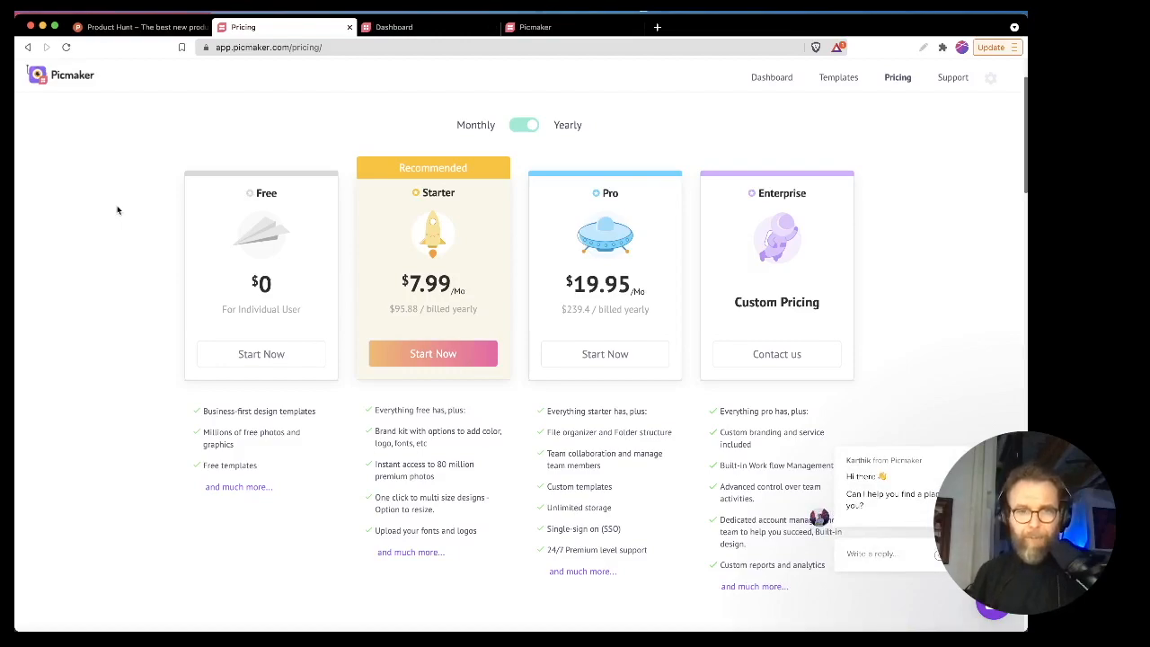
- Review the Free, Starter, Pro and Enterprise plan cards on the Pricing page
{"action": "double_click", "coordinate": [424, 471]}
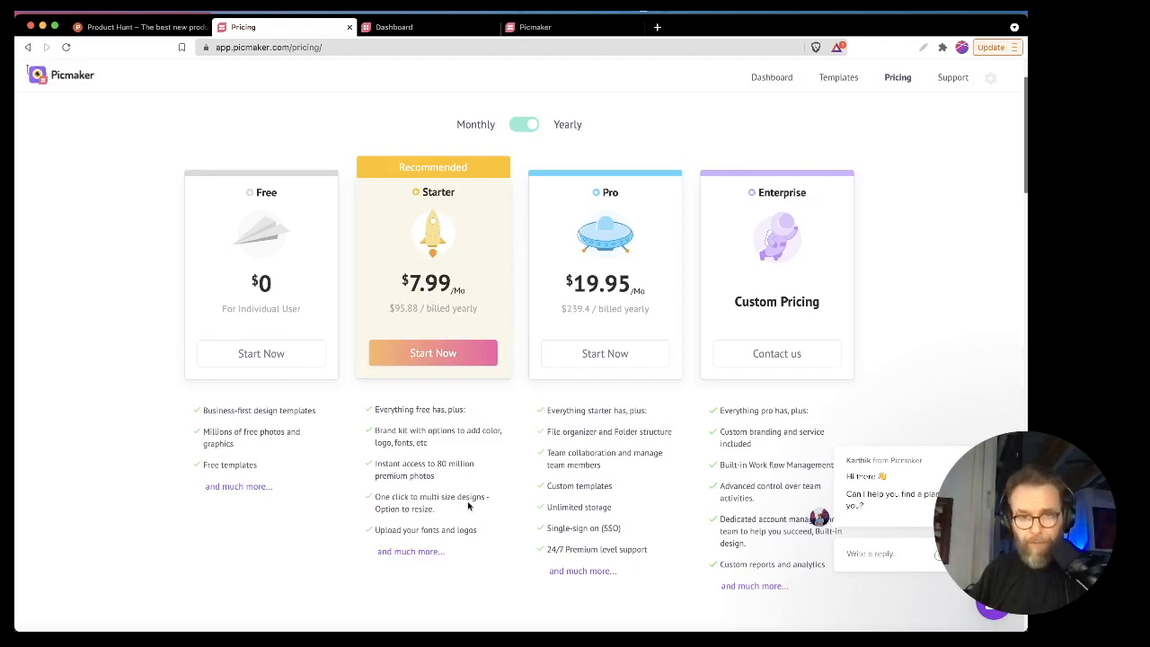
{"action": "scroll", "scroll_direction": "up", "scroll_amount": 3}
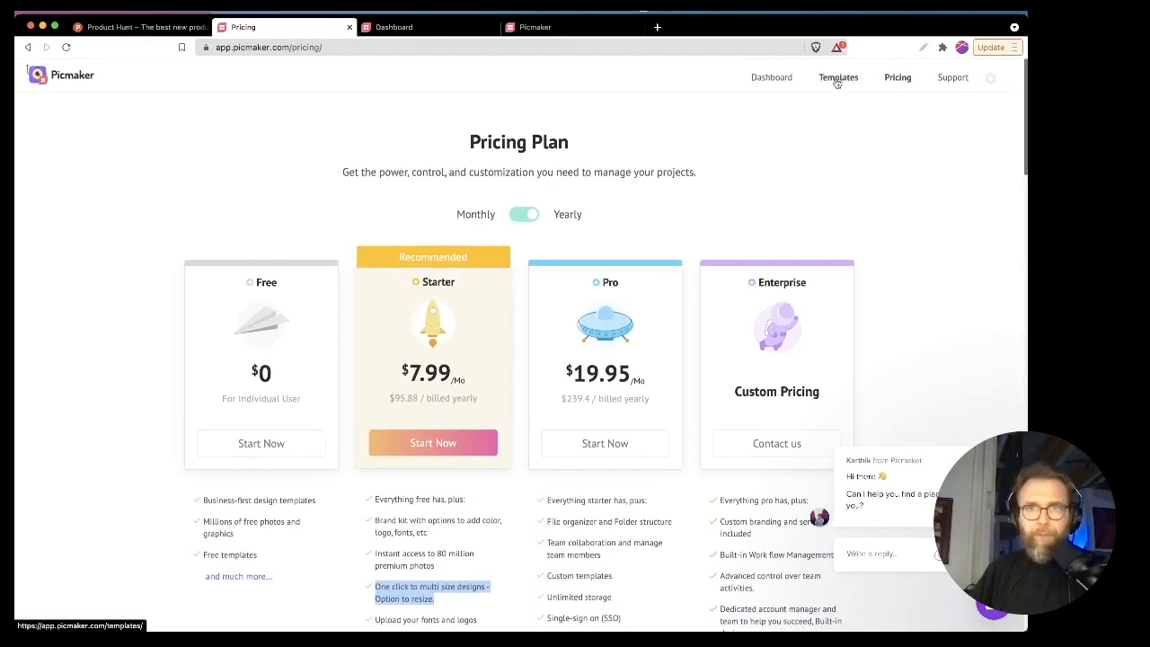
- Browse the public templates gallery, scrolling through the template grid
{"action": "left_click", "coordinate": [837, 78]}
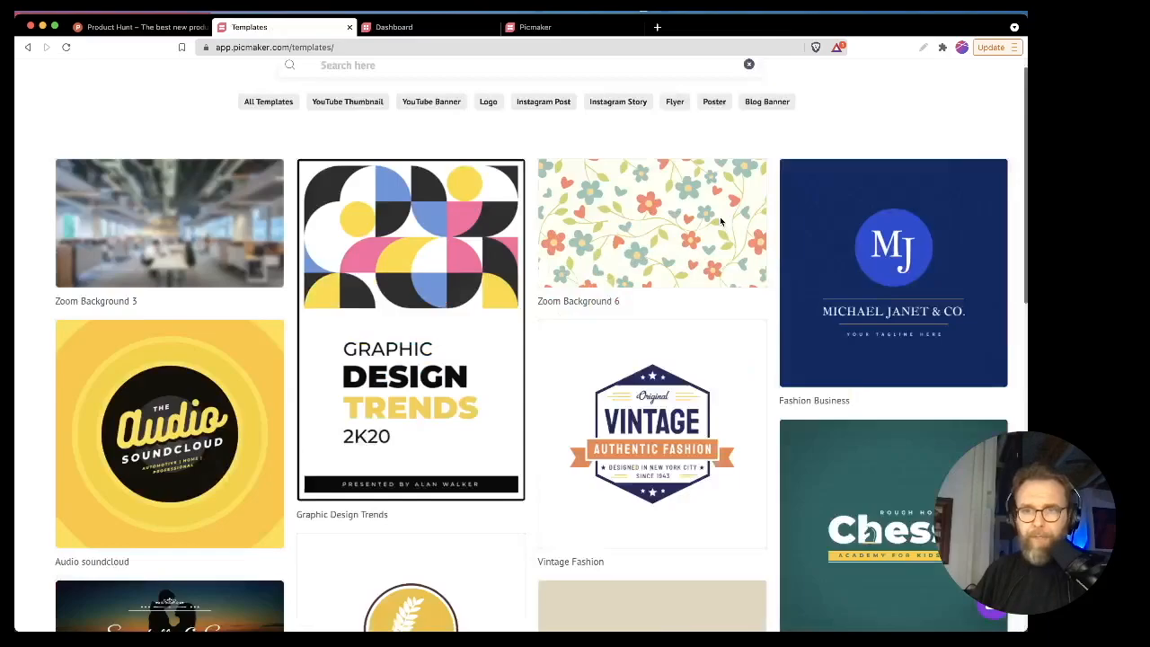
{"action": "scroll", "scroll_direction": "down", "scroll_amount": 3}
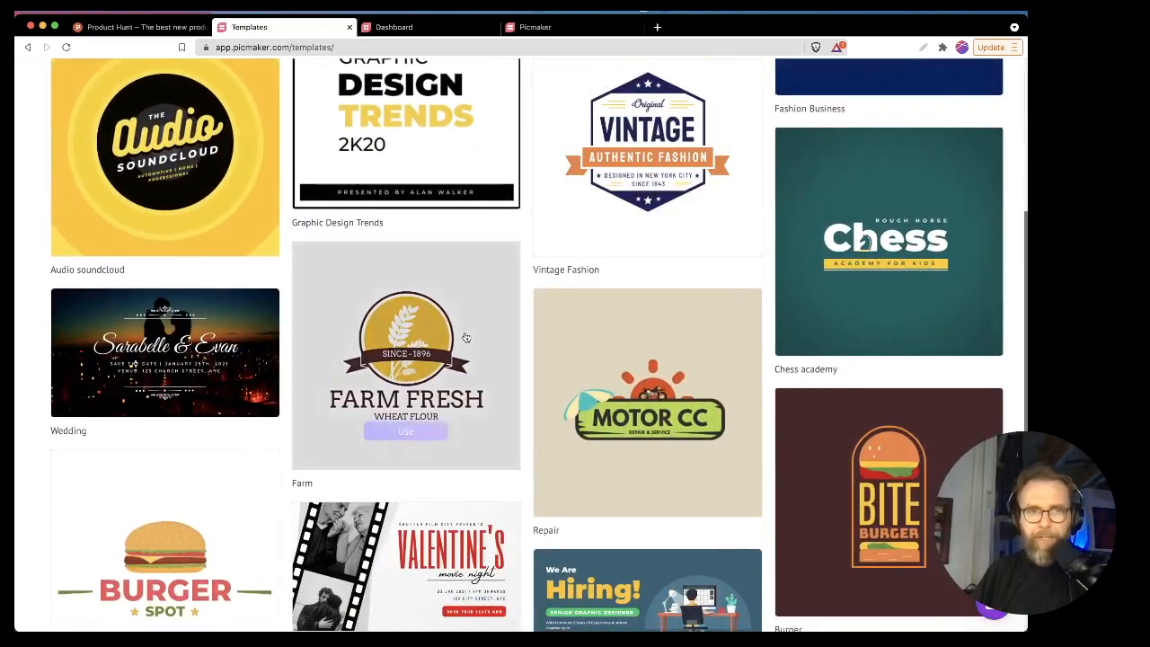
{"action": "scroll", "scroll_direction": "down", "scroll_amount": 3}
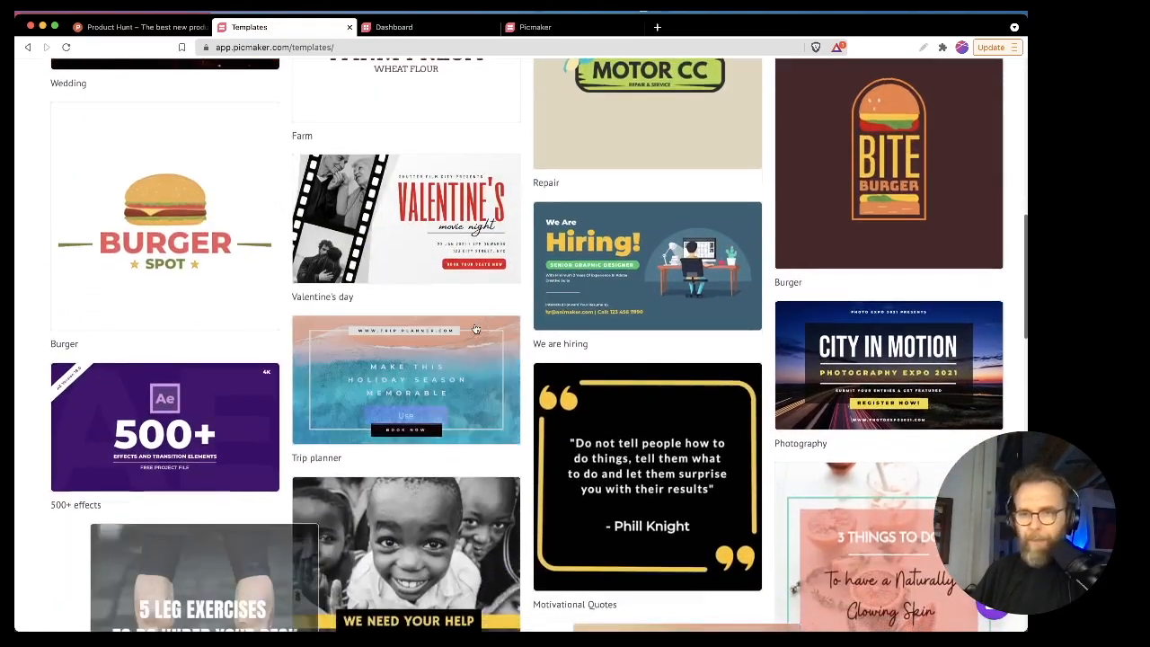
{"action": "scroll", "scroll_direction": "up", "scroll_amount": 3}
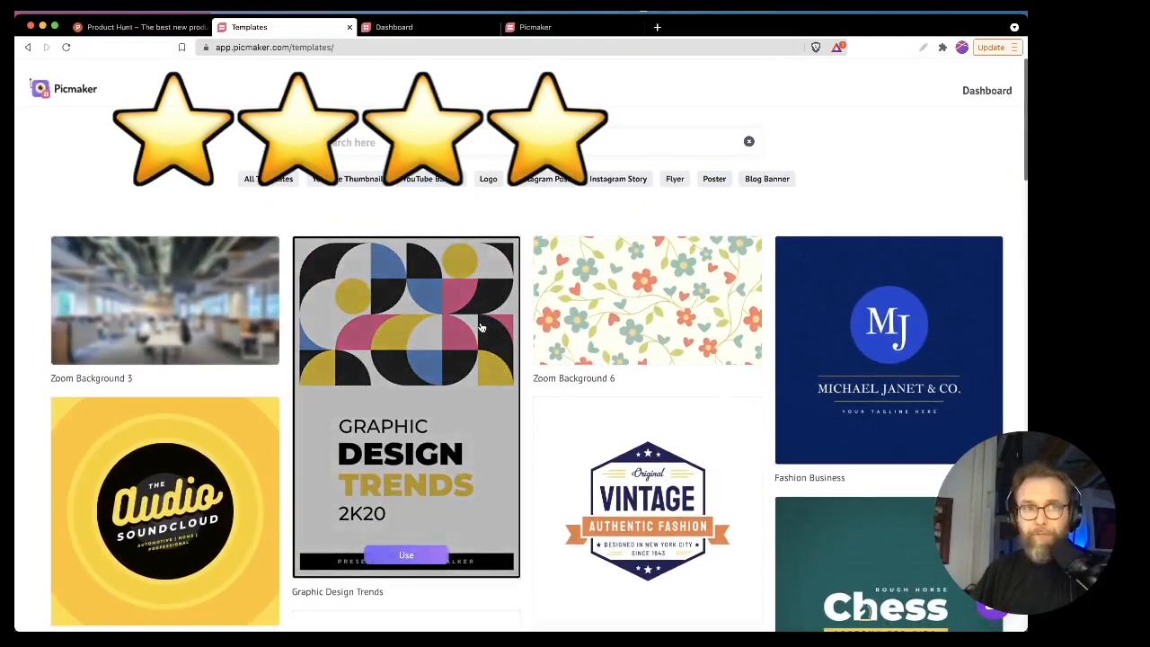
{"action": "mouse_move", "coordinate": [481, 331]}
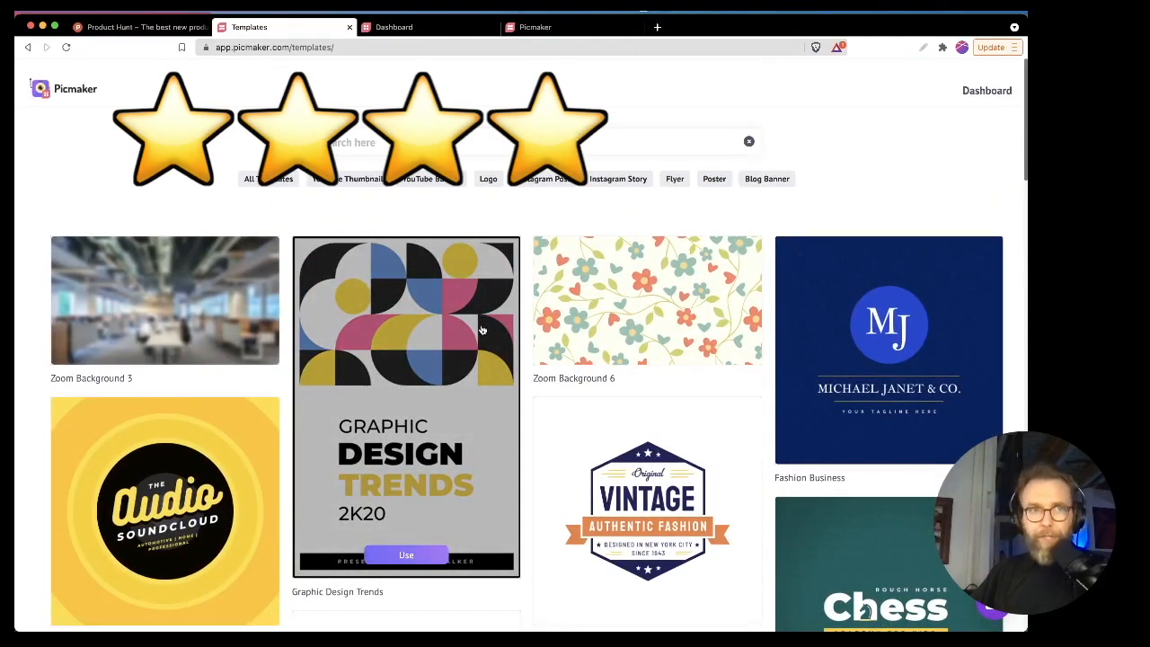